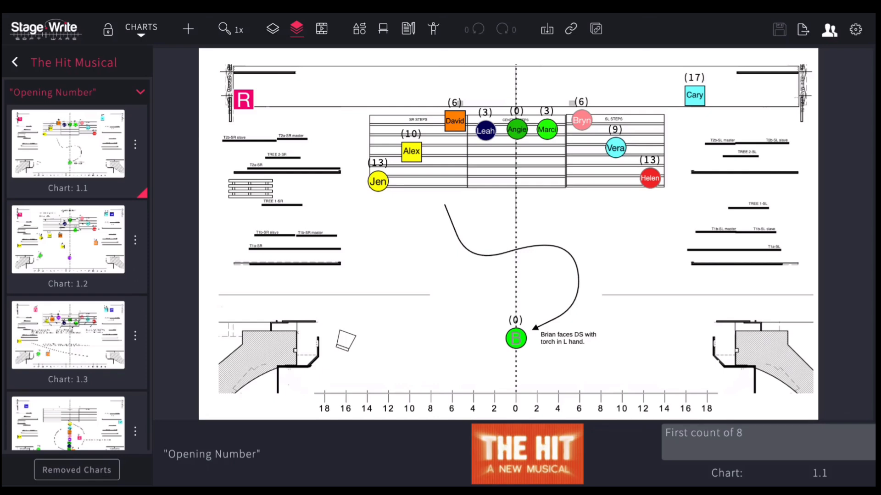
{"action": "mouse_move", "coordinate": [141, 29]}
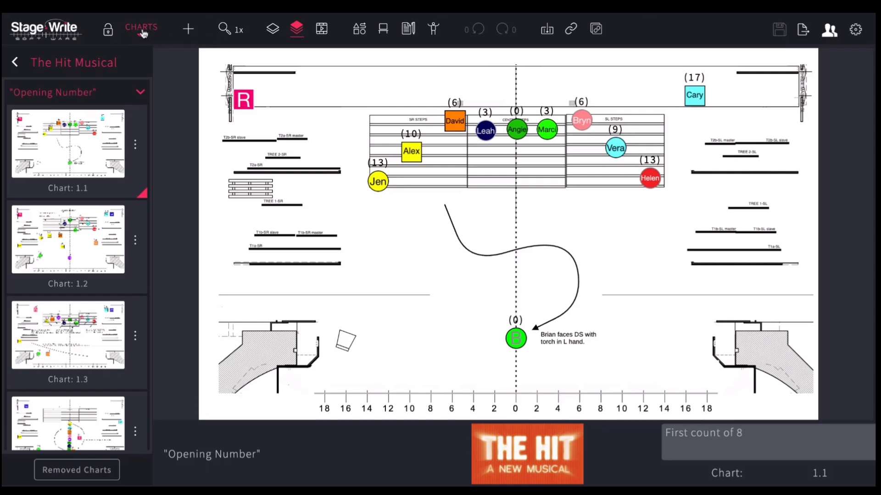
- Stay in the charts-only view and reopen the Opening Number scene's charts
{"action": "left_click", "coordinate": [141, 29]}
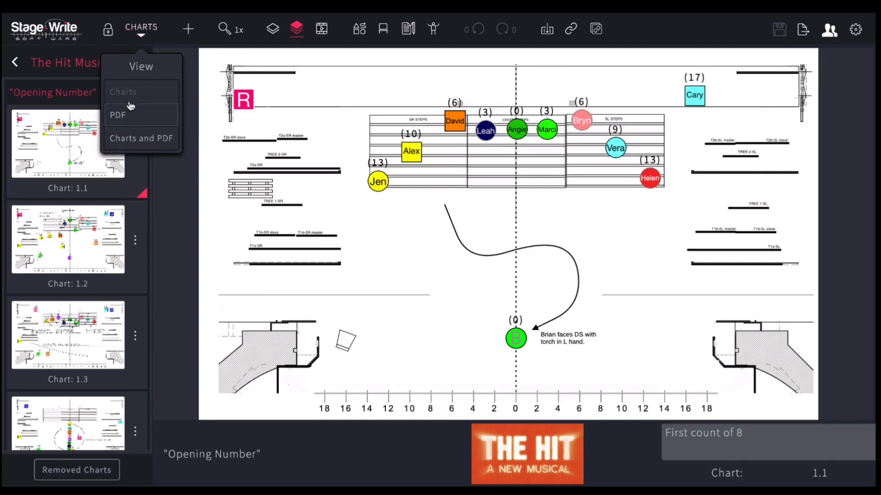
{"action": "left_click", "coordinate": [122, 92]}
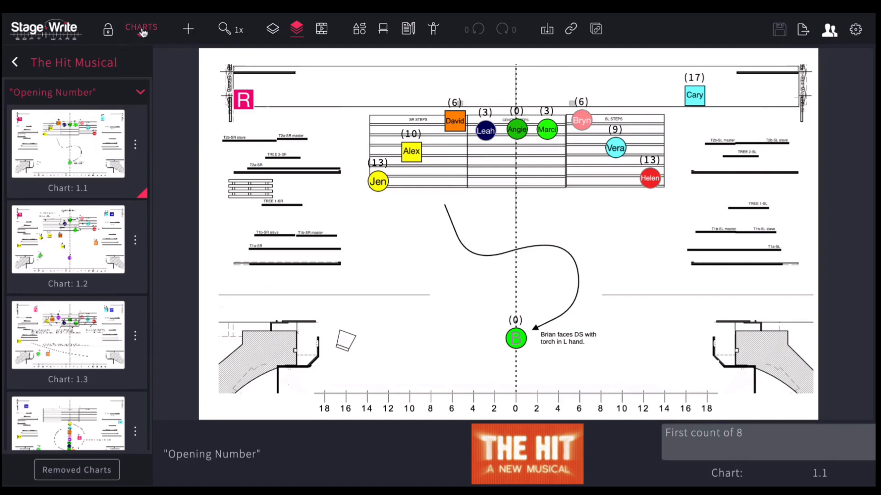
{"action": "mouse_move", "coordinate": [142, 28]}
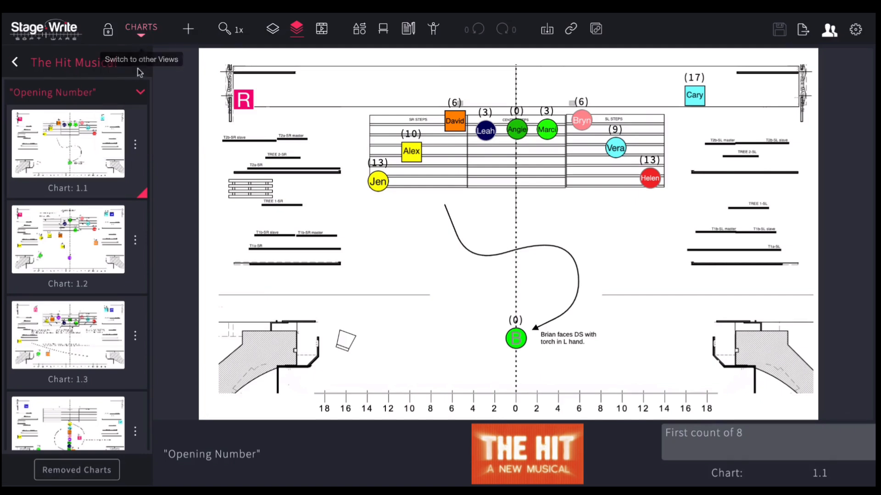
{"action": "mouse_move", "coordinate": [100, 101]}
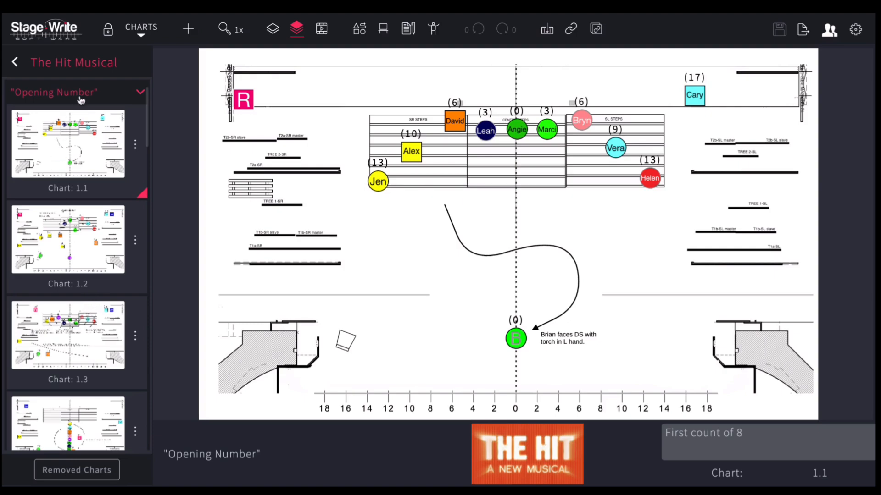
{"action": "left_click", "coordinate": [140, 92]}
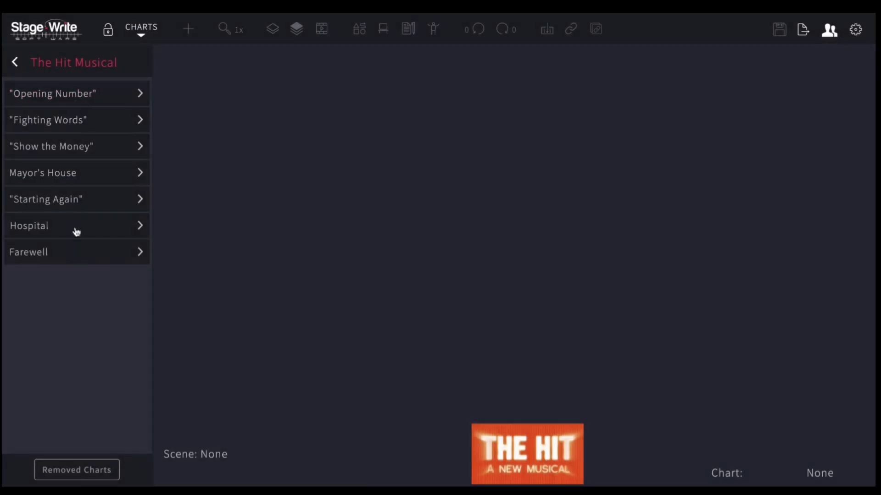
{"action": "mouse_move", "coordinate": [76, 93]}
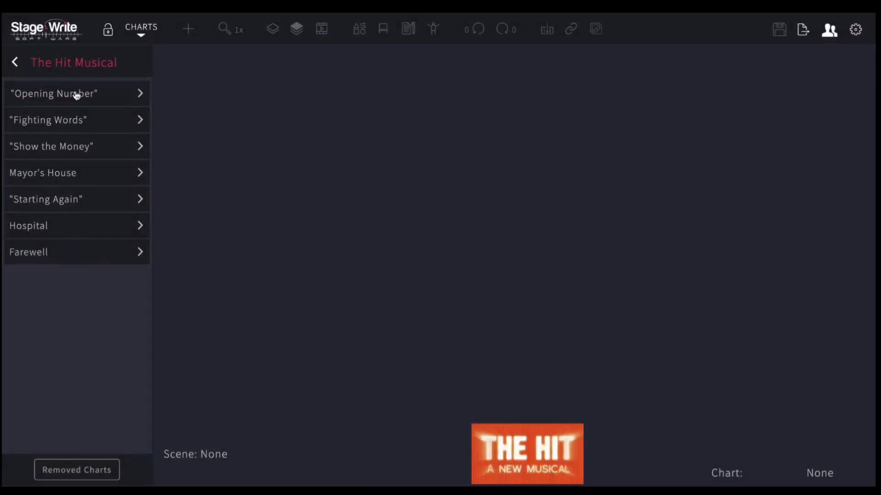
{"action": "left_click", "coordinate": [53, 94]}
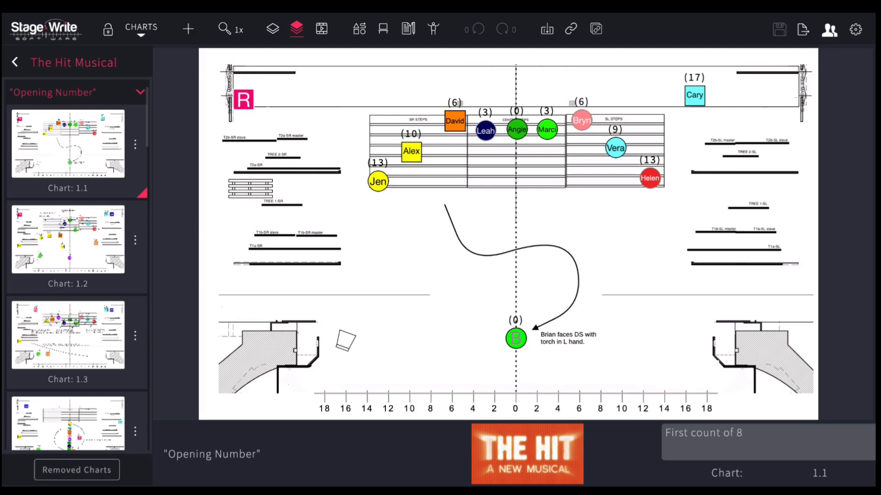
{"action": "mouse_move", "coordinate": [681, 413]}
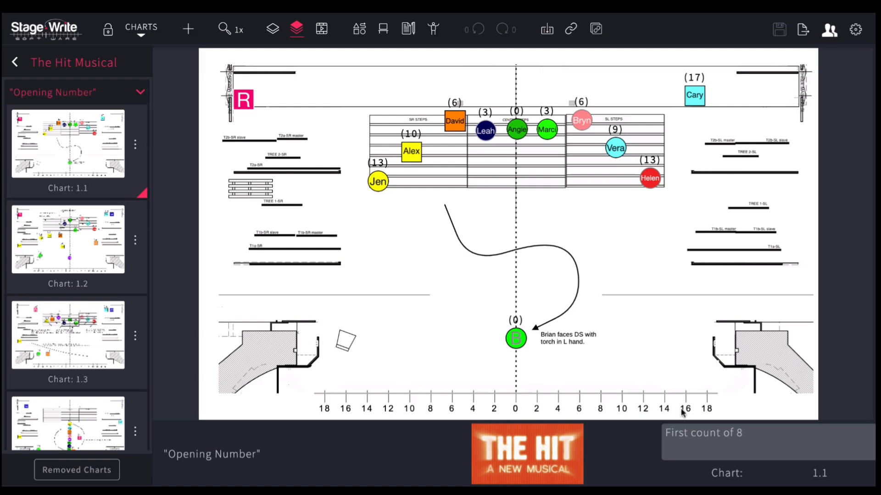
{"action": "mouse_move", "coordinate": [816, 483]}
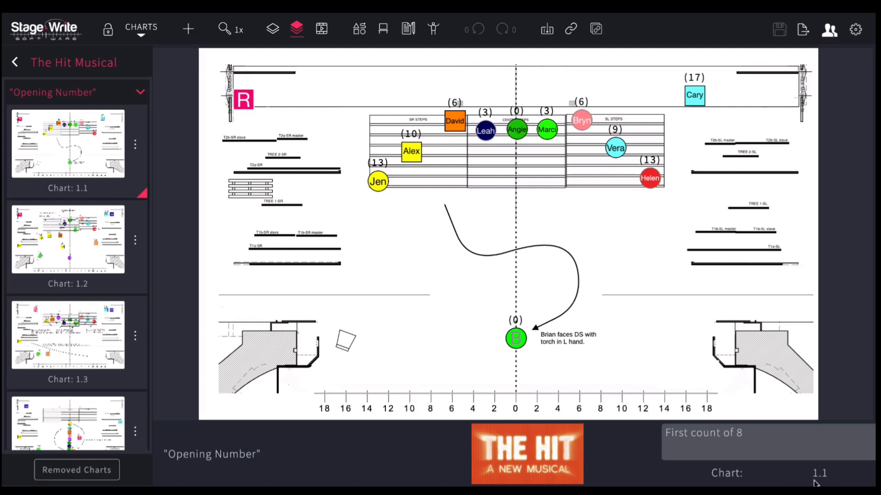
{"action": "mouse_move", "coordinate": [834, 481]}
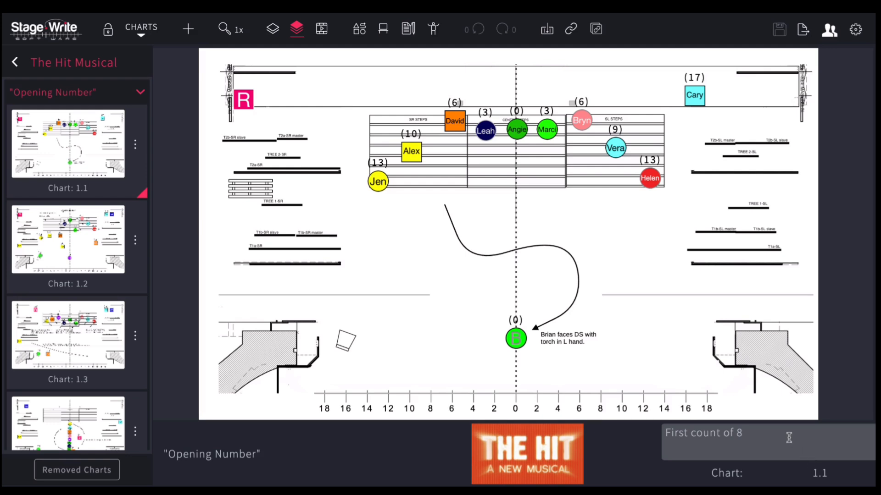
- Replace chart 1.1's cue line 'First count of 8' with 'Opening Position'
{"action": "double_click", "coordinate": [704, 432]}
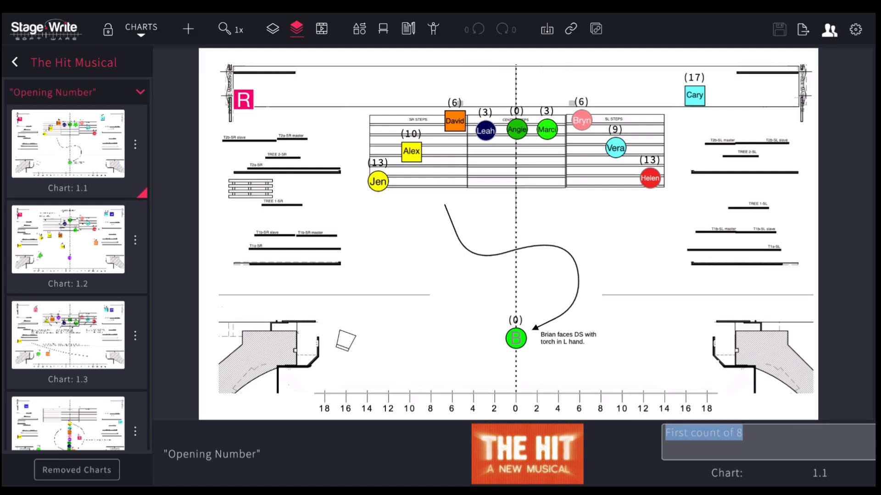
{"action": "type", "text": "Opening Posi"}
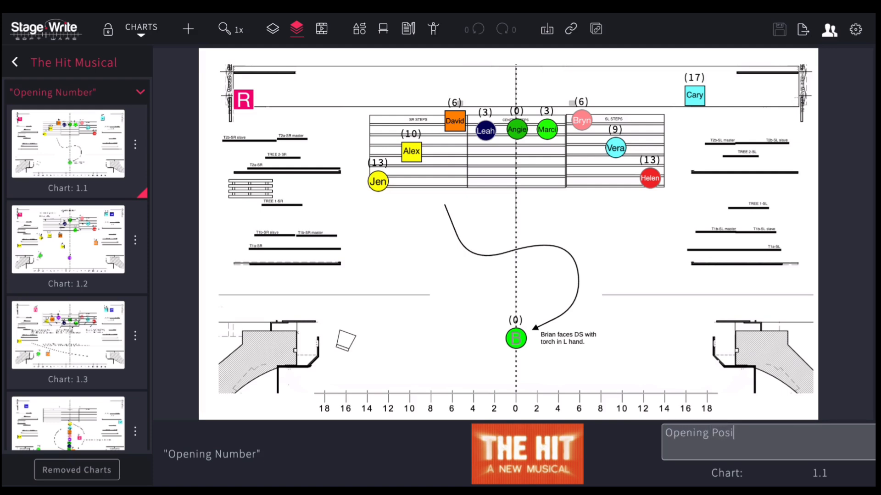
{"action": "type", "text": "tion"}
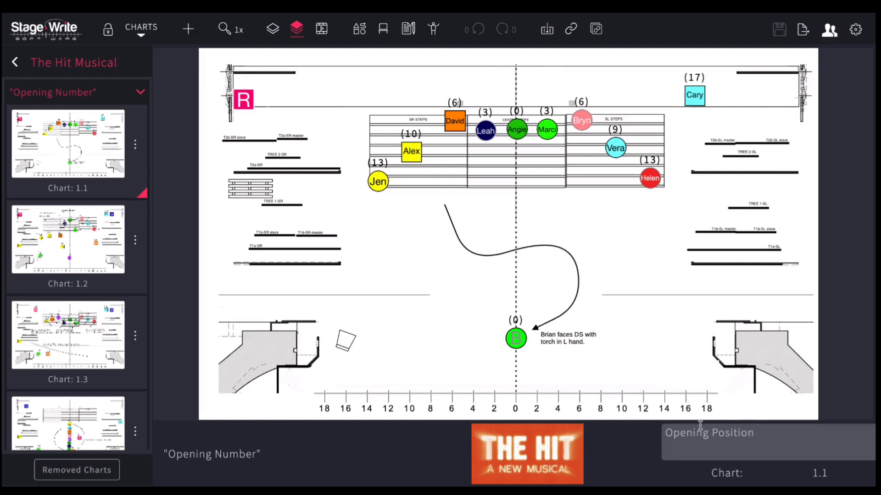
{"action": "mouse_move", "coordinate": [323, 465]}
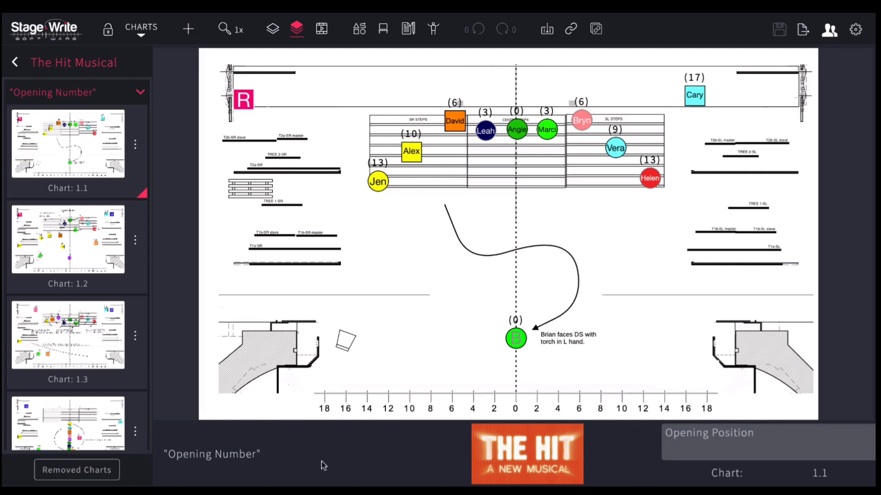
{"action": "mouse_move", "coordinate": [546, 482]}
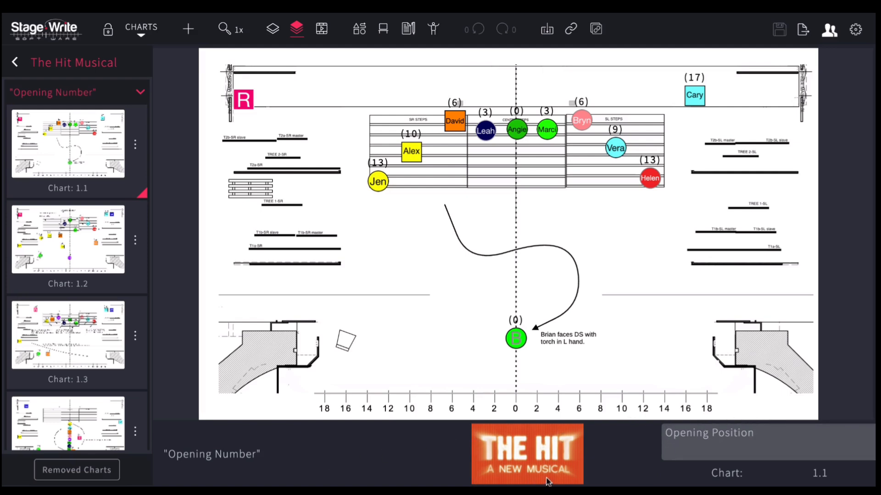
{"action": "mouse_move", "coordinate": [239, 443]}
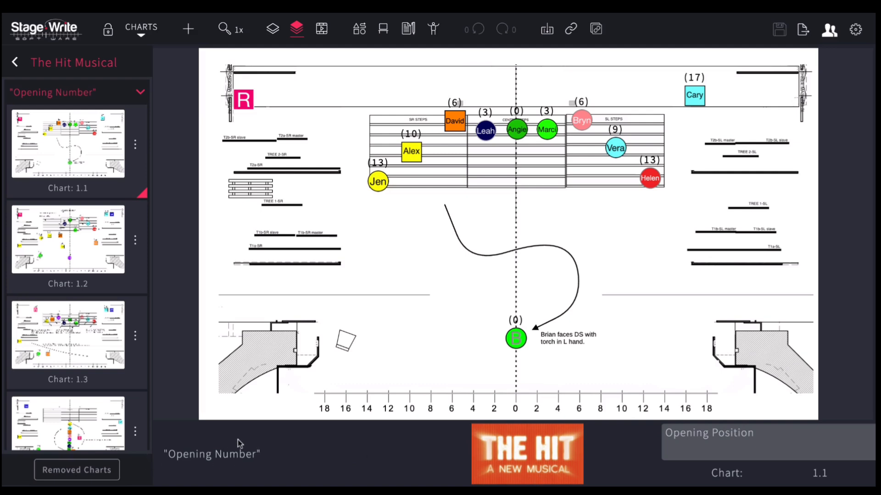
{"action": "mouse_move", "coordinate": [325, 361]}
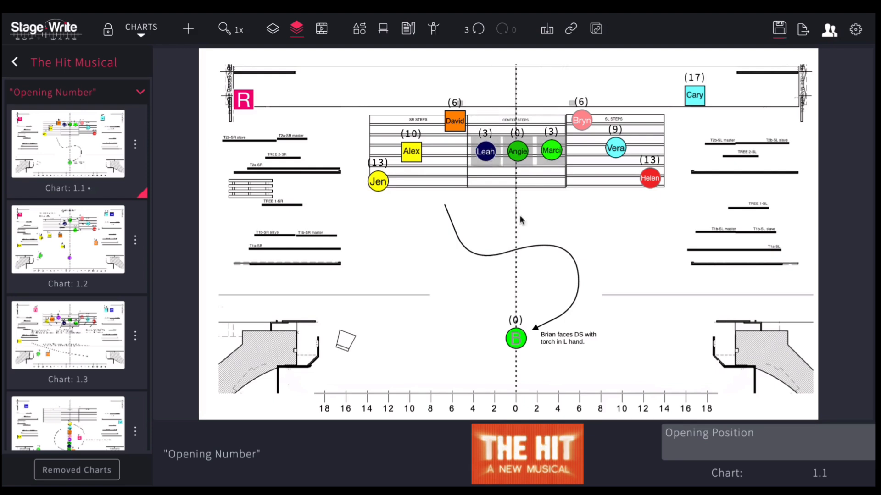
{"action": "mouse_move", "coordinate": [364, 235]}
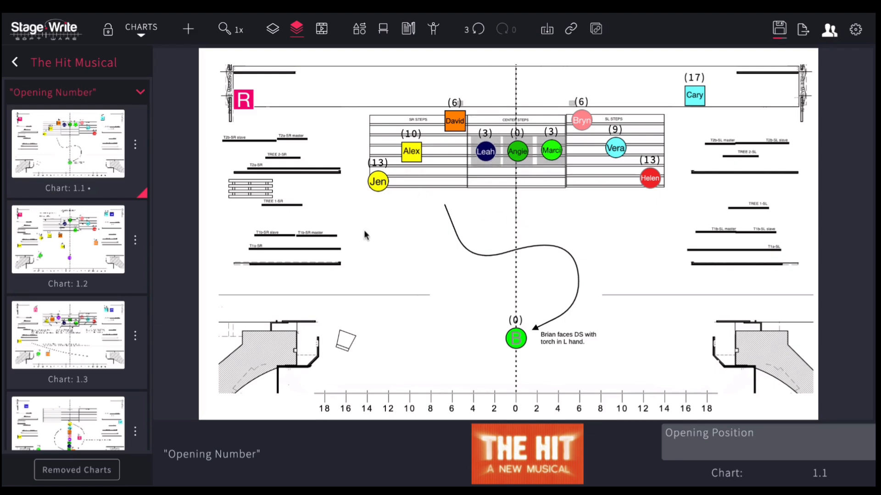
{"action": "mouse_move", "coordinate": [135, 66]}
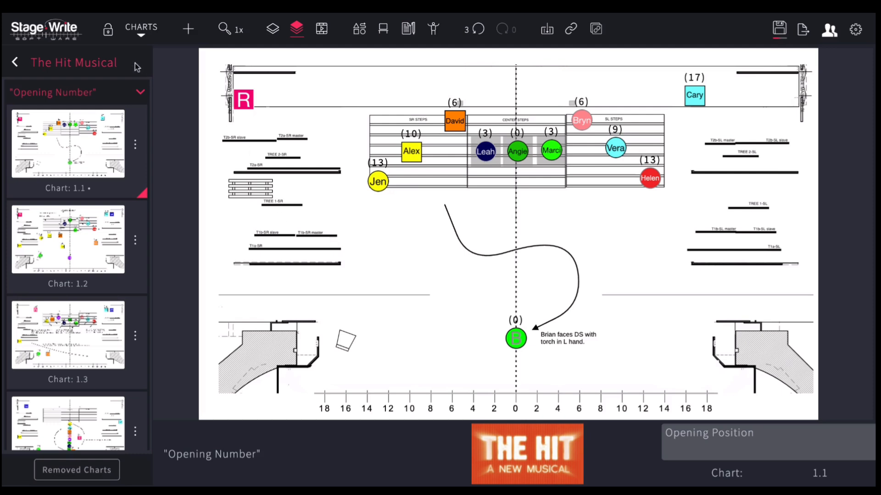
{"action": "mouse_move", "coordinate": [108, 29]}
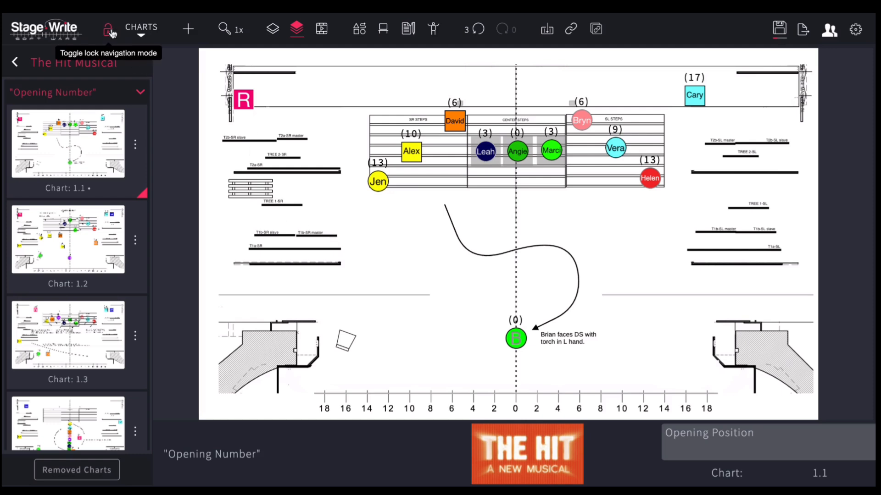
- Enter lock navigation mode and advance from chart 1.1 to chart 1.2
{"action": "left_click", "coordinate": [109, 29]}
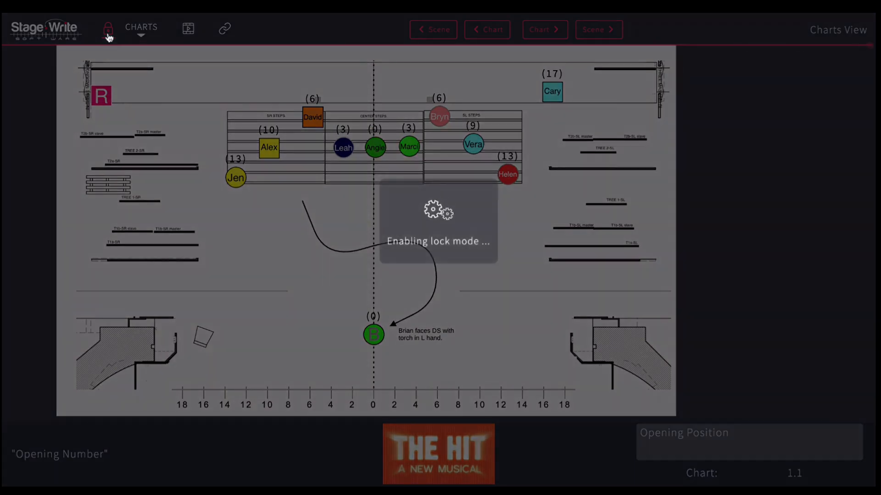
{"action": "left_click", "coordinate": [107, 28]}
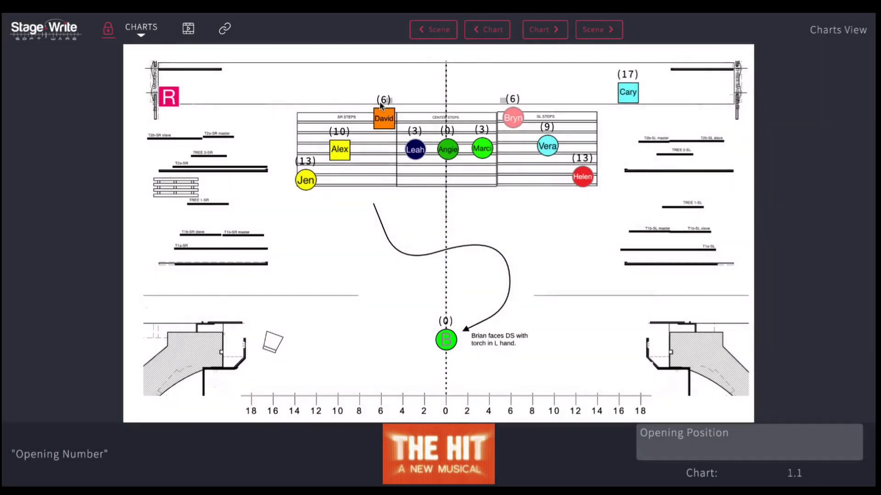
{"action": "left_click", "coordinate": [542, 29]}
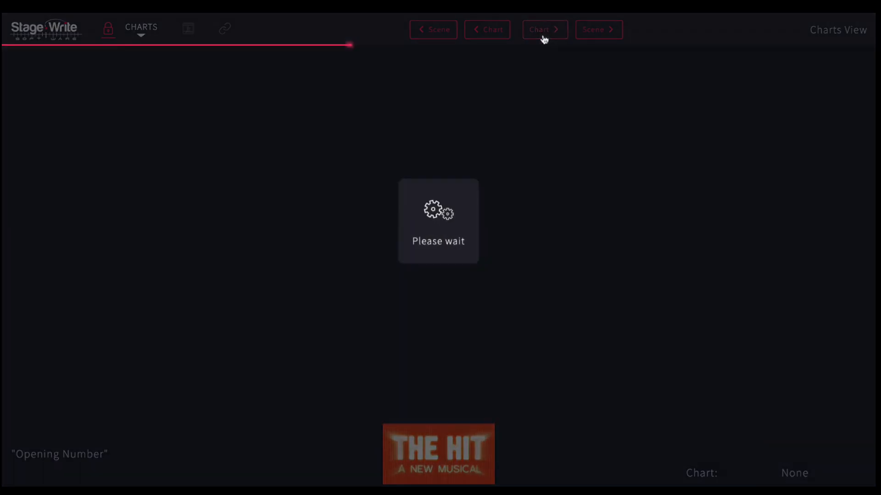
{"action": "left_click", "coordinate": [543, 29]}
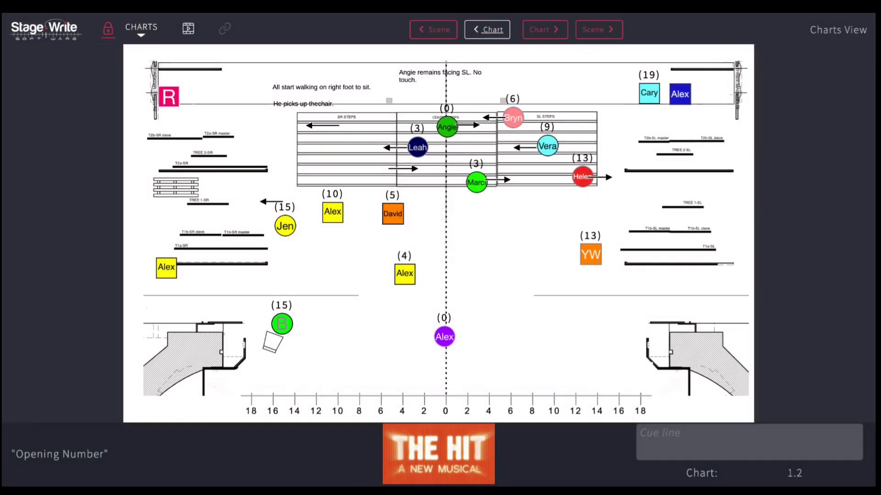
{"action": "mouse_move", "coordinate": [343, 58]}
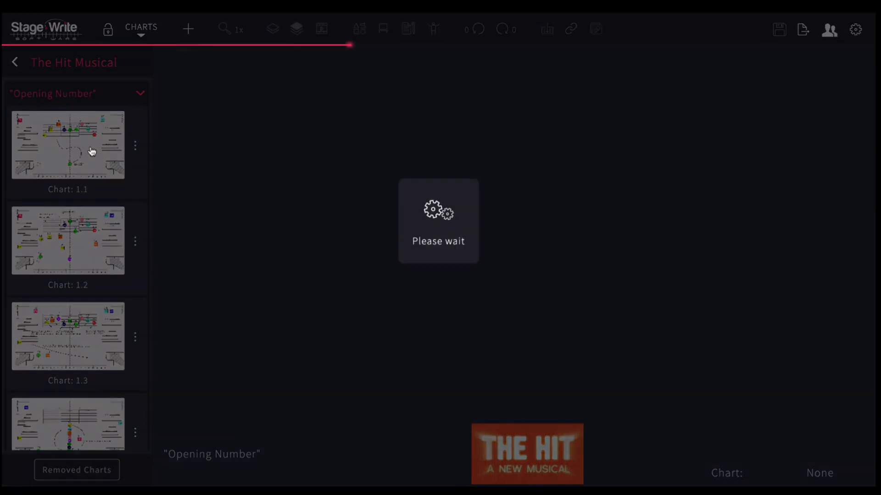
- Add a blank chart 1.2 after the opening position, then return to chart 1.1
{"action": "left_click", "coordinate": [67, 145]}
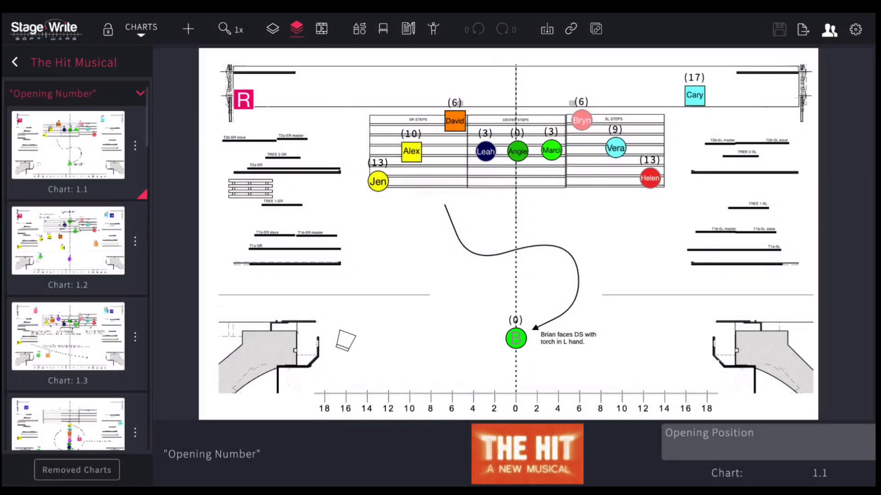
{"action": "mouse_move", "coordinate": [188, 29]}
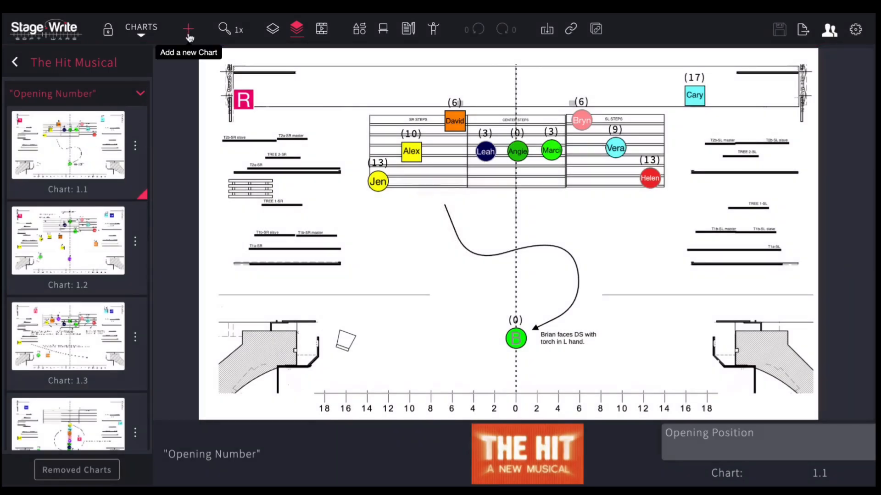
{"action": "left_click", "coordinate": [188, 29]}
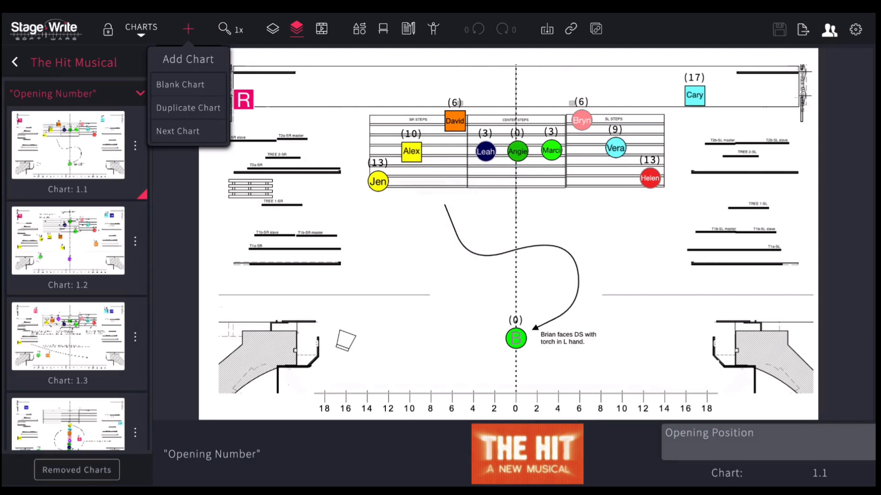
{"action": "left_click", "coordinate": [180, 85]}
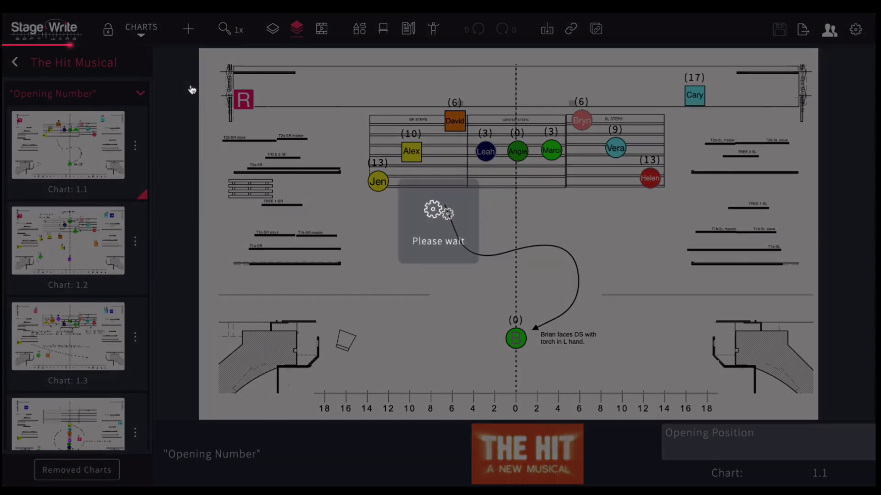
{"action": "left_click", "coordinate": [187, 29]}
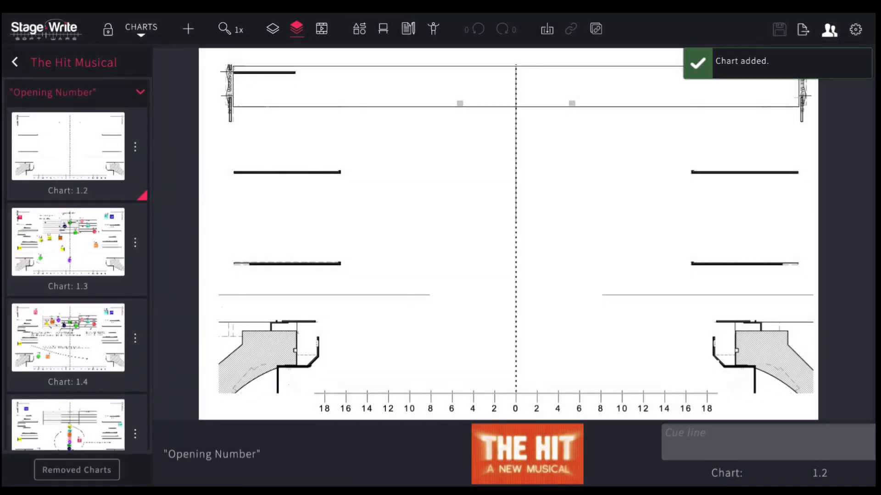
{"action": "scroll", "scroll_direction": "down", "scroll_amount": 3}
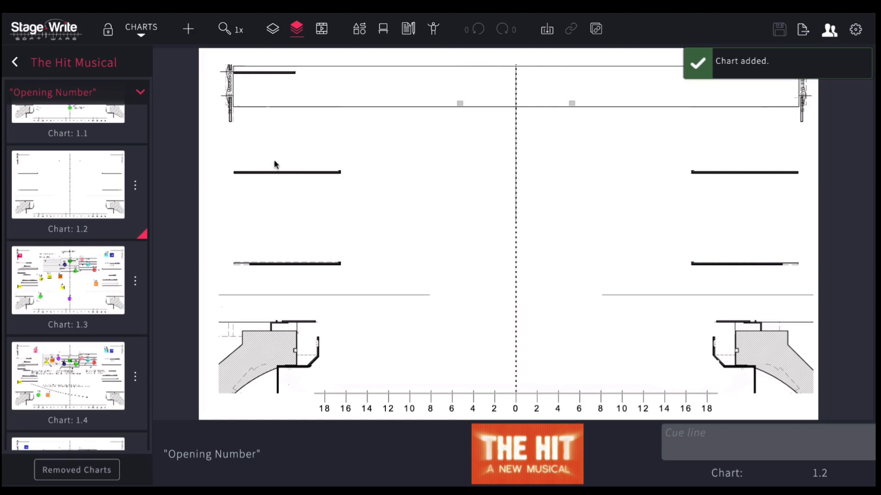
{"action": "left_click", "coordinate": [67, 146]}
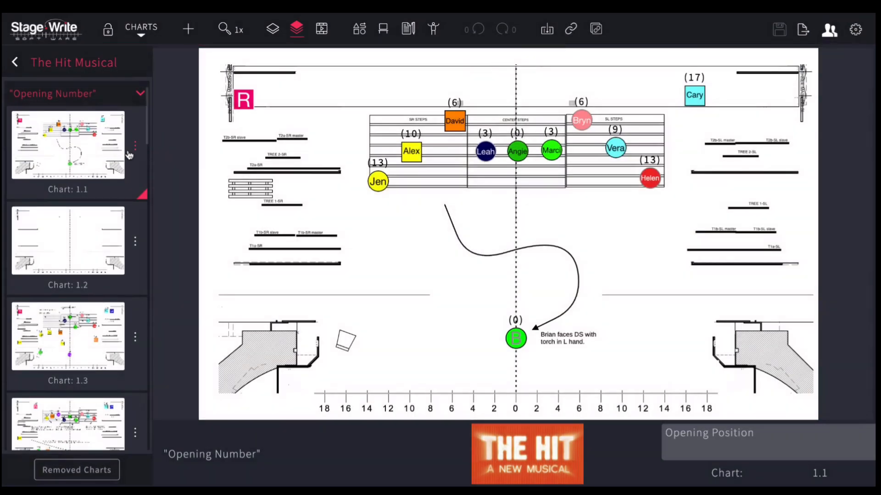
- Add a Next Chart continuing from chart 1.1, pushing the blank chart to 1.3
{"action": "left_click", "coordinate": [188, 29]}
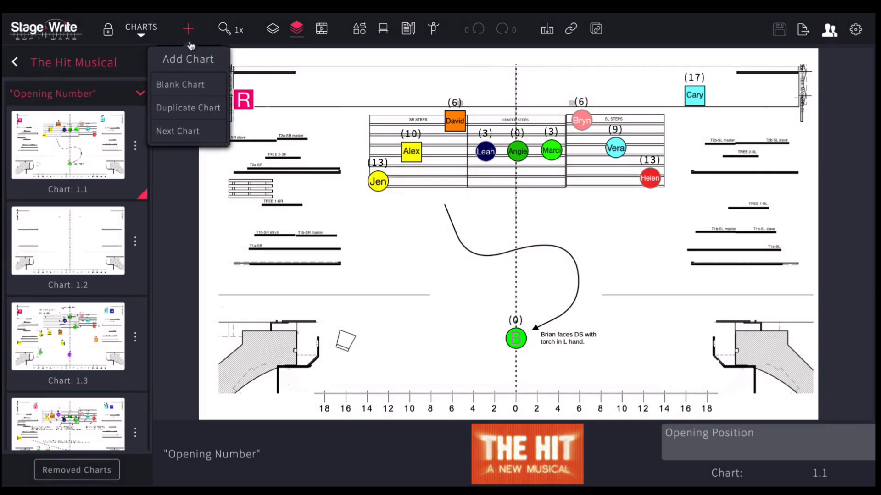
{"action": "left_click", "coordinate": [188, 108]}
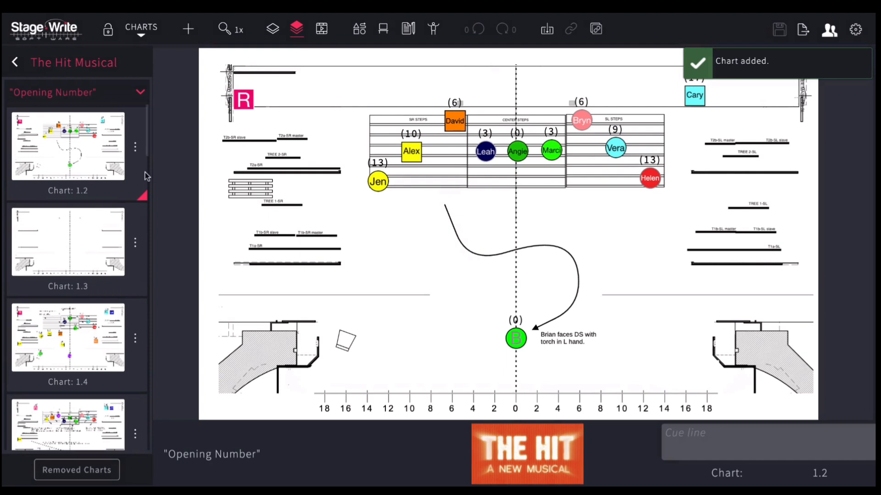
{"action": "mouse_move", "coordinate": [589, 174]}
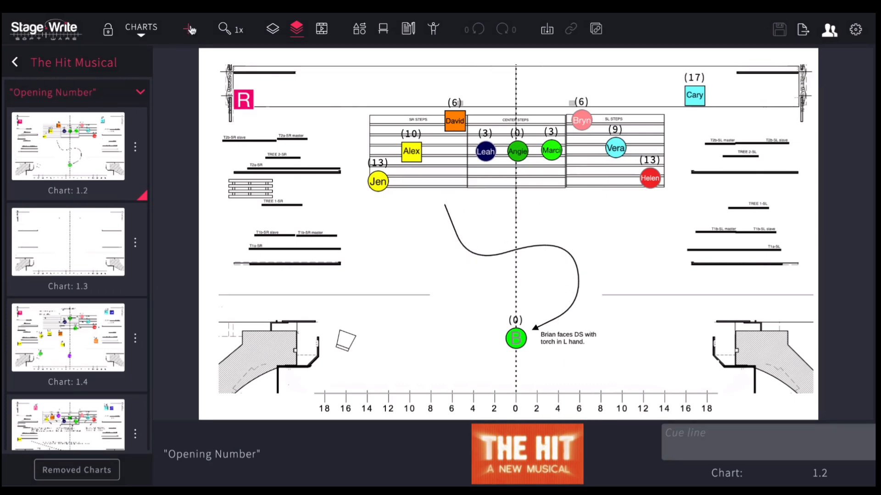
- Duplicate the current chart as chart 1.3
{"action": "left_click", "coordinate": [188, 28]}
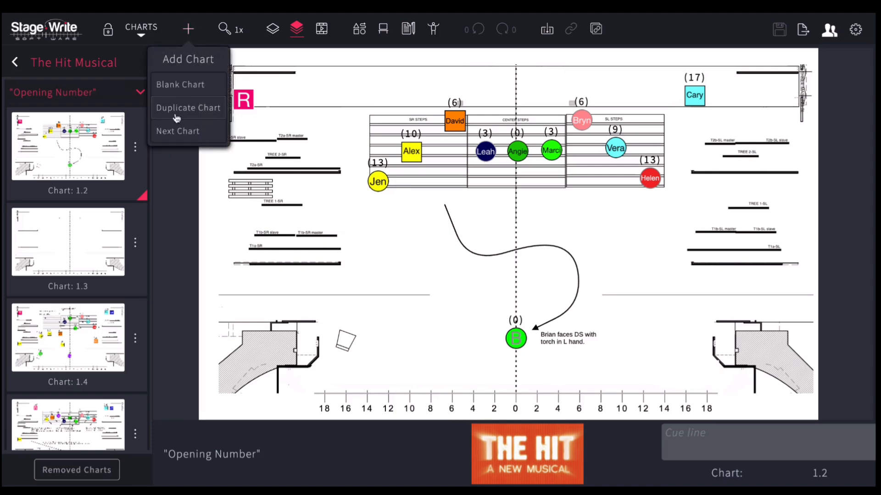
{"action": "left_click", "coordinate": [187, 107]}
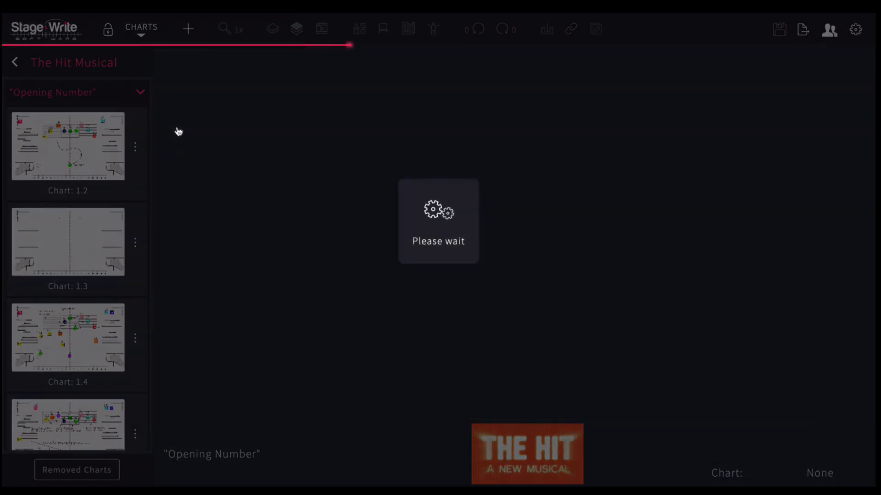
{"action": "left_click", "coordinate": [187, 28]}
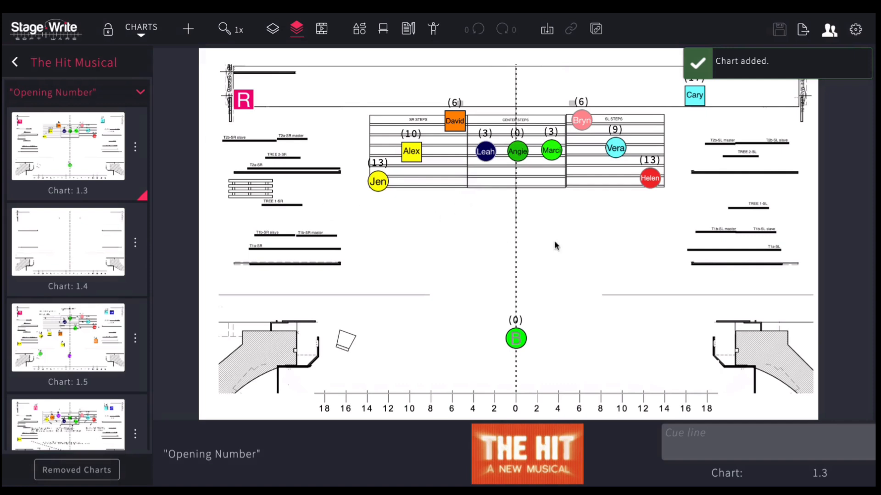
{"action": "mouse_move", "coordinate": [642, 318]}
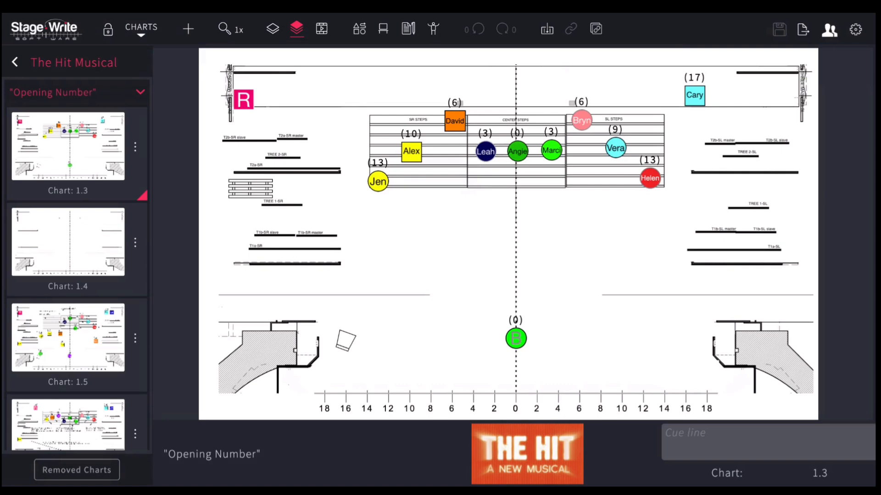
- Move four performers off the steps down onto the stage floor
{"action": "left_click_drag", "start_coordinate": [517, 152], "coordinate": [551, 234]}
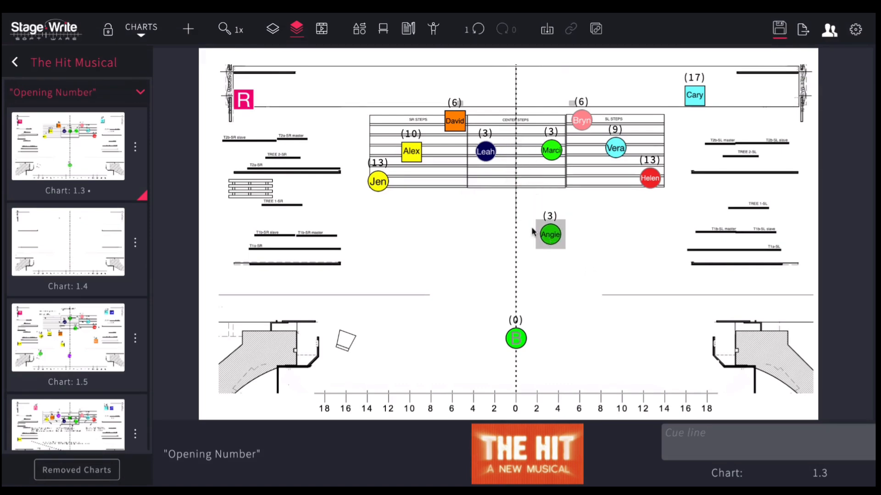
{"action": "left_click_drag", "start_coordinate": [486, 151], "coordinate": [480, 251]}
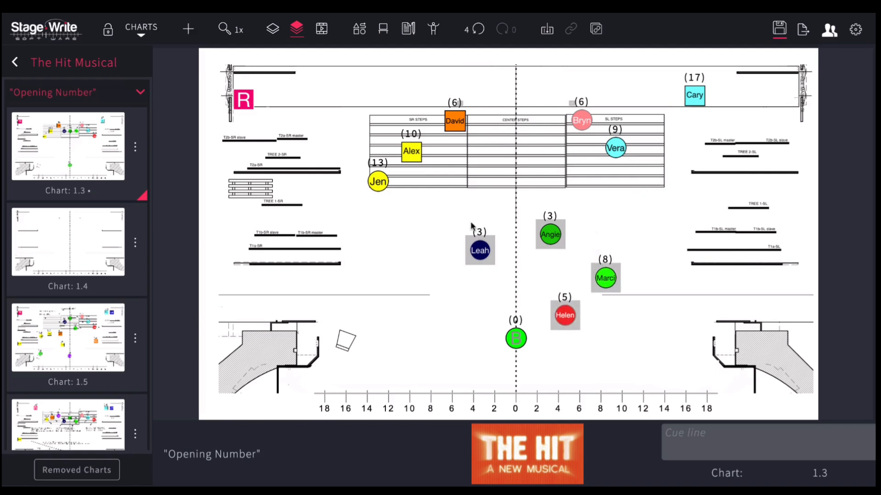
{"action": "left_click_drag", "start_coordinate": [411, 151], "coordinate": [445, 299]}
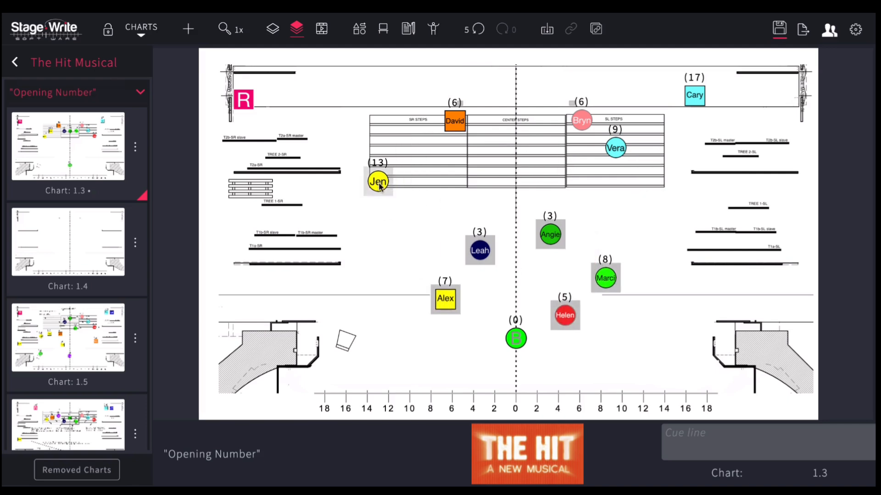
{"action": "left_click_drag", "start_coordinate": [378, 181], "coordinate": [388, 239]}
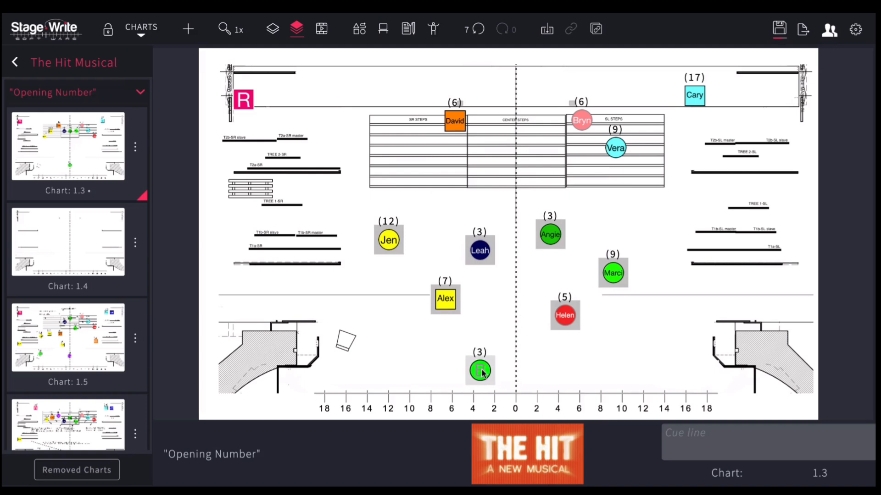
- Reposition the B marker just off centre downstage
{"action": "left_click_drag", "start_coordinate": [479, 369], "coordinate": [452, 376]}
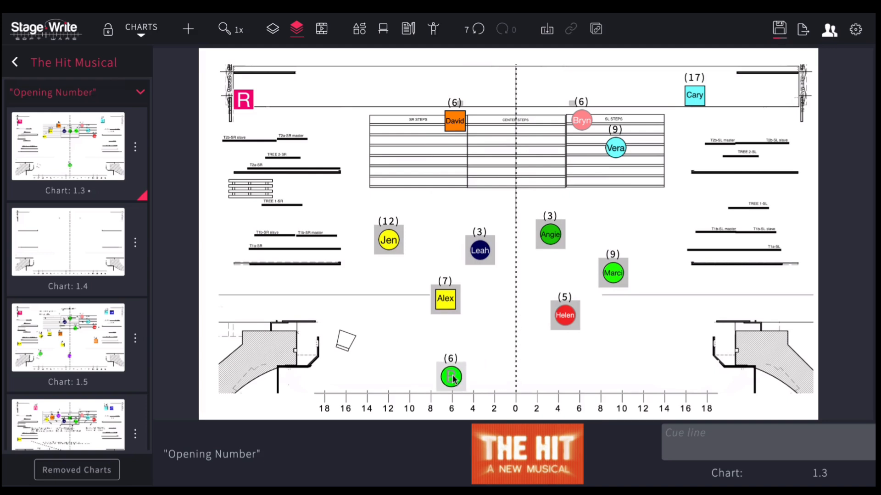
{"action": "left_click_drag", "start_coordinate": [451, 377], "coordinate": [492, 378]}
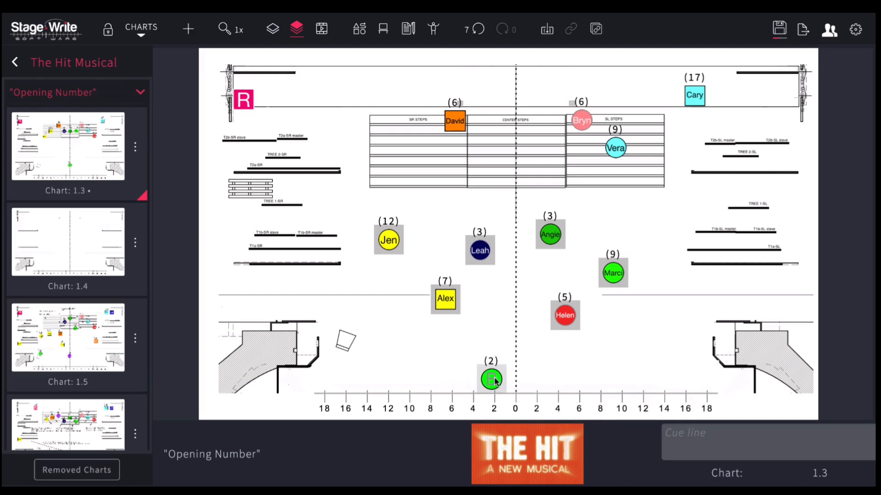
{"action": "left_click_drag", "start_coordinate": [492, 379], "coordinate": [490, 354]}
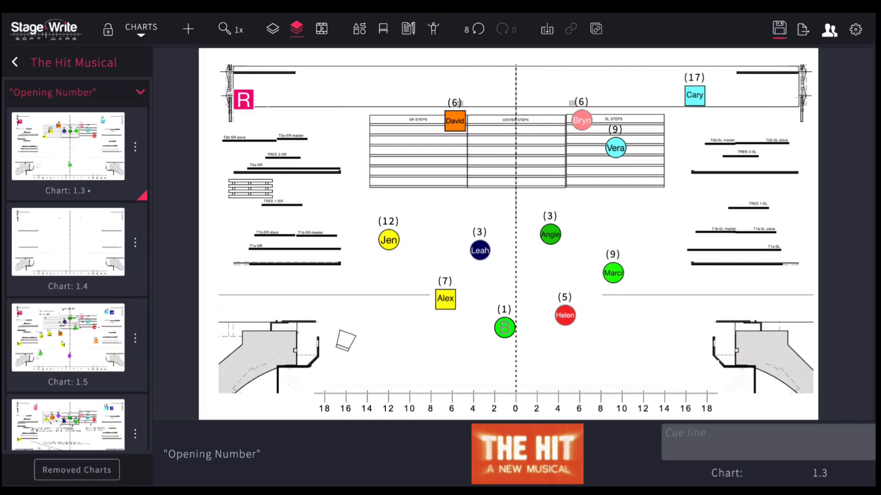
{"action": "mouse_move", "coordinate": [222, 56]}
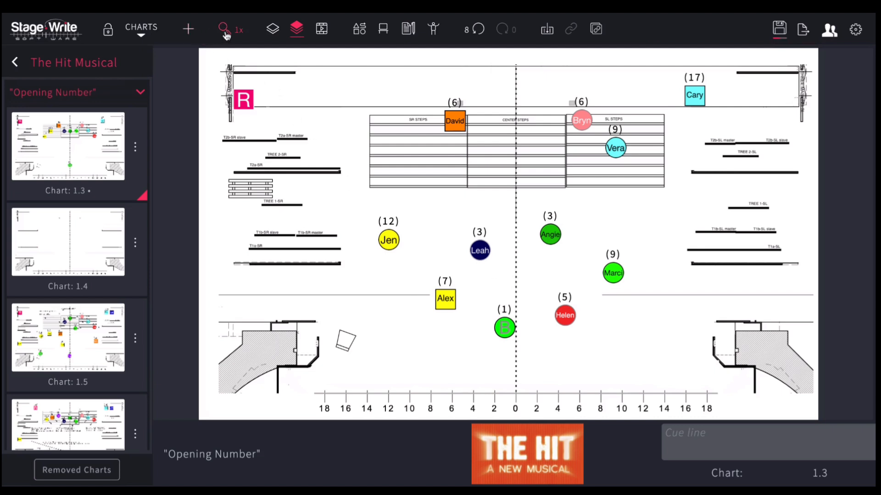
{"action": "left_click", "coordinate": [223, 28]}
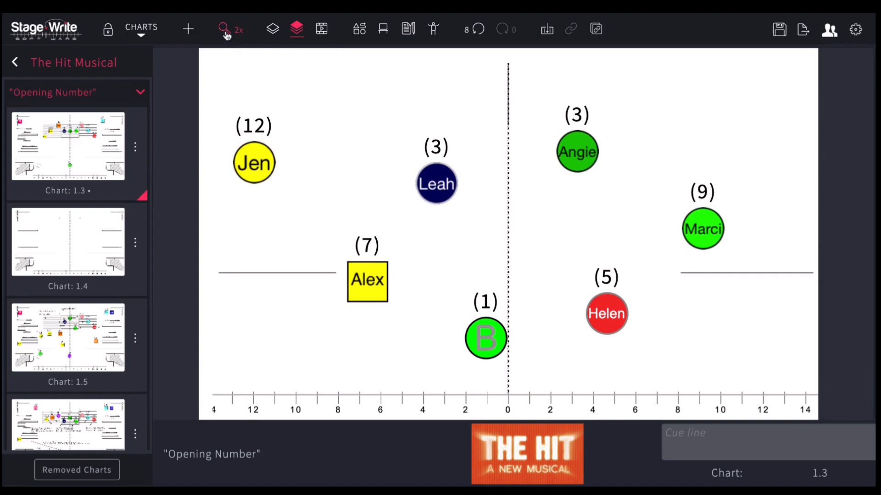
{"action": "left_click", "coordinate": [222, 28]}
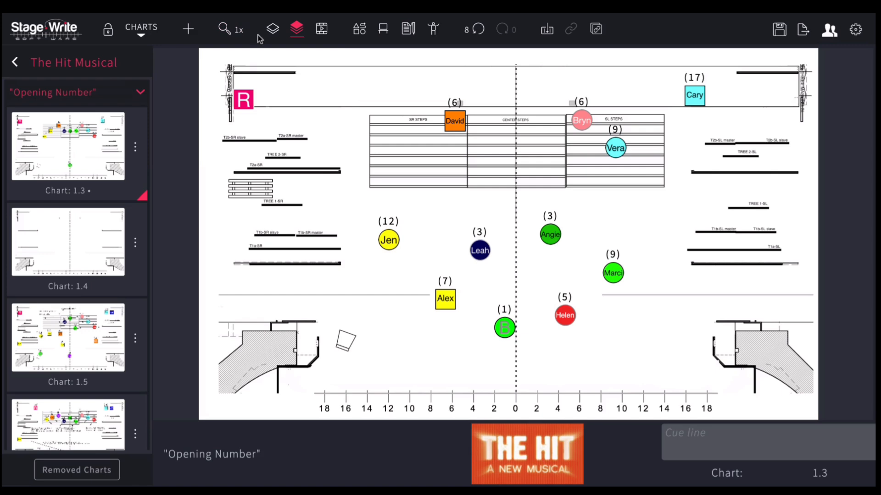
{"action": "mouse_move", "coordinate": [272, 29]}
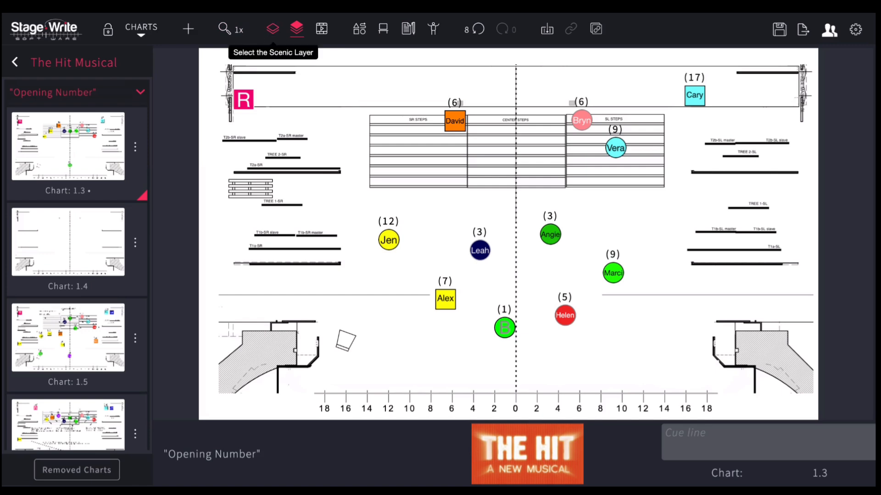
{"action": "mouse_move", "coordinate": [111, 241]}
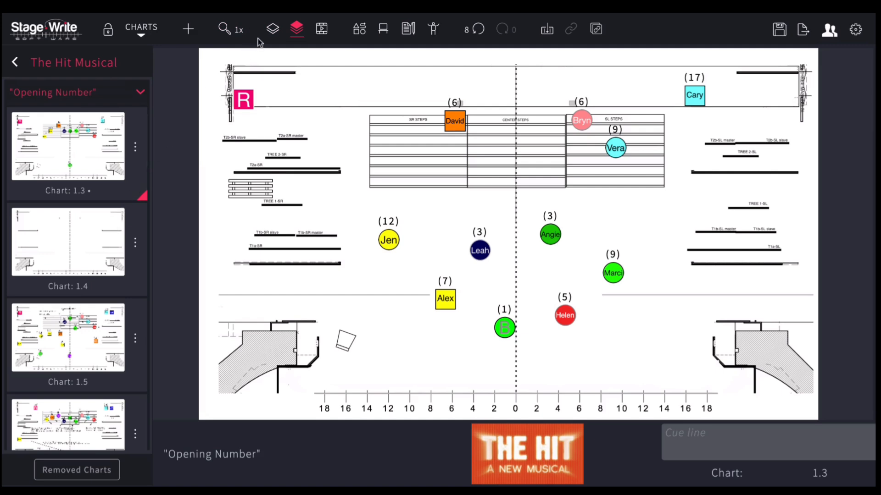
{"action": "mouse_move", "coordinate": [272, 28]}
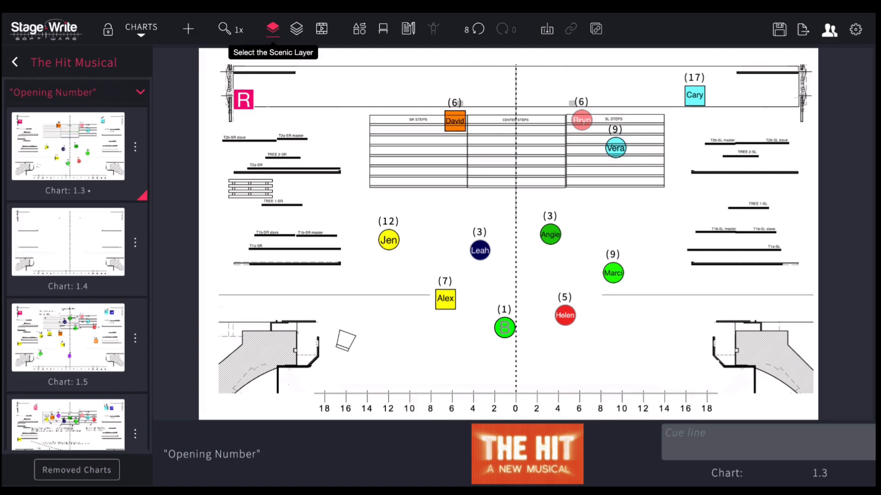
- Toggle the layer buttons, return to chart 1.1 and select the three centre-step performers
{"action": "left_click", "coordinate": [296, 28]}
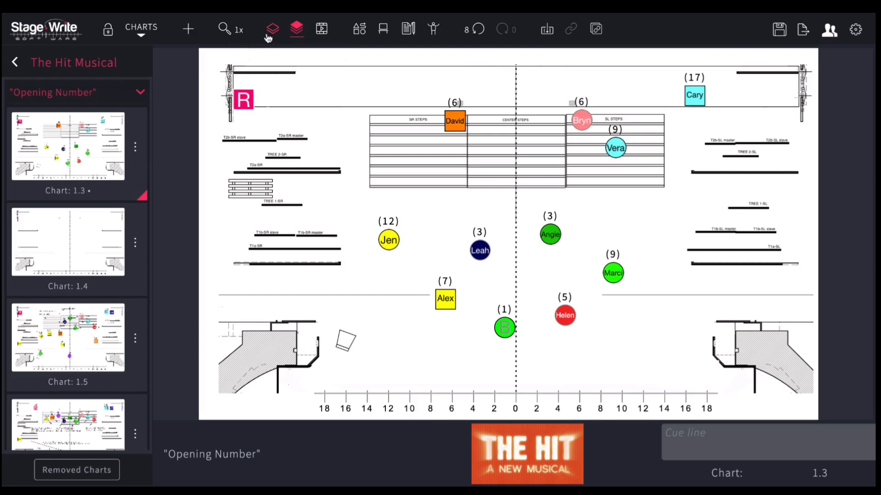
{"action": "left_click", "coordinate": [272, 28]}
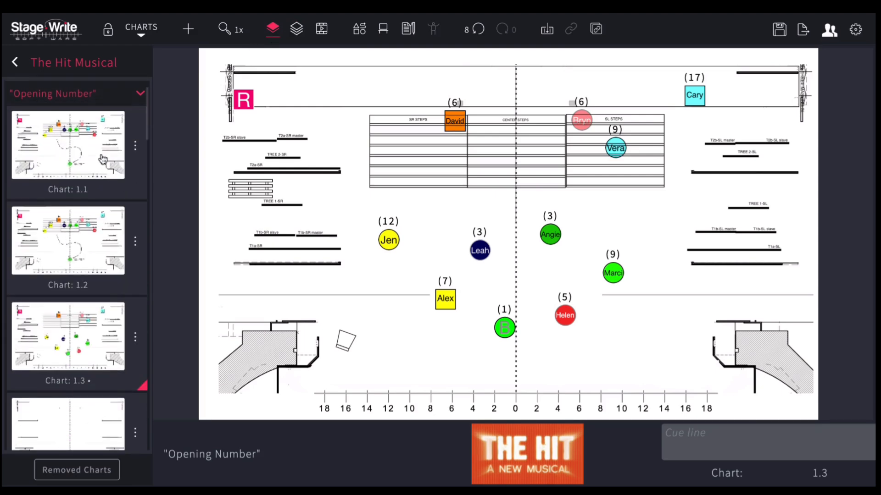
{"action": "left_click", "coordinate": [67, 145]}
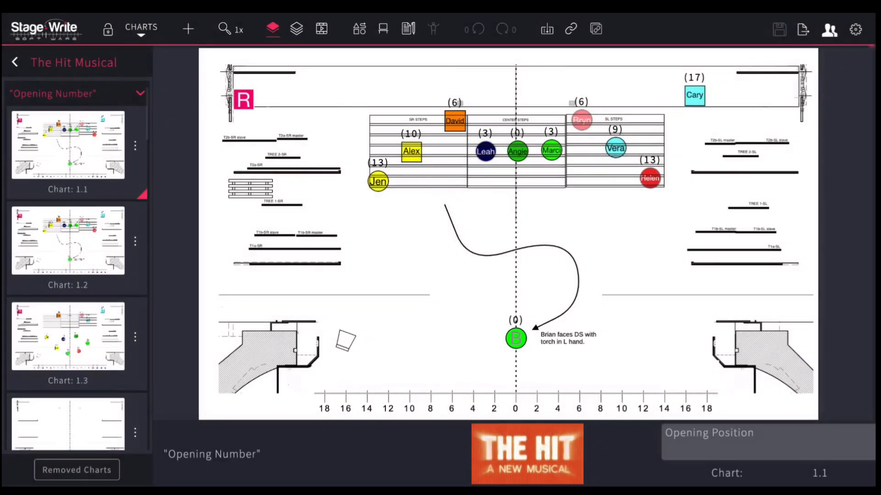
{"action": "mouse_move", "coordinate": [272, 28]}
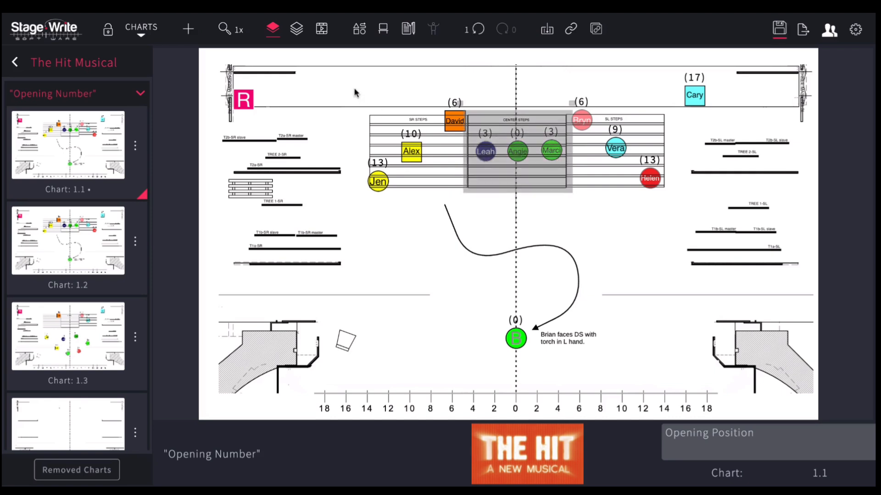
{"action": "left_click", "coordinate": [296, 28]}
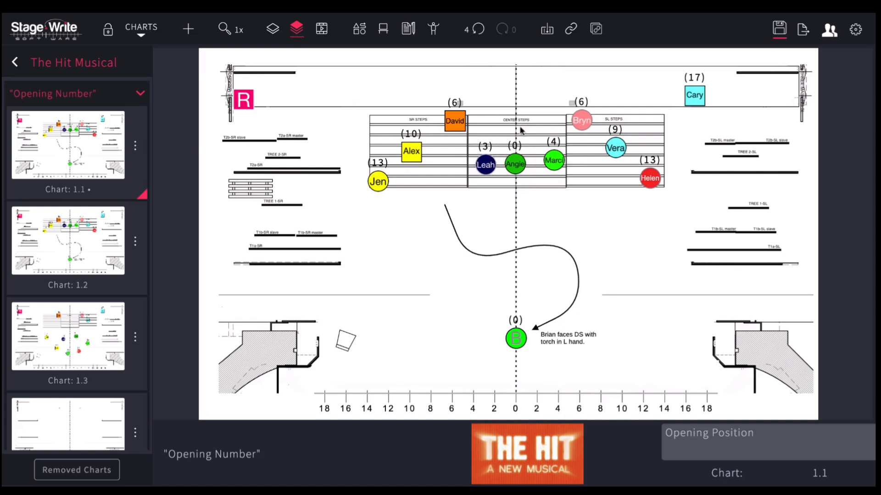
{"action": "mouse_move", "coordinate": [522, 126]}
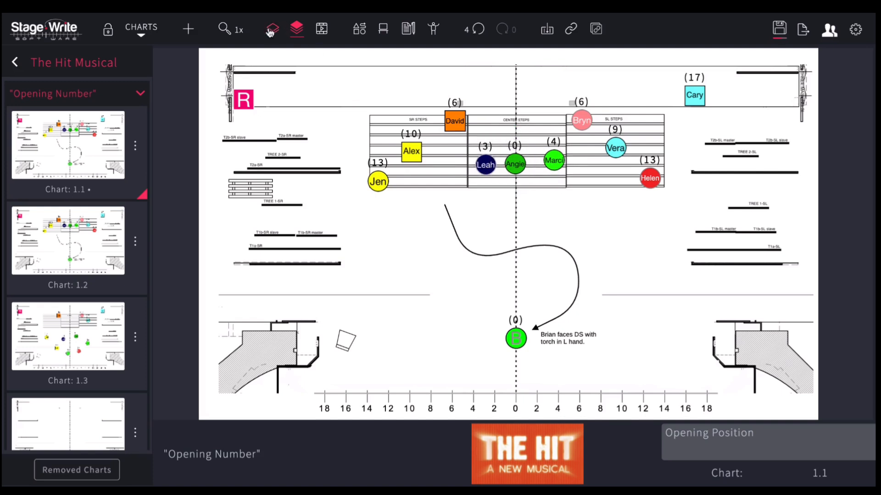
{"action": "mouse_move", "coordinate": [271, 29]}
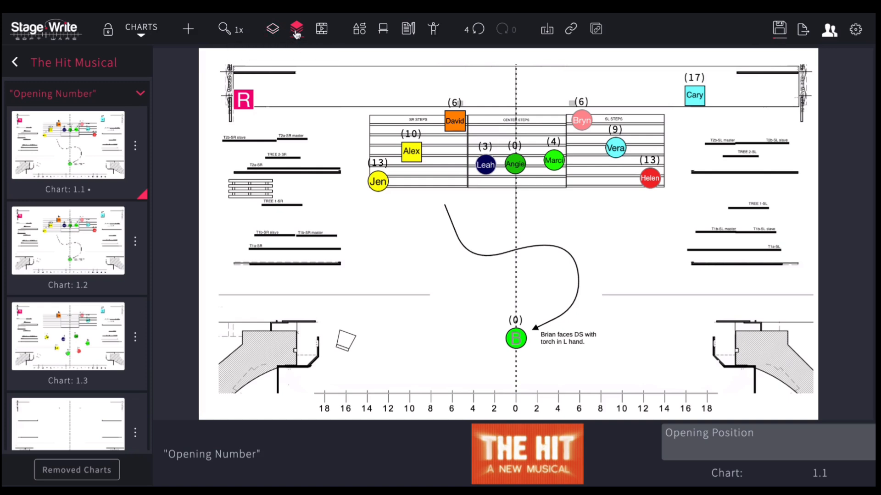
{"action": "mouse_move", "coordinate": [296, 28]}
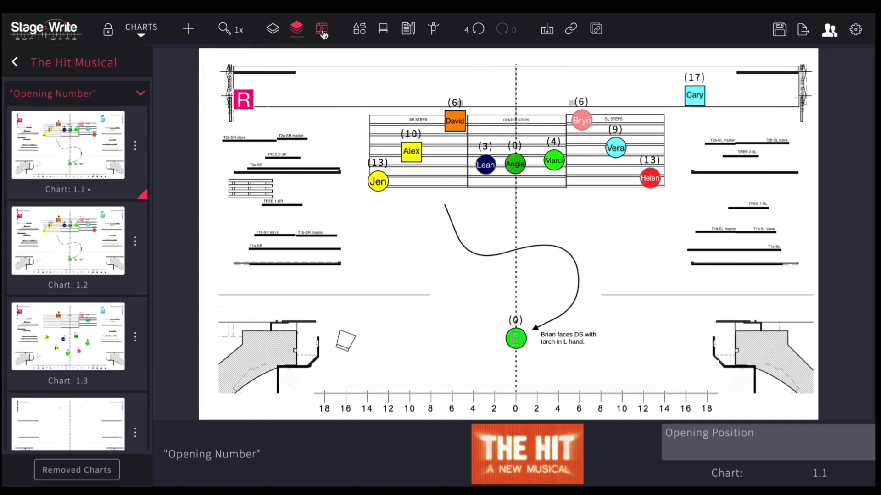
{"action": "left_click", "coordinate": [321, 29]}
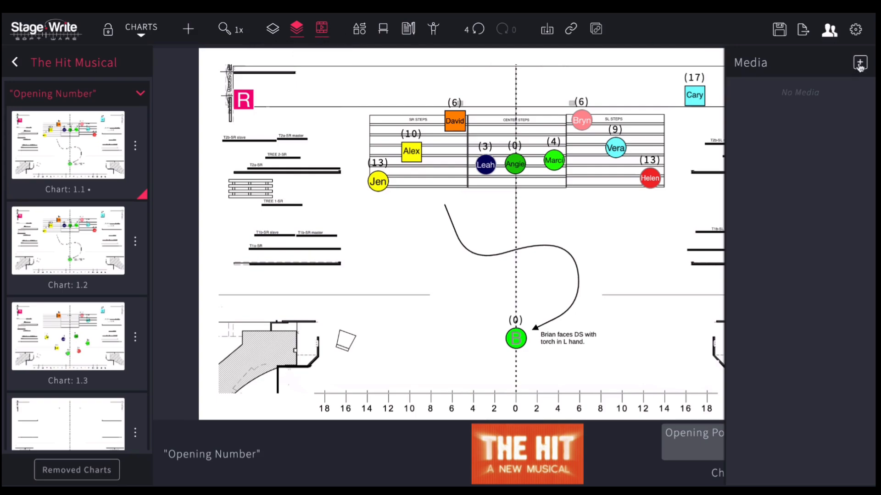
{"action": "left_click", "coordinate": [859, 63]}
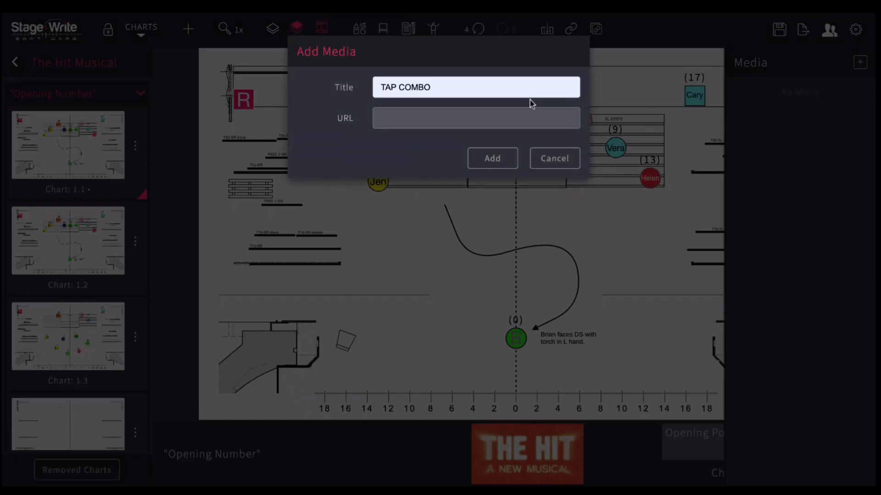
{"action": "type", "text": "https://youtu.be/zNI_tLXOQdI"}
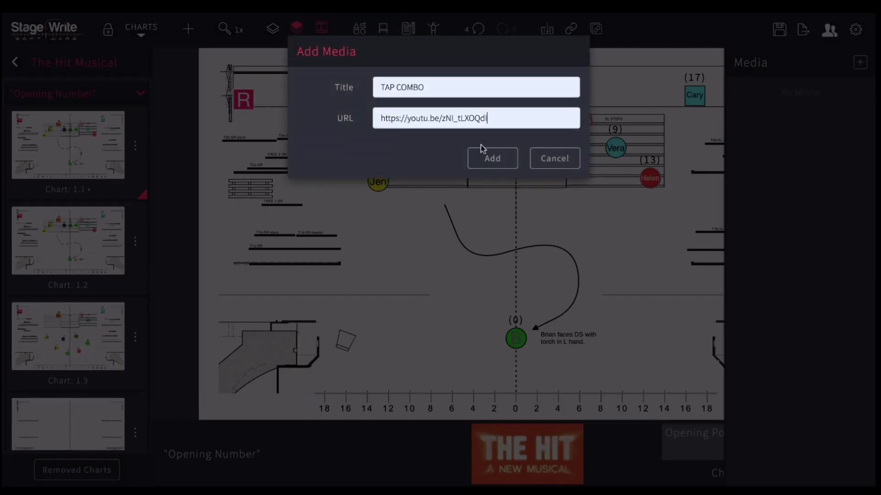
{"action": "left_click", "coordinate": [491, 157]}
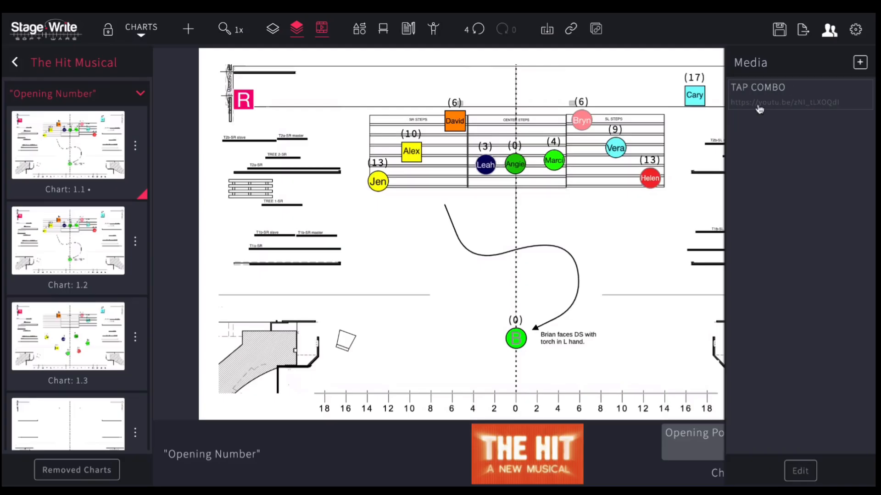
{"action": "mouse_move", "coordinate": [774, 103]}
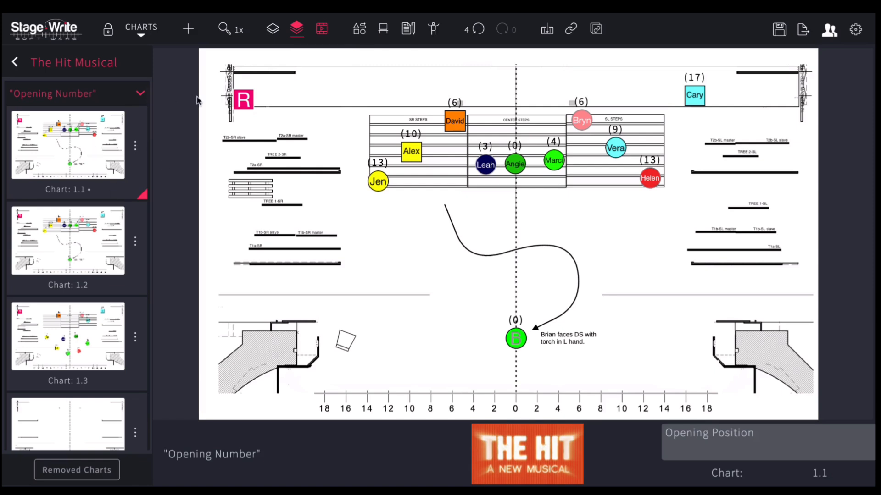
{"action": "mouse_move", "coordinate": [182, 129]}
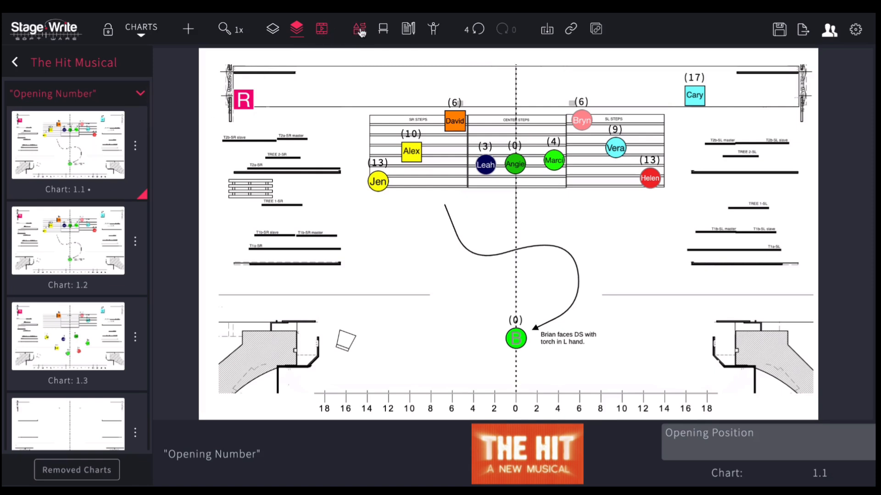
- Switch to chart 1.3 and start a freehand shape
{"action": "left_click", "coordinate": [359, 28]}
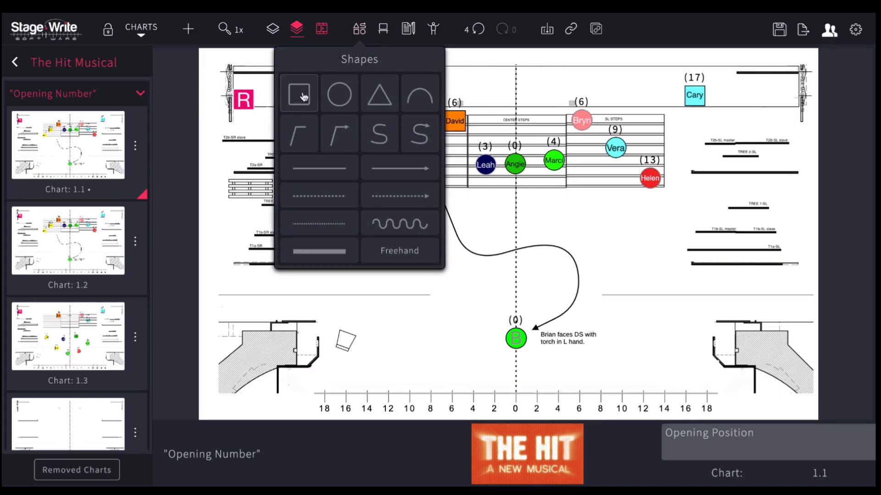
{"action": "mouse_move", "coordinate": [333, 158]}
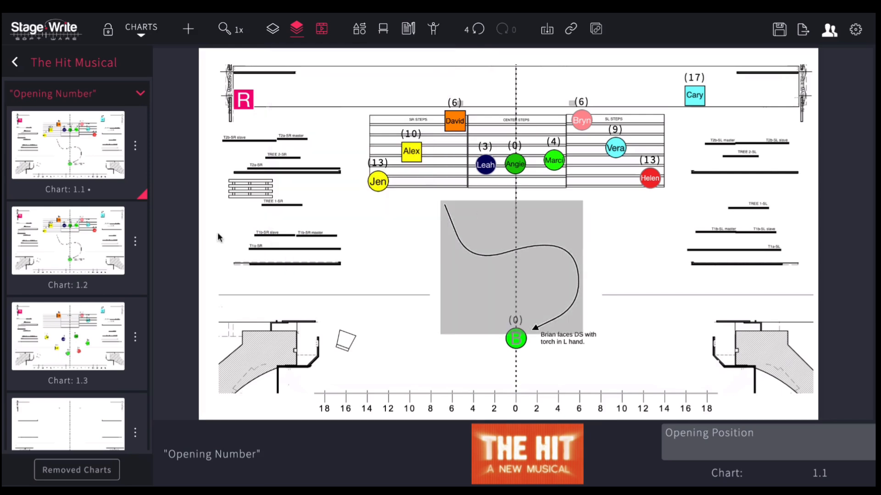
{"action": "left_click", "coordinate": [67, 336]}
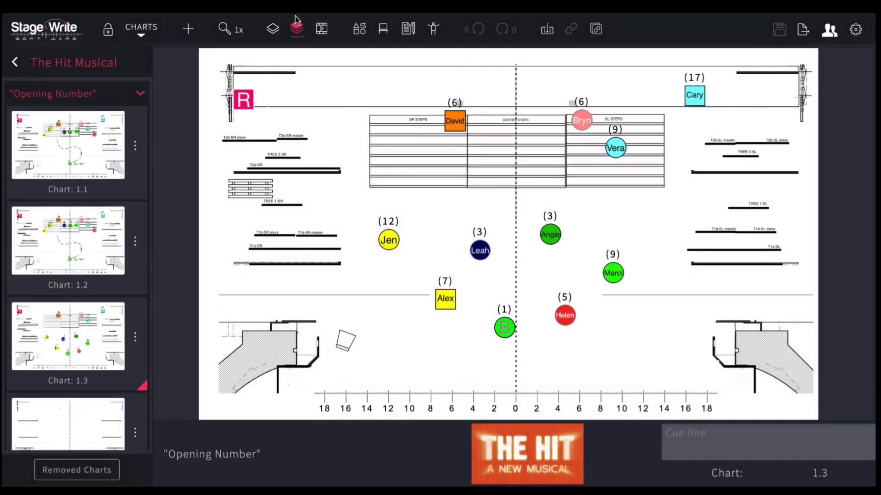
{"action": "left_click", "coordinate": [360, 29]}
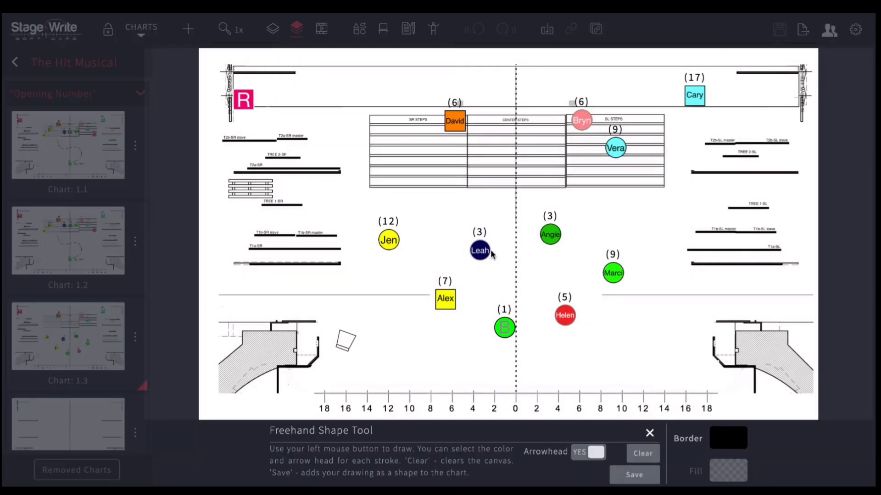
- Draw a freehand arrow path from Leah curving right, save it and select it
{"action": "left_click_drag", "start_coordinate": [489, 246], "coordinate": [702, 301]}
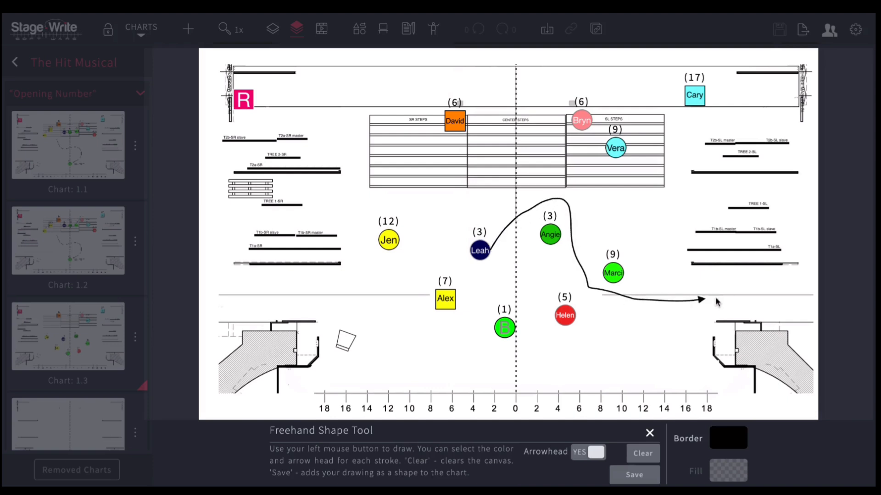
{"action": "left_click", "coordinate": [634, 474]}
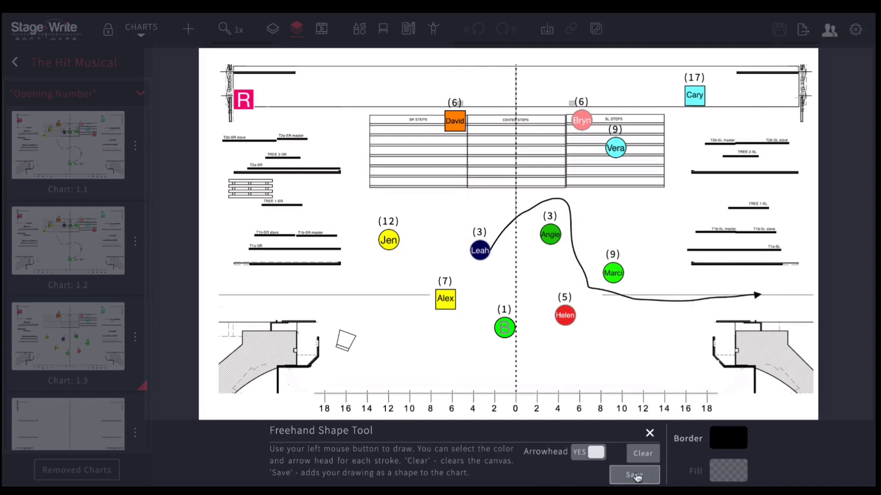
{"action": "left_click", "coordinate": [634, 475]}
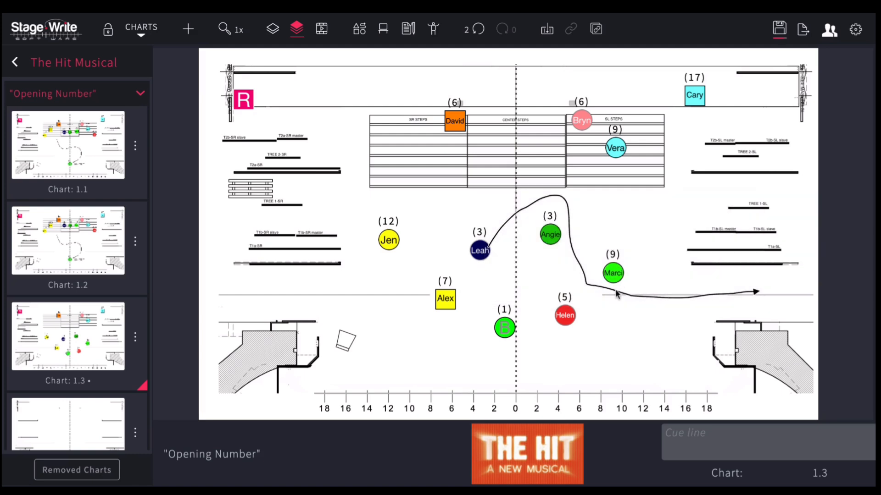
{"action": "left_click", "coordinate": [360, 28]}
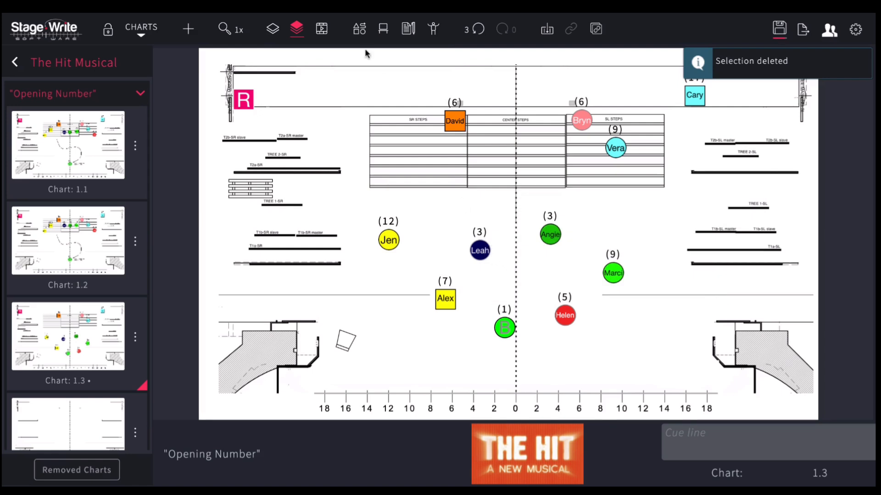
- Insert a curved arrow starting on Leah and arching above Angie, adding a bend point
{"action": "left_click", "coordinate": [359, 28]}
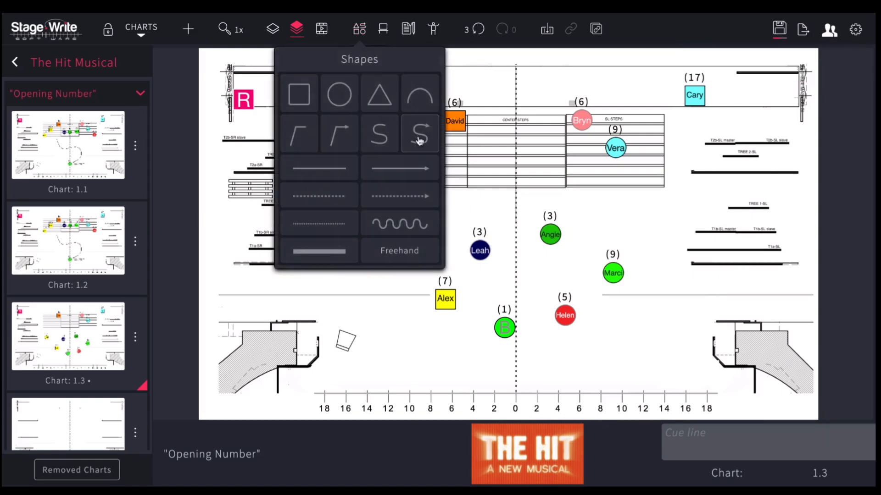
{"action": "left_click", "coordinate": [419, 134]}
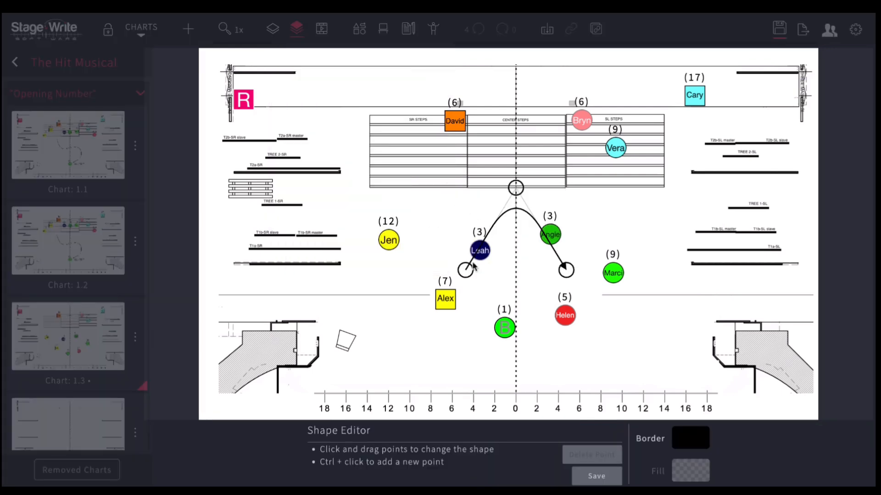
{"action": "left_click_drag", "start_coordinate": [466, 269], "coordinate": [489, 236]}
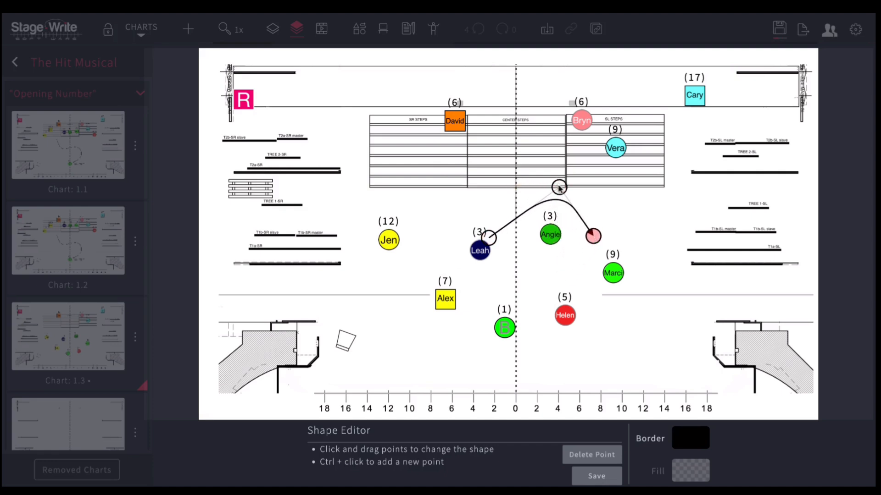
{"action": "left_click_drag", "start_coordinate": [559, 187], "coordinate": [537, 191]}
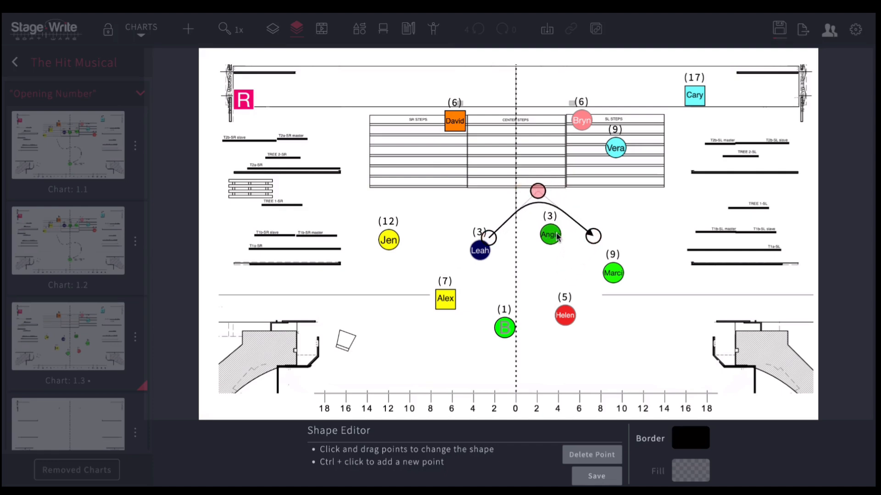
{"action": "left_click", "coordinate": [566, 273]}
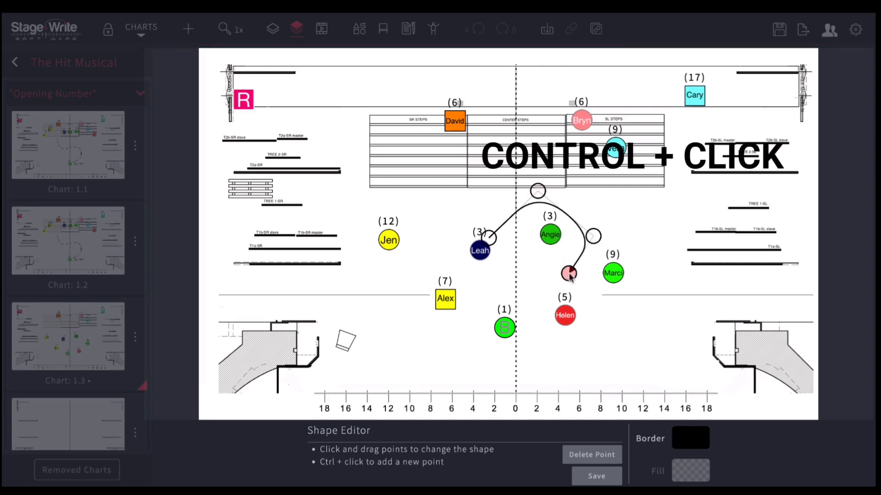
- Extend the arrow around Marci to the right, remove a stray point, colour it blue and save
{"action": "left_click_drag", "start_coordinate": [569, 273], "coordinate": [728, 292]}
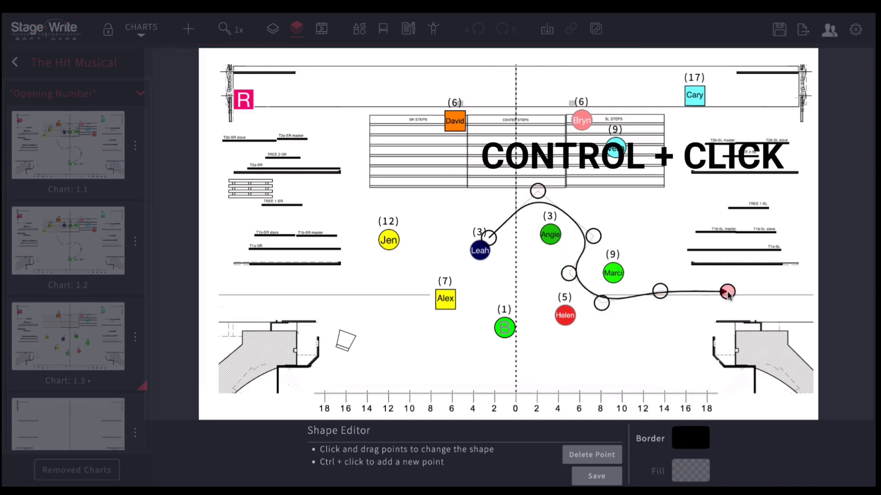
{"action": "left_click_drag", "start_coordinate": [727, 292], "coordinate": [767, 297]}
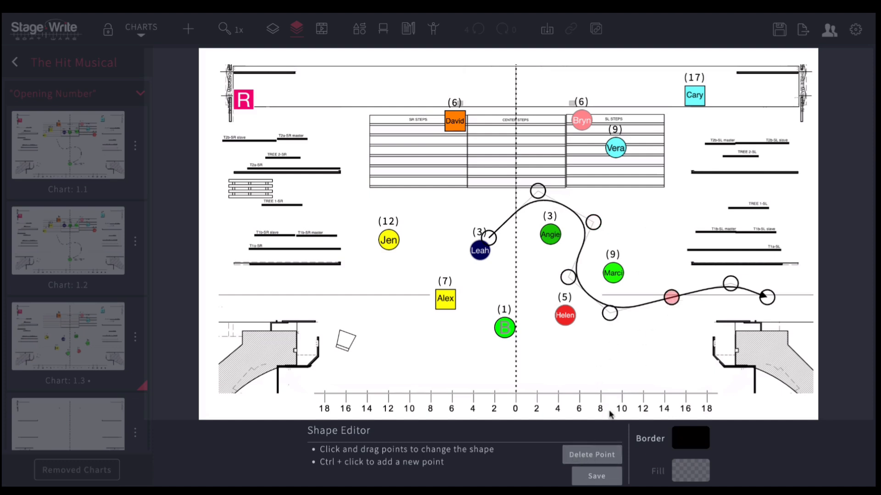
{"action": "left_click", "coordinate": [590, 454]}
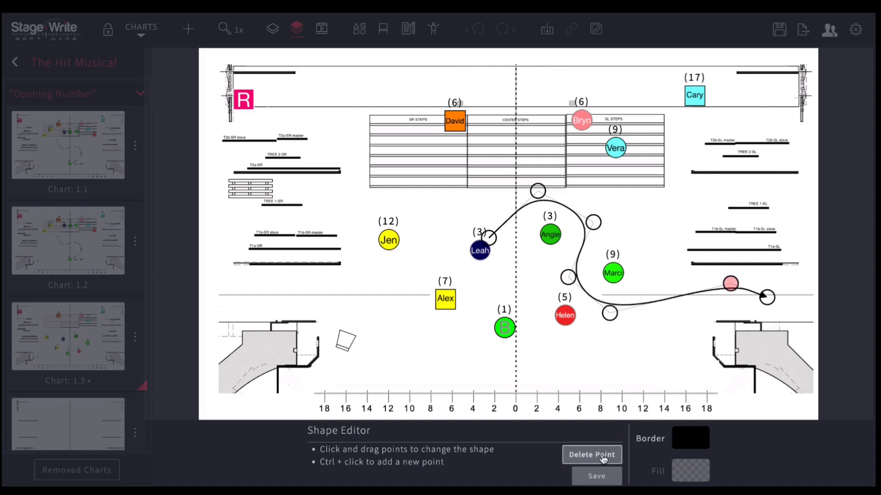
{"action": "mouse_move", "coordinate": [680, 439]}
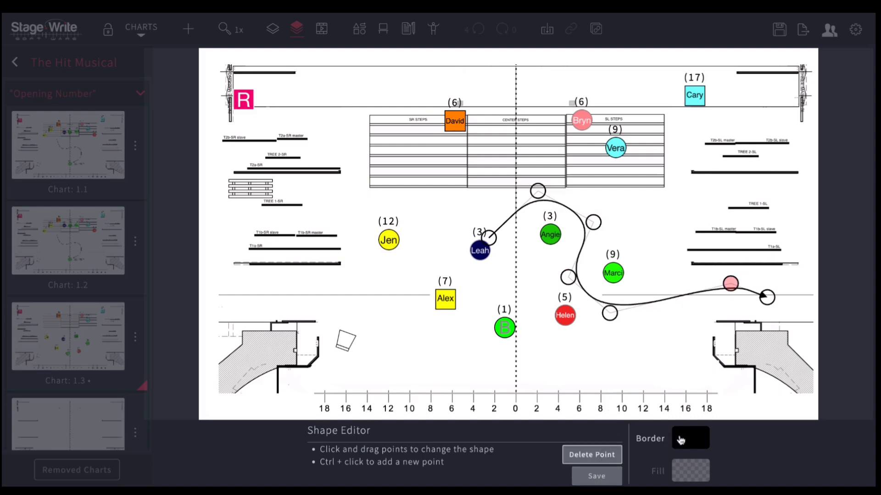
{"action": "left_click", "coordinate": [690, 438]}
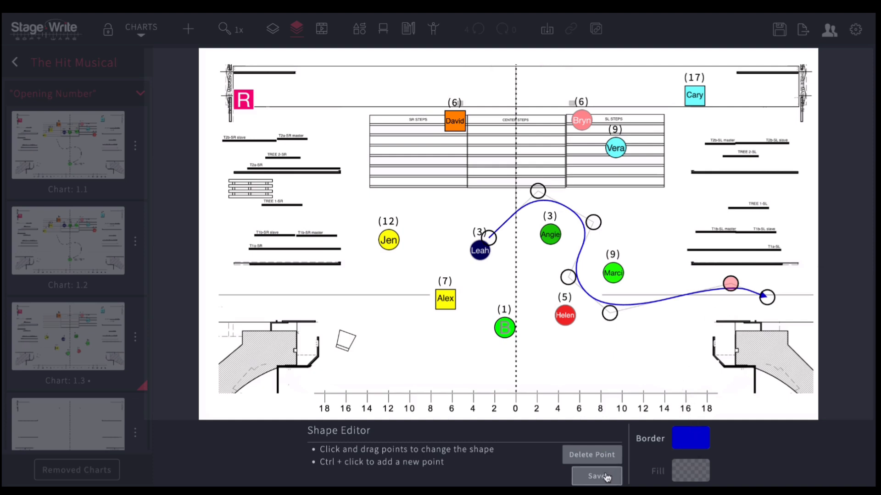
{"action": "left_click", "coordinate": [596, 476]}
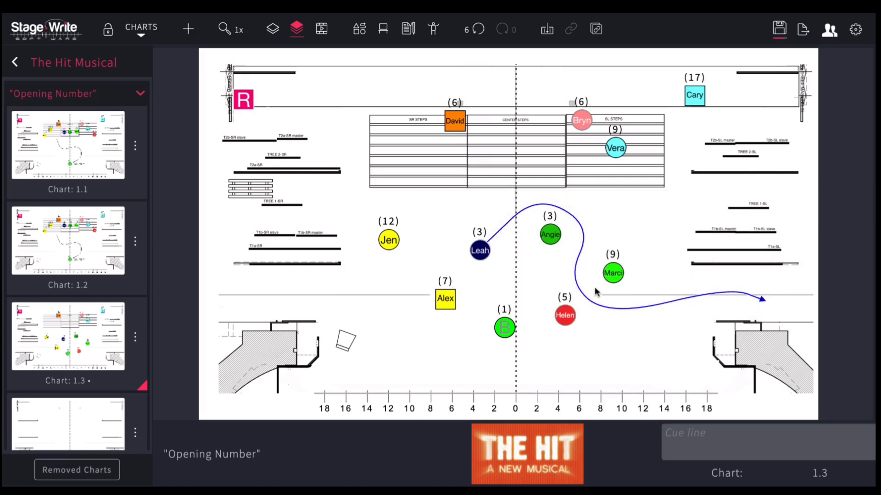
- Delete the blue arrow from chart 1.3 and browse the Set Pieces list
{"action": "key", "text": "Delete"}
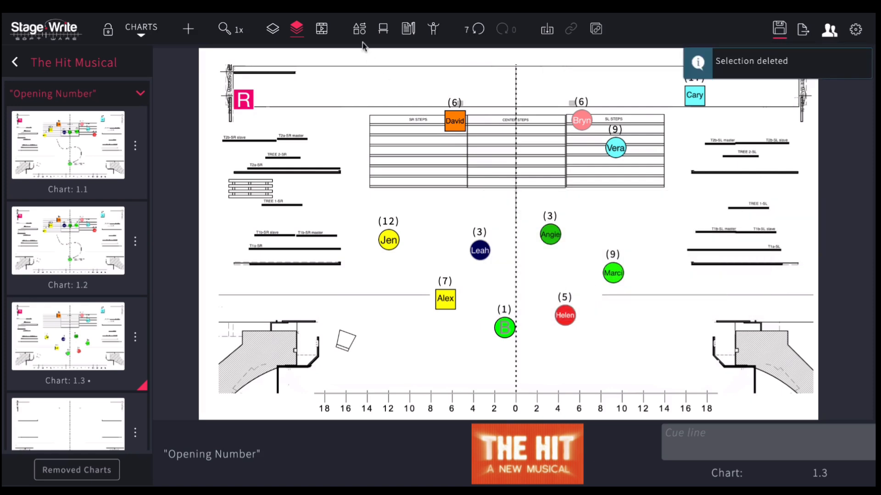
{"action": "left_click", "coordinate": [384, 29]}
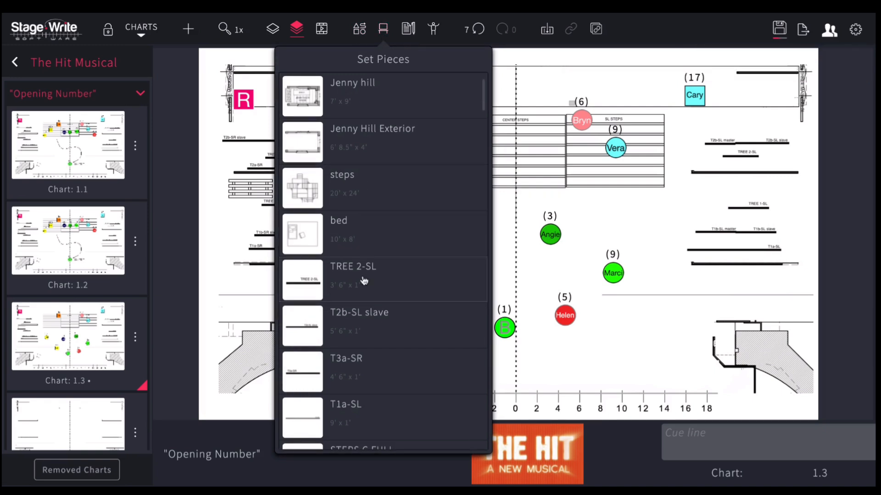
{"action": "scroll", "scroll_direction": "down", "scroll_amount": 3}
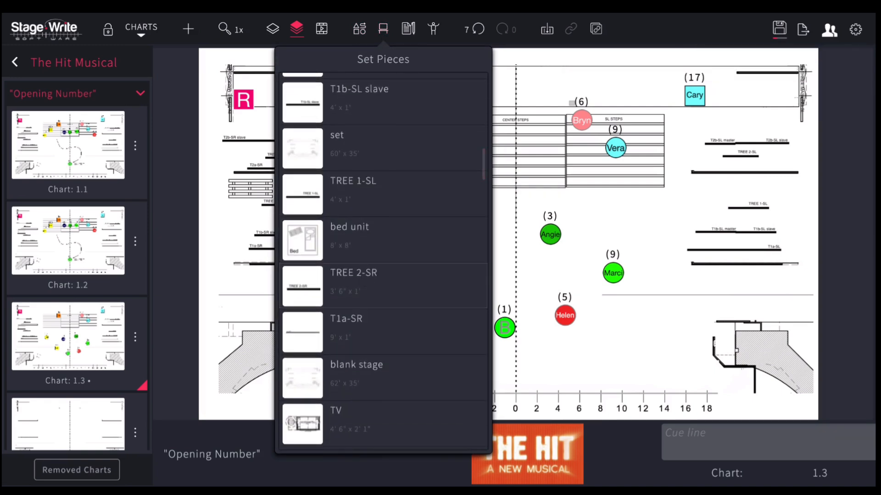
{"action": "left_click", "coordinate": [383, 28]}
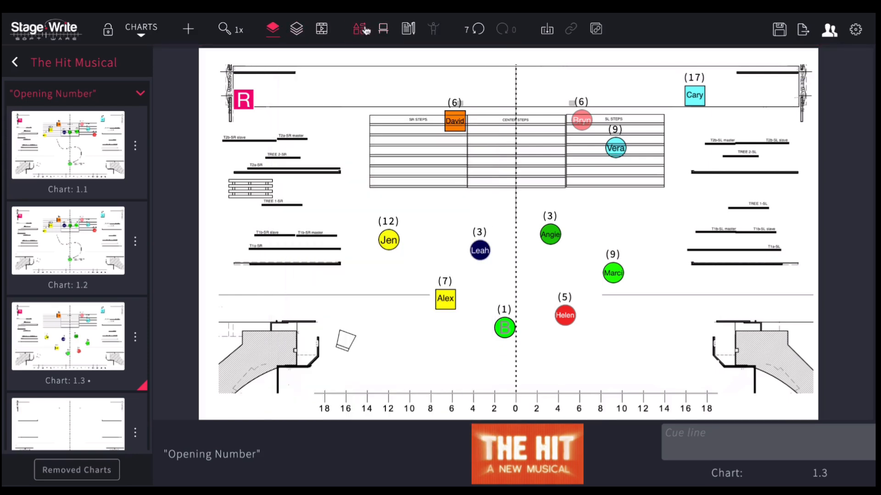
- Move the sofa left toward centre stage and seat Angie's marker on it
{"action": "left_click", "coordinate": [384, 28]}
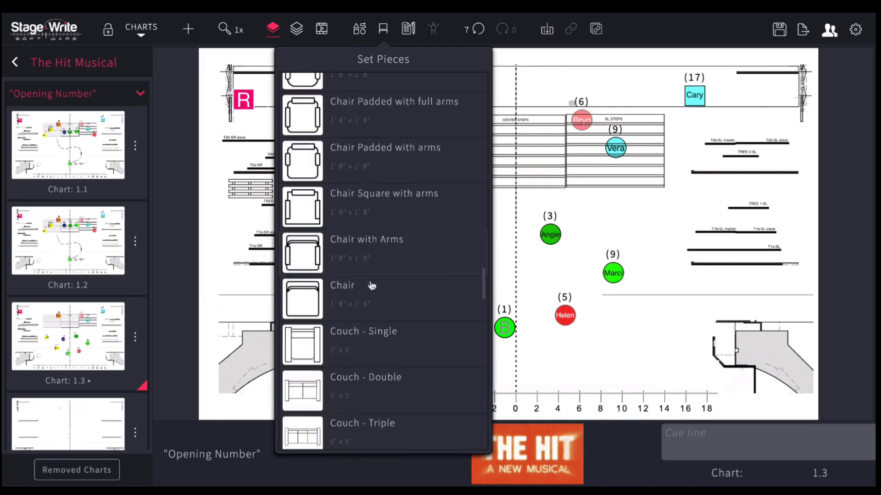
{"action": "scroll", "scroll_direction": "down", "scroll_amount": 3}
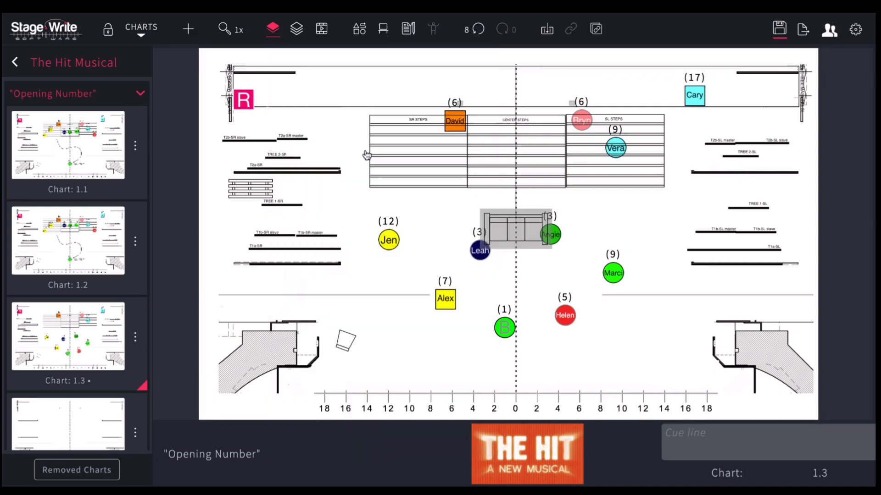
{"action": "mouse_move", "coordinate": [505, 227]}
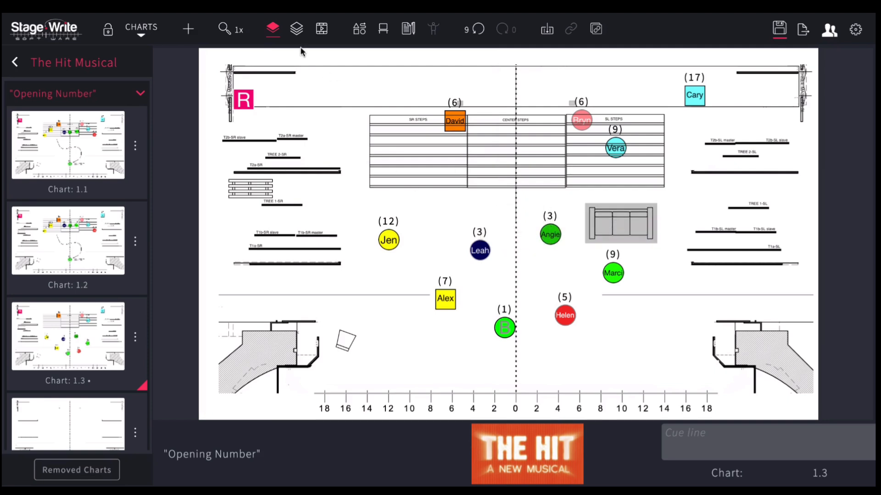
{"action": "mouse_move", "coordinate": [273, 28]}
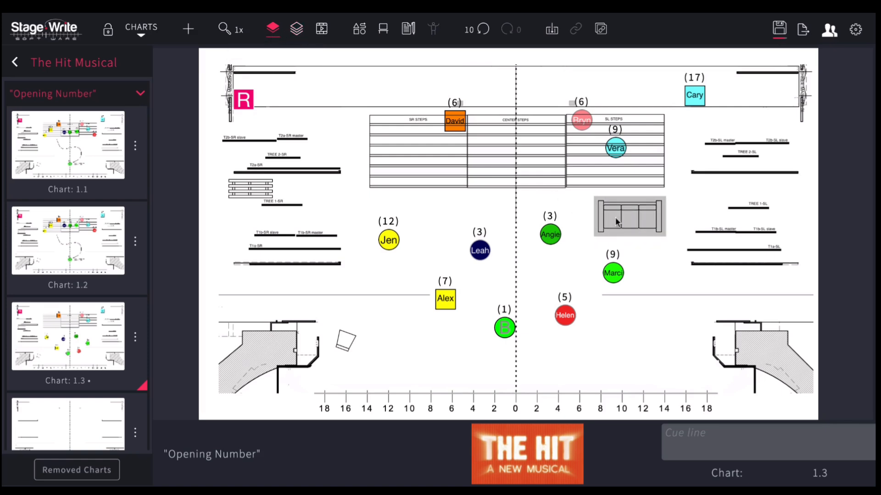
{"action": "mouse_move", "coordinate": [619, 225]}
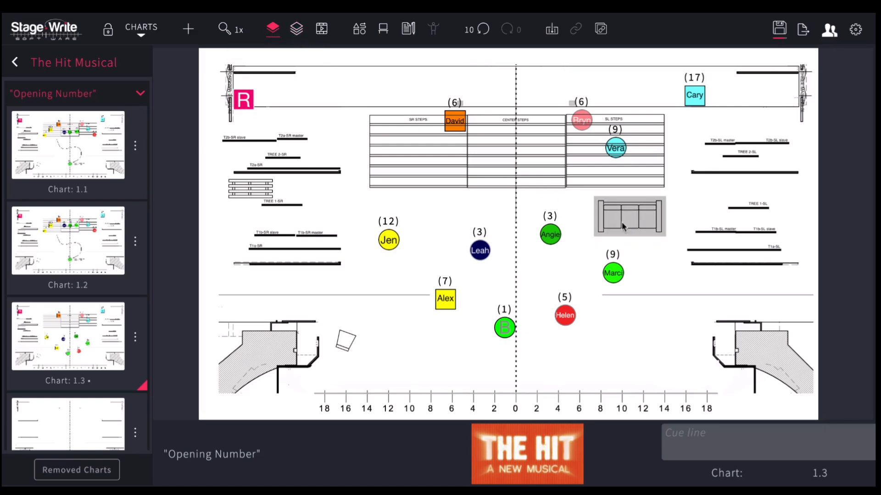
{"action": "left_click_drag", "start_coordinate": [550, 234], "coordinate": [561, 232]}
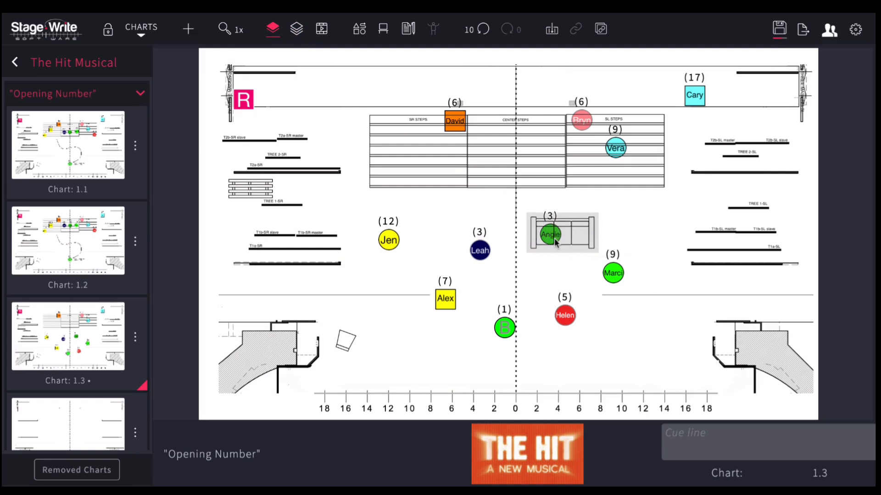
{"action": "left_click", "coordinate": [297, 29]}
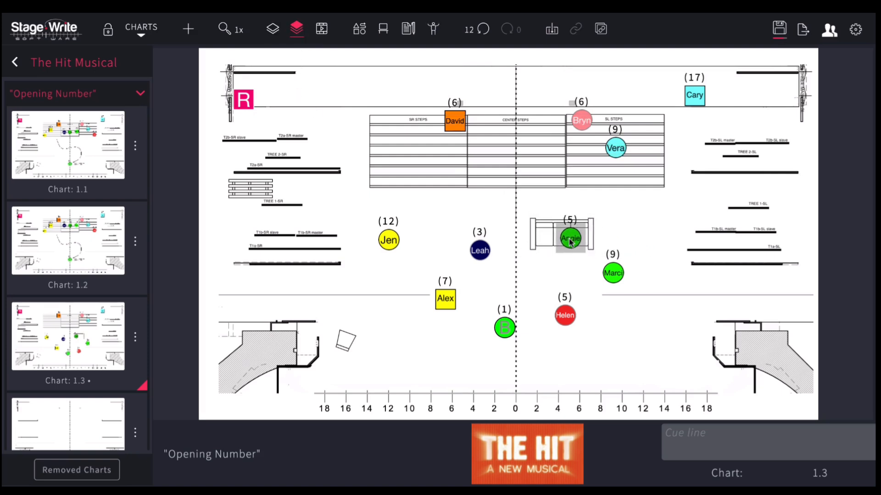
{"action": "left_click_drag", "start_coordinate": [570, 239], "coordinate": [572, 232]}
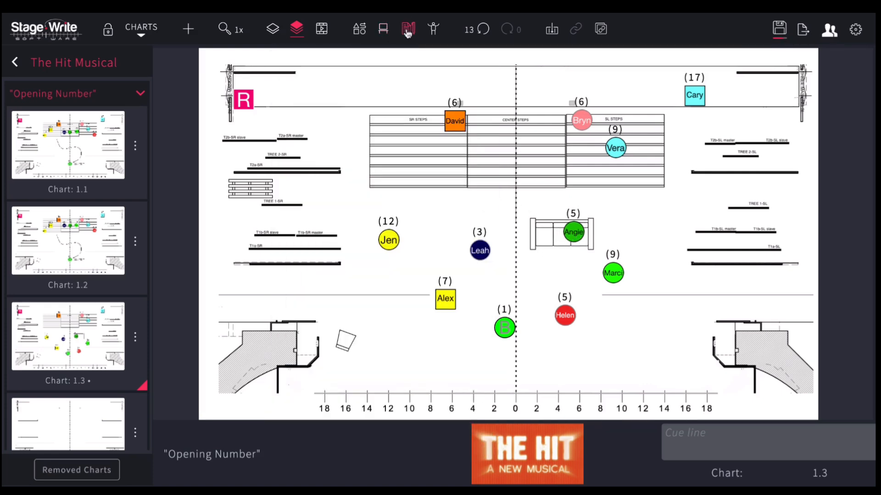
- Add a text box reading 'HERE IS INFO' beside the sofa
{"action": "left_click", "coordinate": [407, 28]}
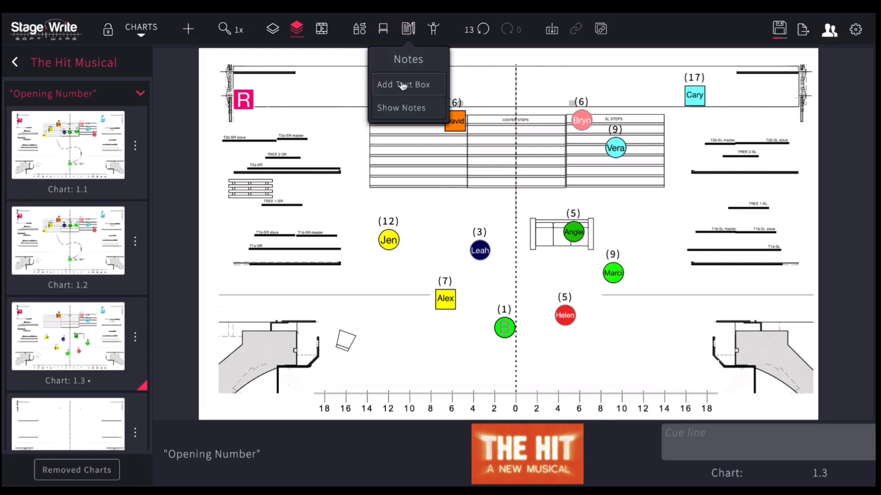
{"action": "left_click", "coordinate": [402, 85]}
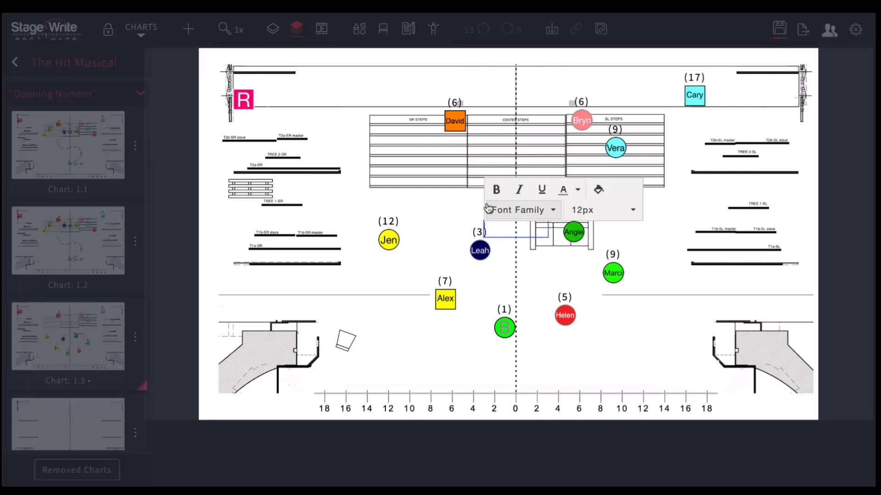
{"action": "type", "text": "HERE IS INFO"}
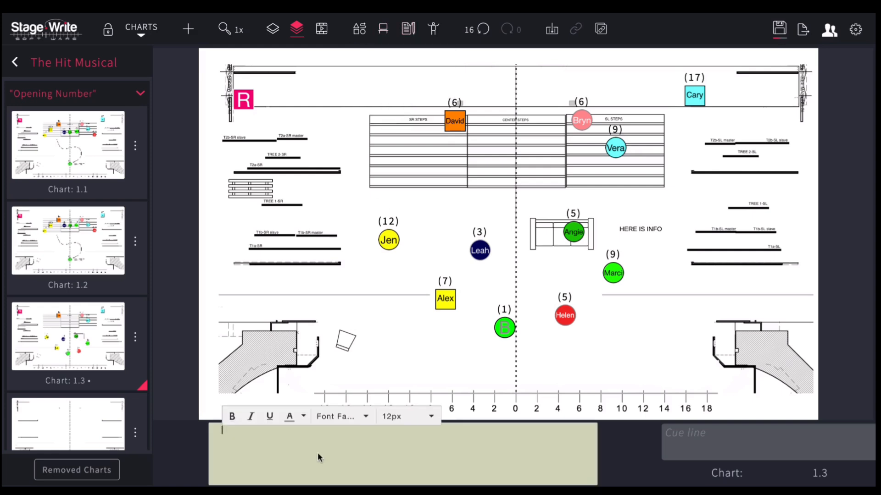
- Add the chart note 'HERE IS INFO ABOUT THE SHOW' and hide the notes area
{"action": "type", "text": "HERE IS INFO ABOUT T"}
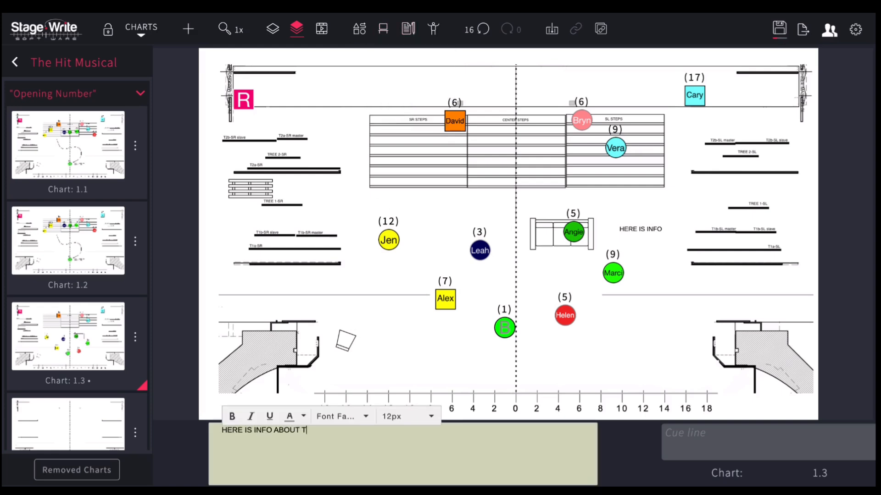
{"action": "type", "text": "HE SHOW"}
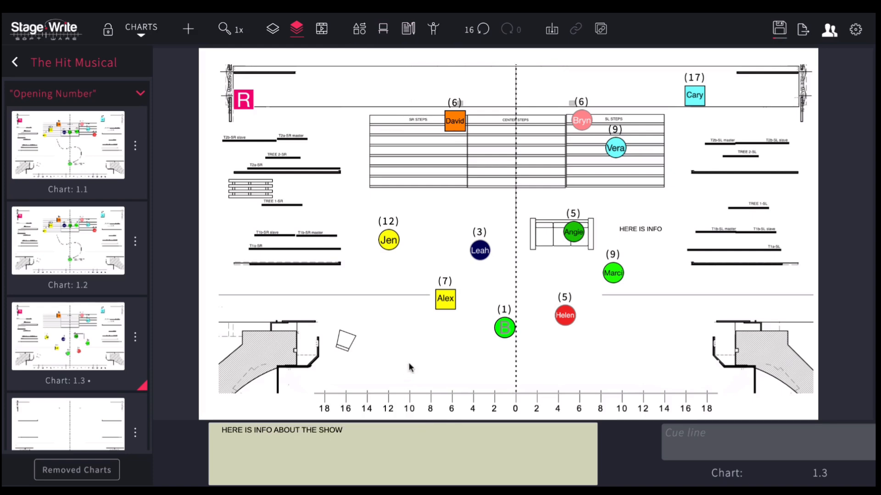
{"action": "mouse_move", "coordinate": [291, 442]}
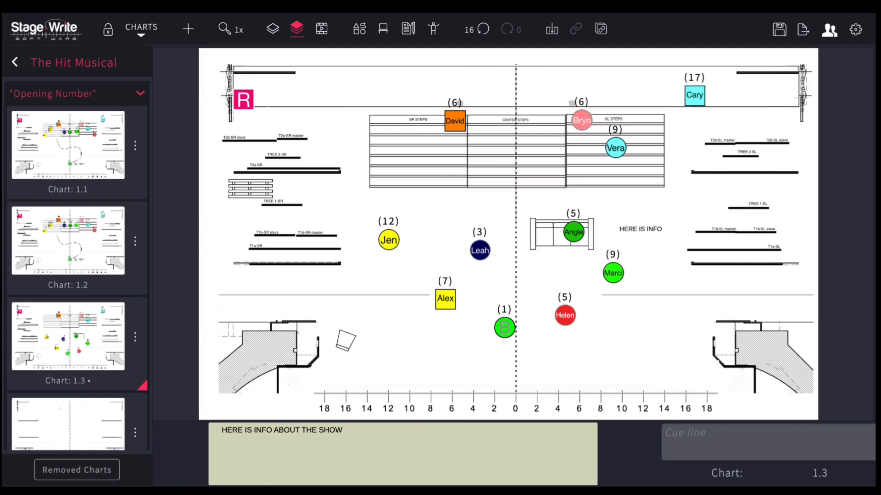
{"action": "mouse_move", "coordinate": [371, 279]}
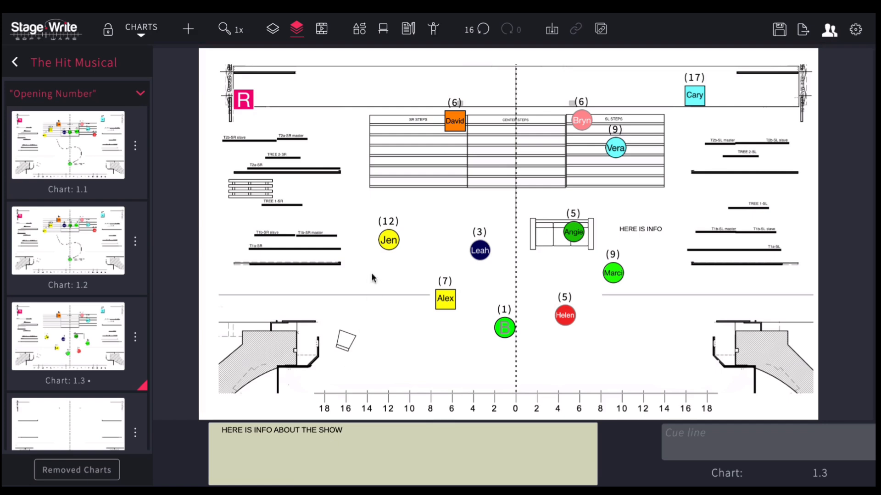
{"action": "left_click", "coordinate": [407, 28]}
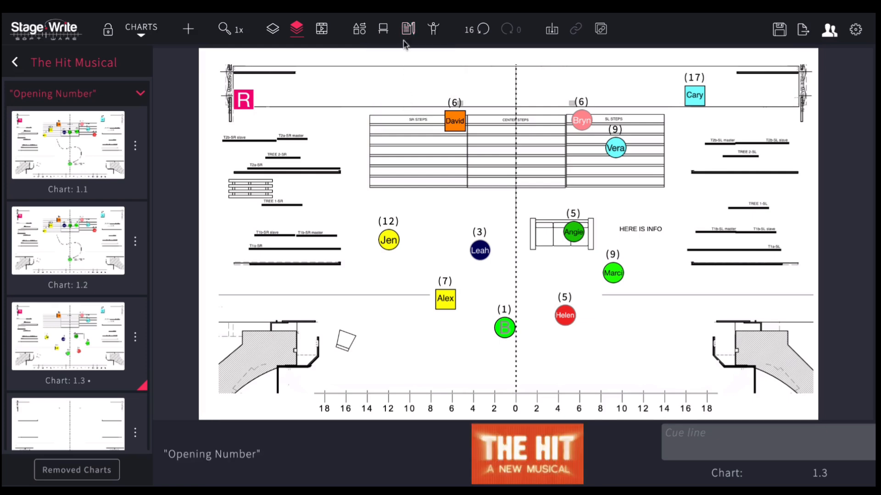
- Place a second Vera marker from the Green Room downstage right of centre
{"action": "left_click", "coordinate": [433, 29]}
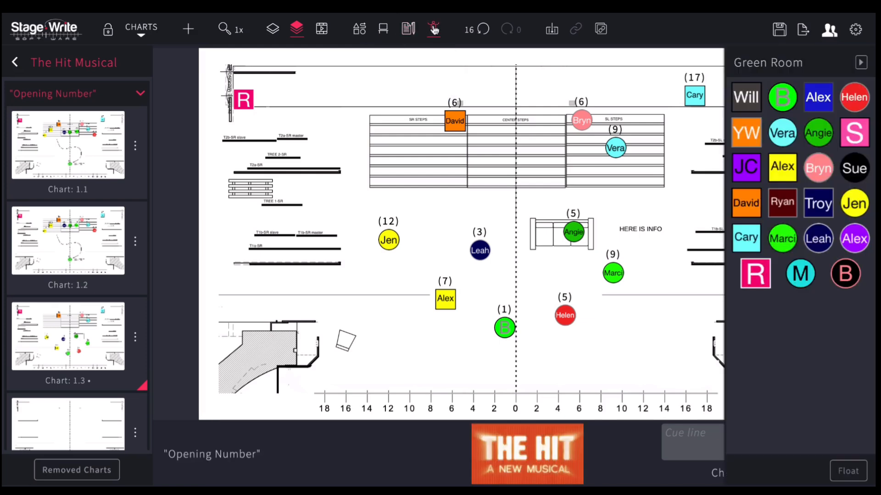
{"action": "mouse_move", "coordinate": [433, 28]}
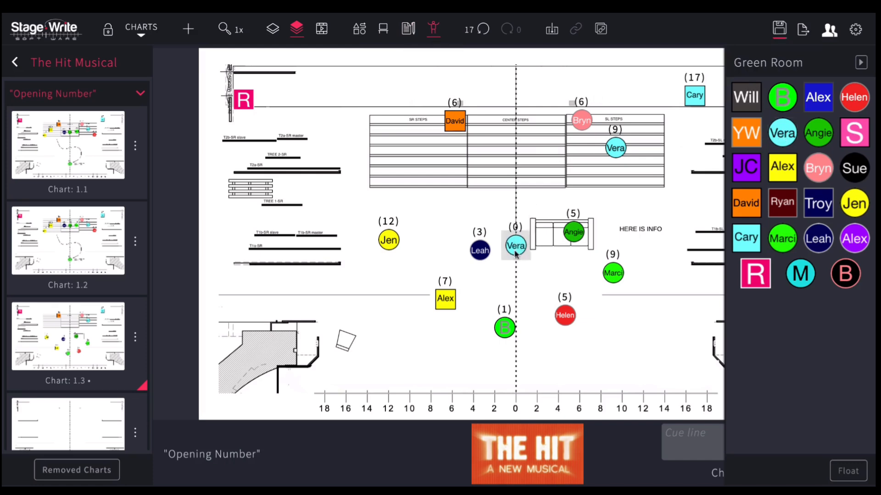
{"action": "left_click_drag", "start_coordinate": [515, 246], "coordinate": [557, 367]}
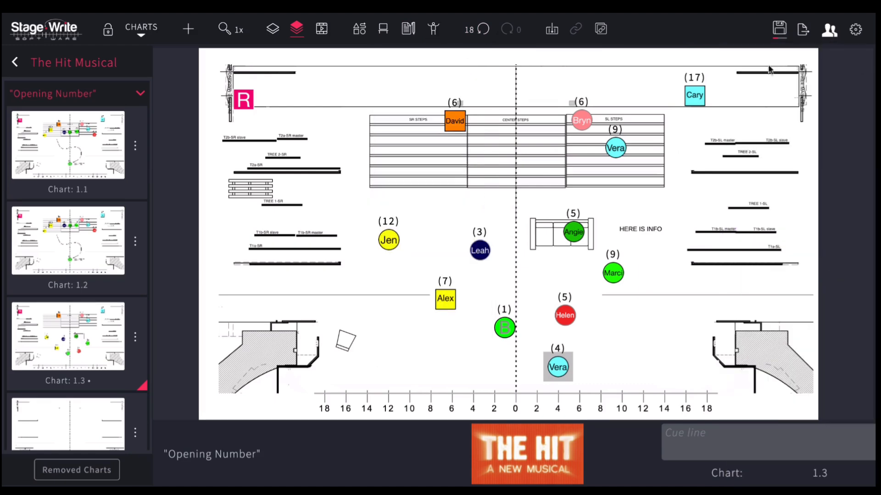
{"action": "left_click", "coordinate": [480, 28]}
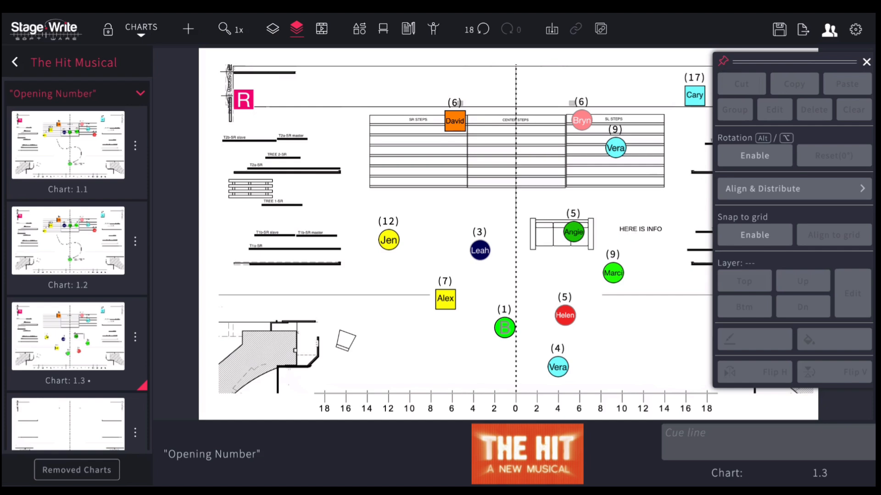
{"action": "mouse_move", "coordinate": [672, 185]}
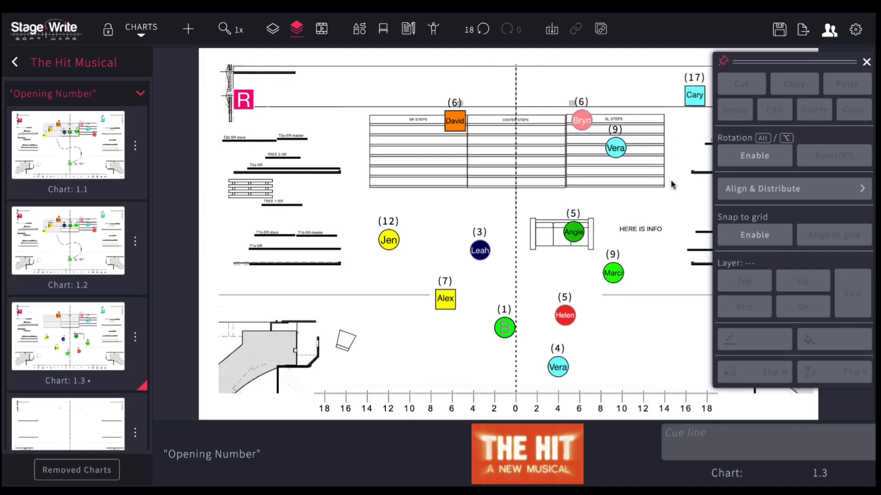
{"action": "mouse_move", "coordinate": [572, 307]}
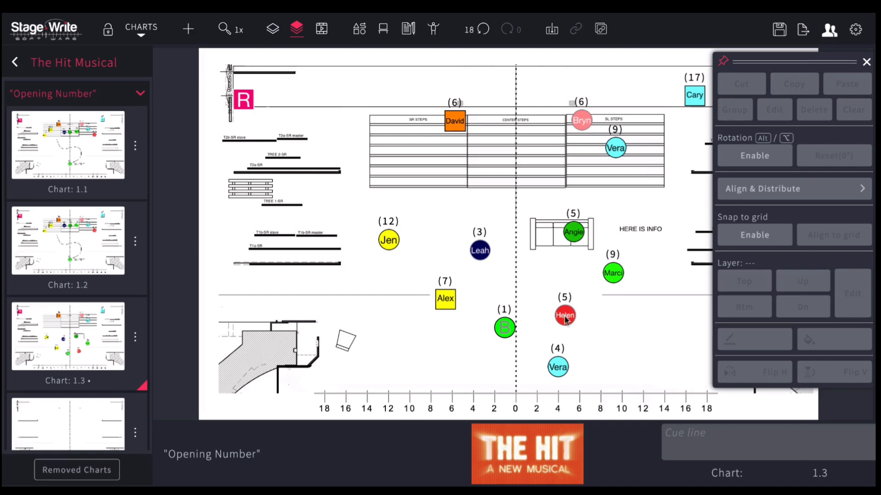
- Copy and paste Helen's marker, then remove the Helen markers from the stage
{"action": "left_click", "coordinate": [564, 315]}
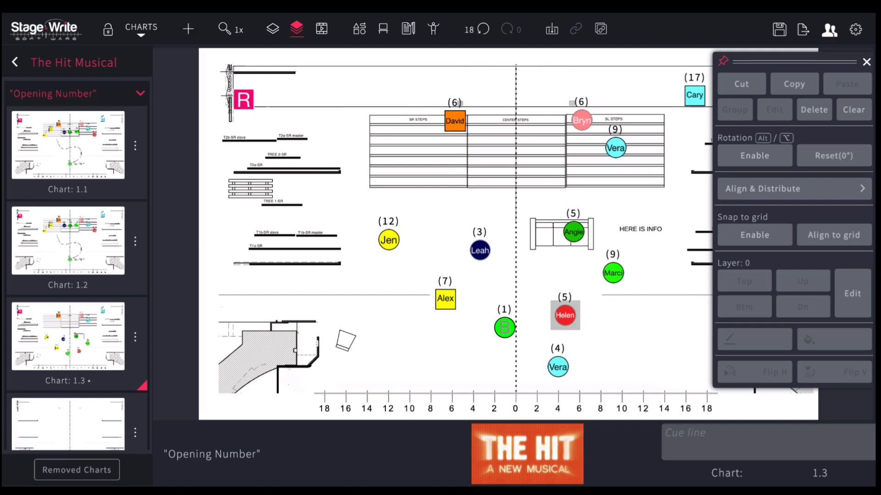
{"action": "mouse_move", "coordinate": [664, 216]}
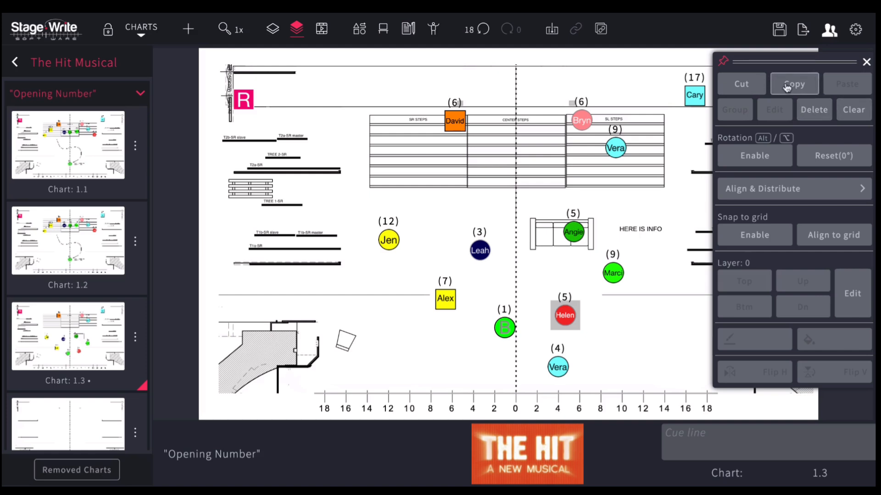
{"action": "left_click", "coordinate": [794, 84]}
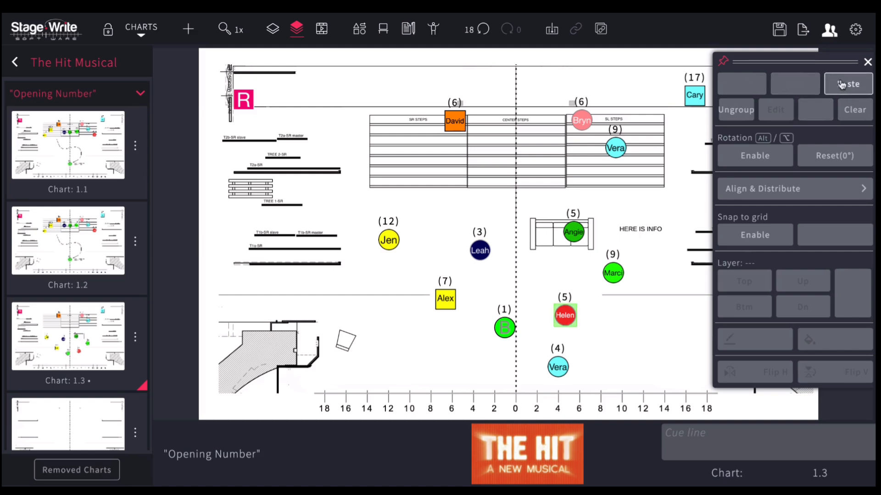
{"action": "left_click", "coordinate": [848, 83]}
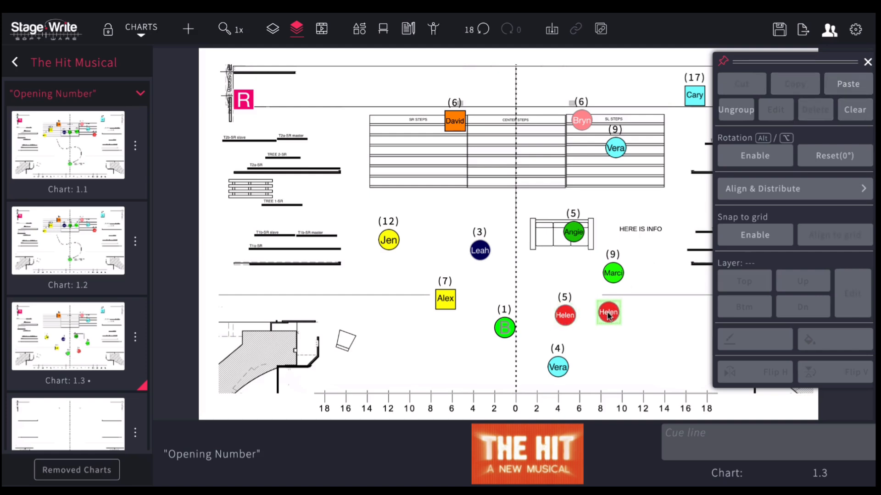
{"action": "left_click", "coordinate": [608, 312]}
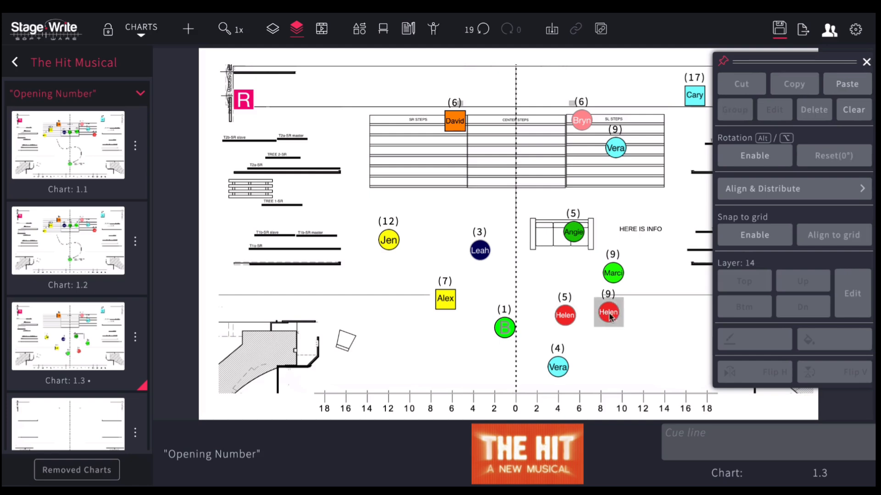
{"action": "left_click", "coordinate": [742, 83]}
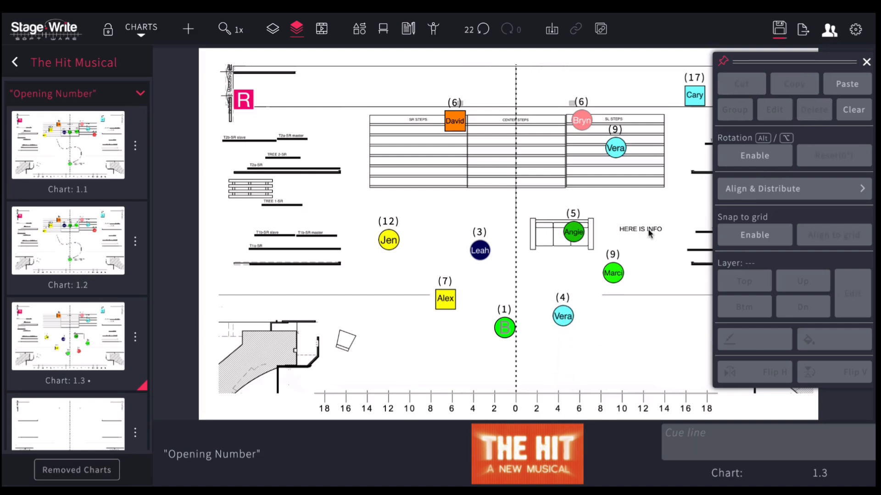
{"action": "mouse_move", "coordinate": [813, 111]}
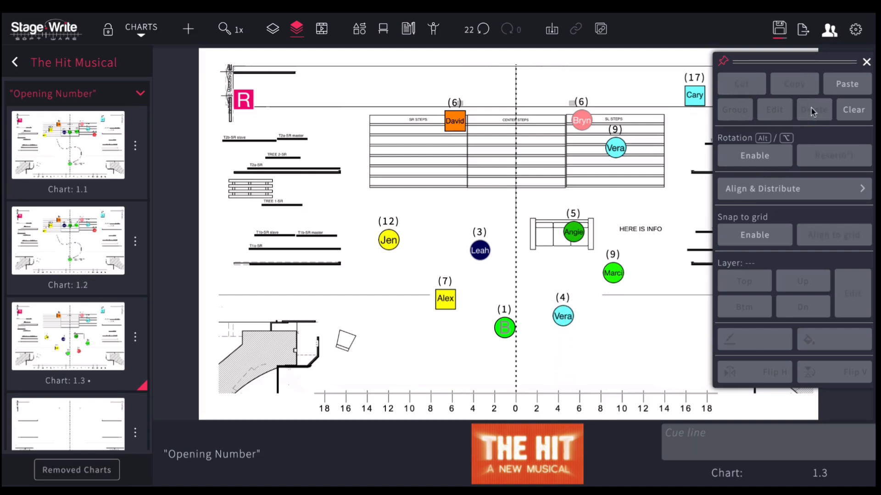
- Box-select Alex, B and Vera, then clear the selection
{"action": "left_click_drag", "start_coordinate": [424, 273], "coordinate": [587, 346]}
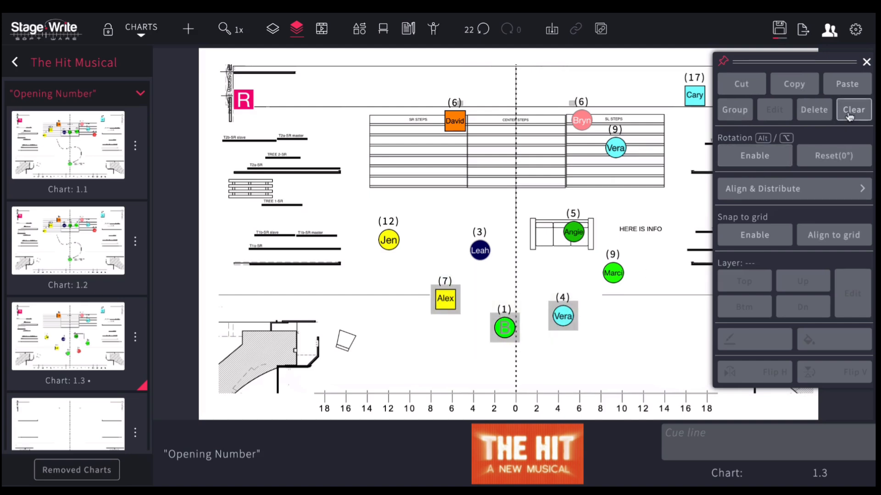
{"action": "left_click", "coordinate": [853, 110]}
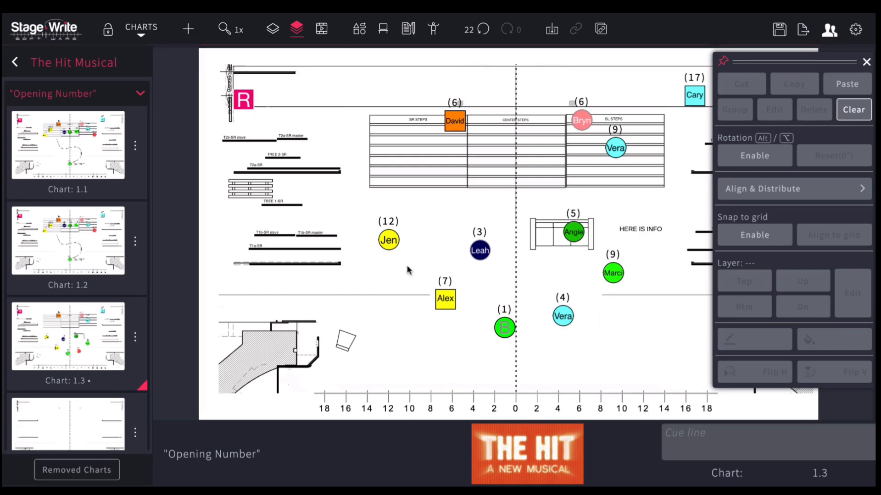
{"action": "mouse_move", "coordinate": [548, 326]}
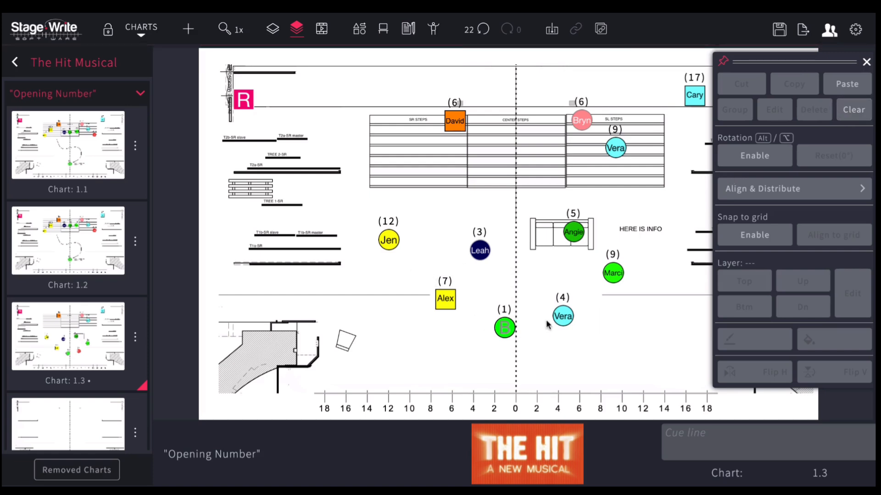
- Rotate Vera's marker, reset it to 0°, and disable rotation for selected items
{"action": "left_click", "coordinate": [754, 156]}
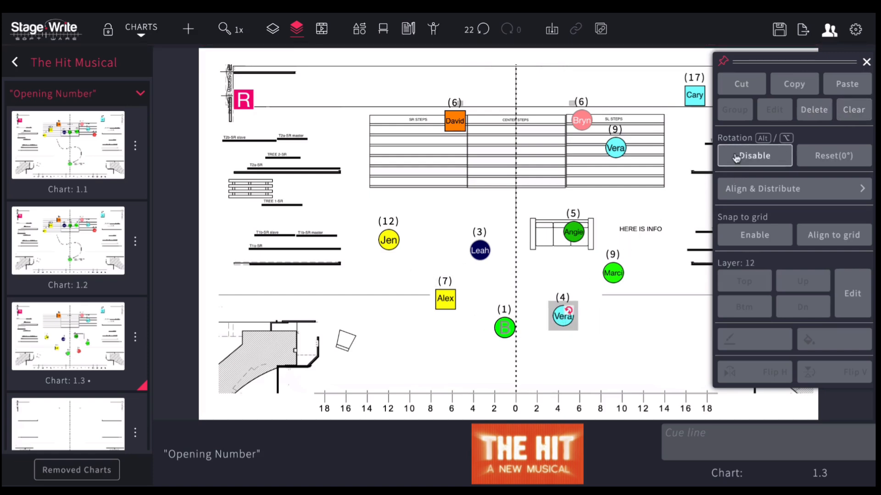
{"action": "left_click_drag", "start_coordinate": [567, 308], "coordinate": [558, 309]}
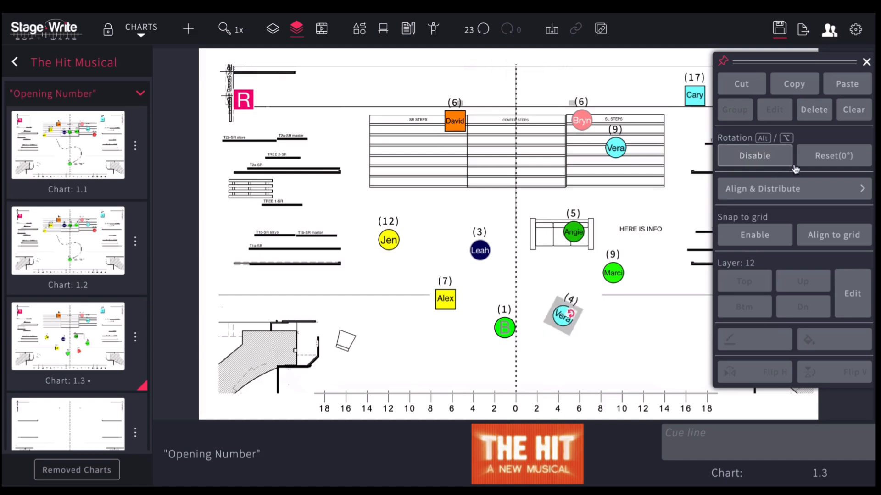
{"action": "left_click", "coordinate": [833, 156]}
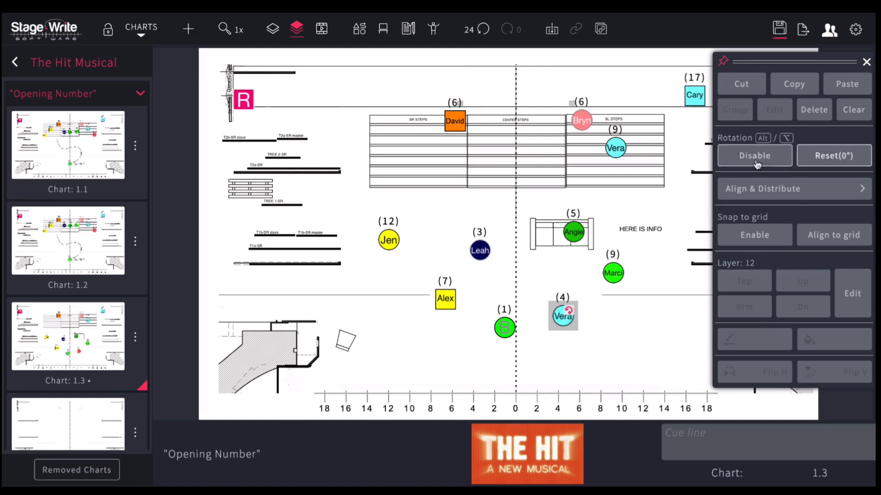
{"action": "left_click", "coordinate": [754, 156]}
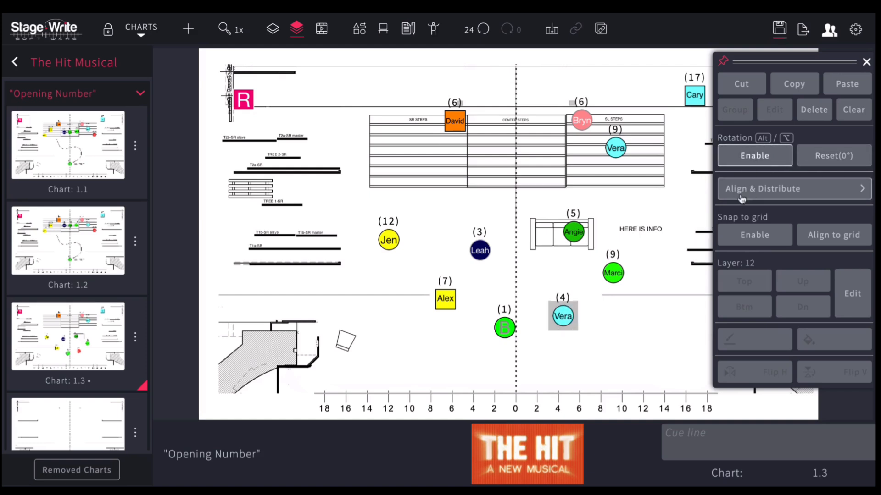
- Align Alex, B and Vera, then distribute them evenly with V-Space into a diagonal
{"action": "left_click_drag", "start_coordinate": [408, 268], "coordinate": [596, 349]}
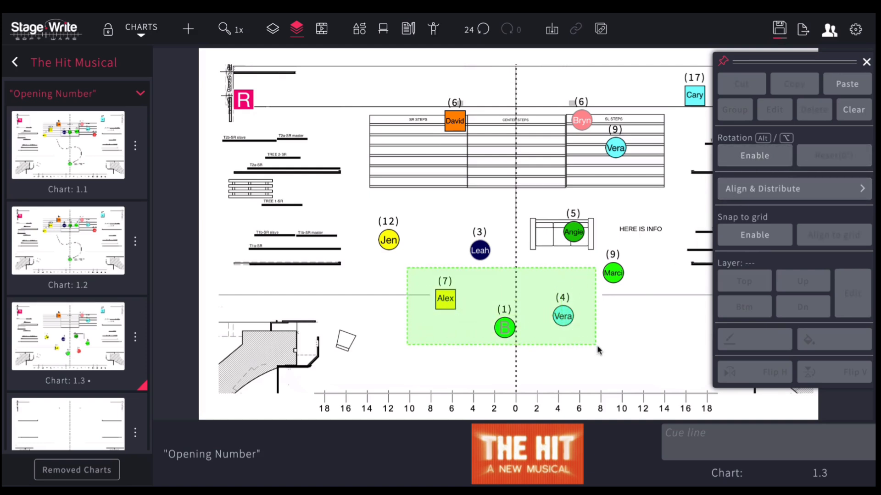
{"action": "left_click", "coordinate": [761, 189]}
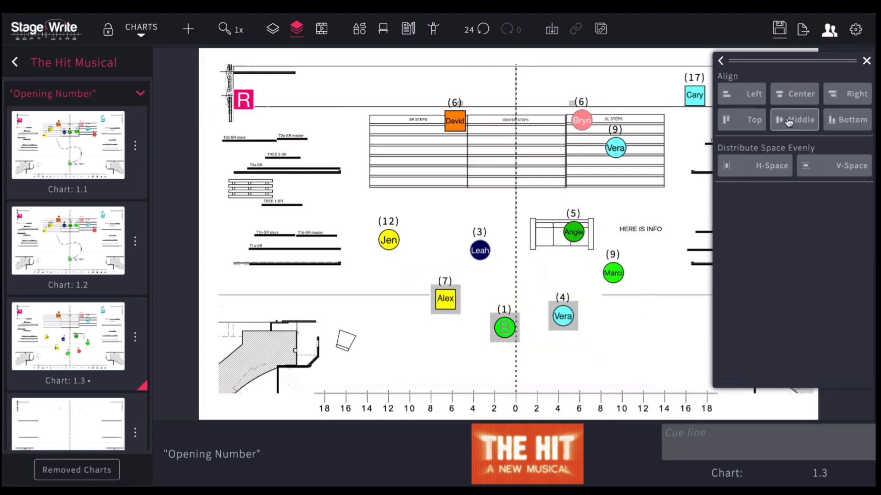
{"action": "left_click", "coordinate": [794, 119]}
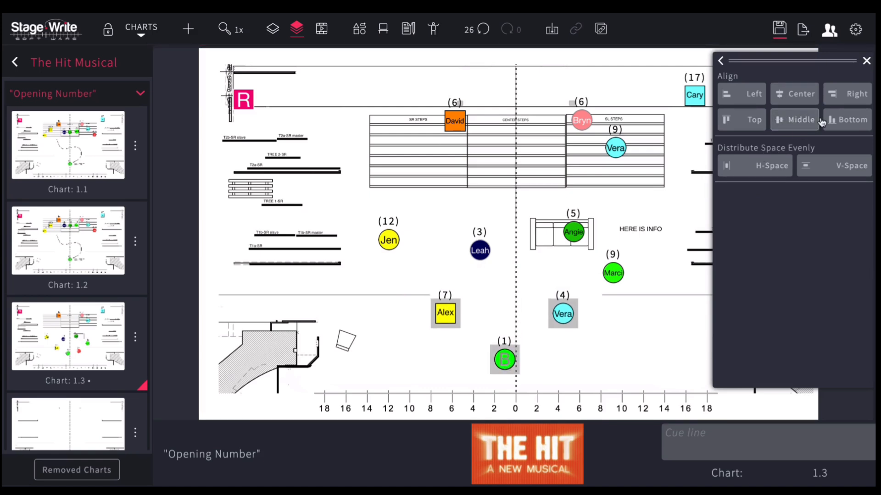
{"action": "left_click", "coordinate": [847, 120]}
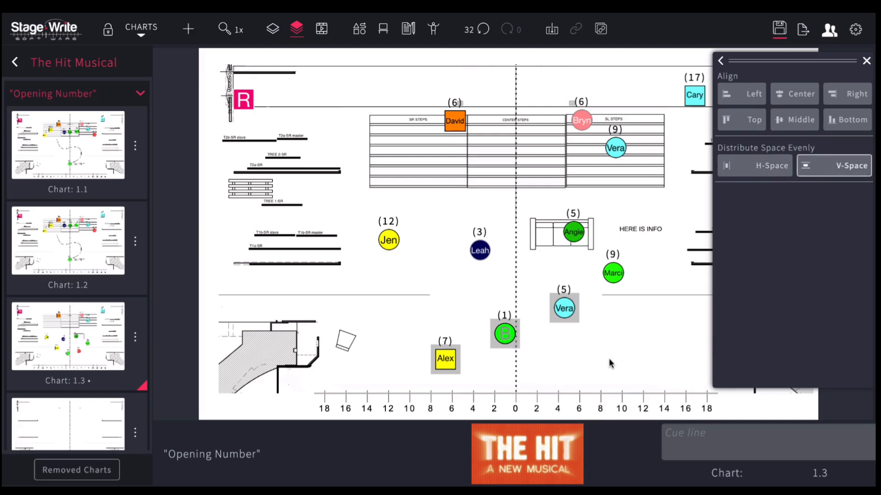
{"action": "left_click", "coordinate": [722, 61]}
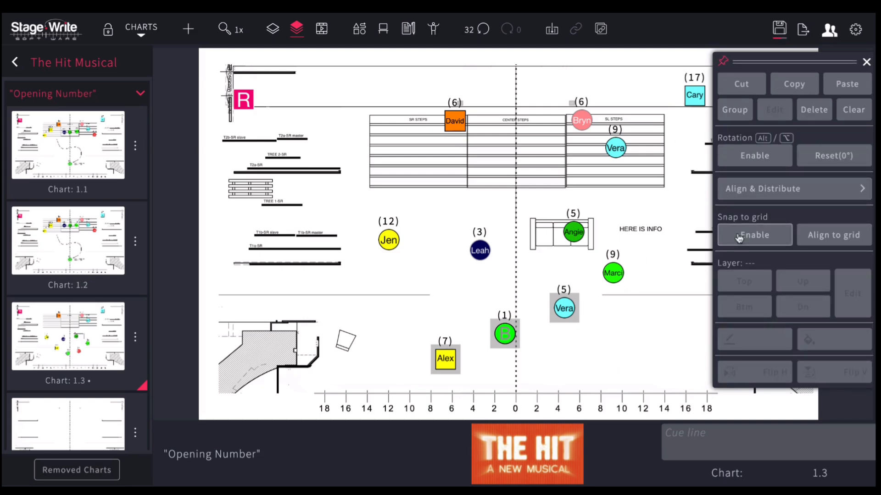
- Enable snap-to-grid, align the selected markers to the grid, then disable snapping
{"action": "left_click", "coordinate": [754, 235]}
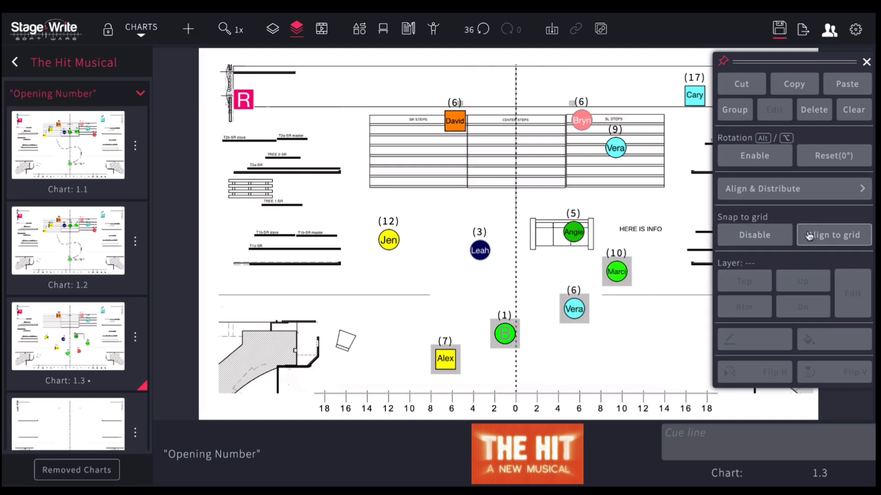
{"action": "left_click", "coordinate": [754, 234]}
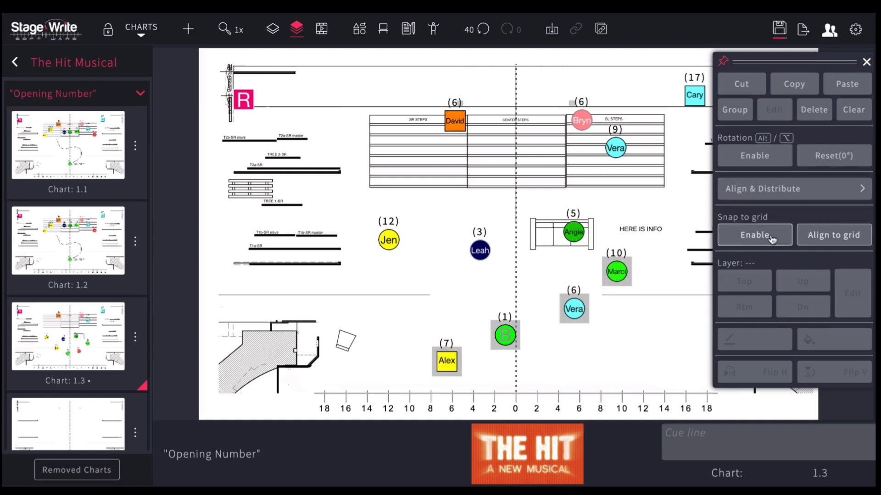
{"action": "left_click", "coordinate": [754, 234]}
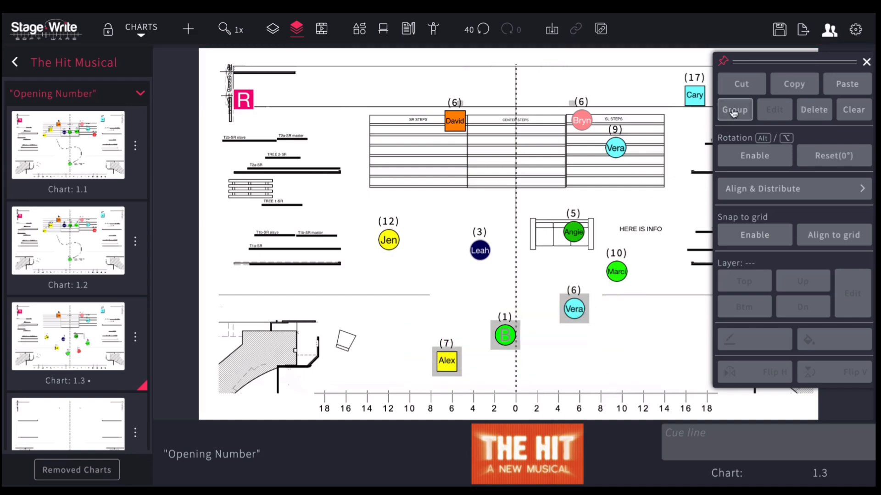
- Group Alex, B and Vera, shift them upstage, then group with Leah, rotate about 83° and reset
{"action": "left_click", "coordinate": [735, 109]}
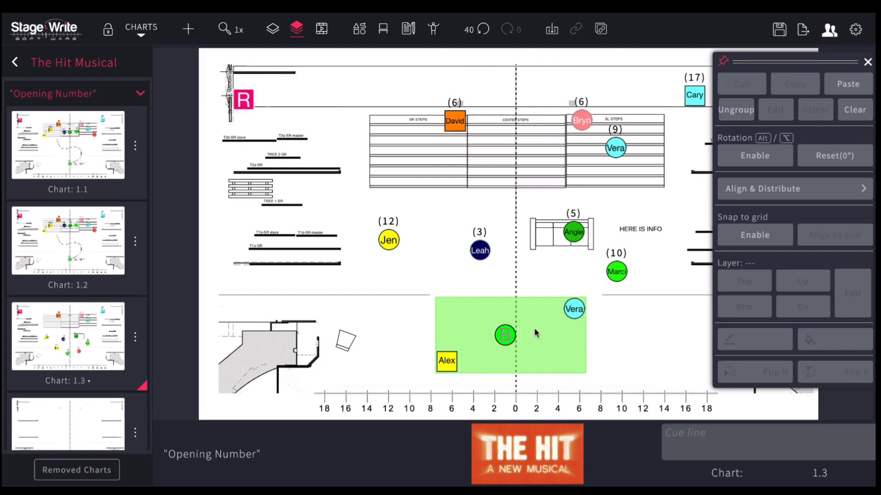
{"action": "mouse_move", "coordinate": [535, 334]}
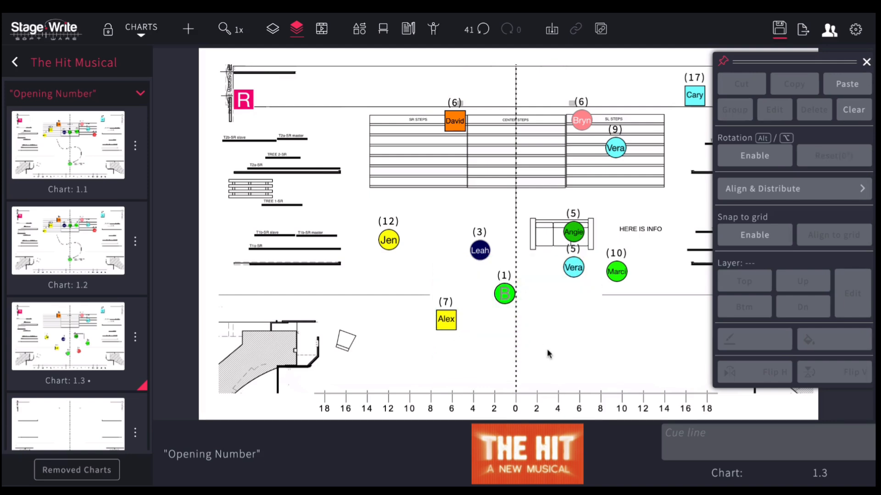
{"action": "mouse_move", "coordinate": [408, 280]}
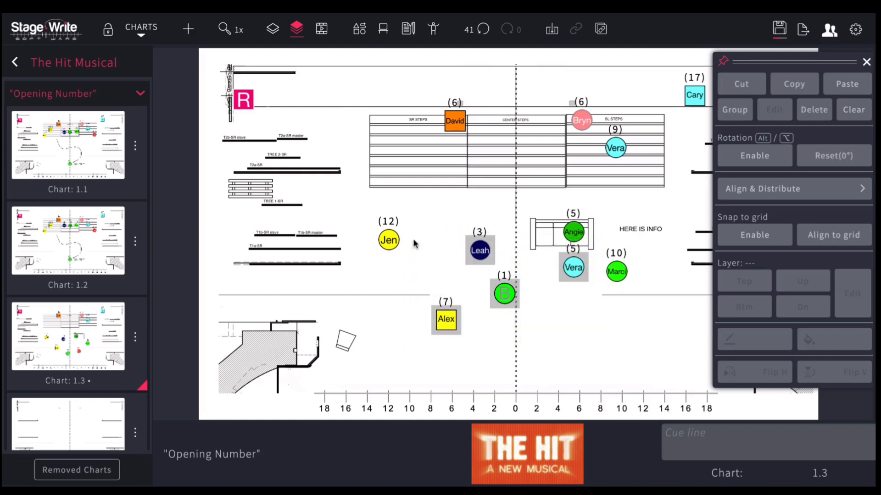
{"action": "left_click", "coordinate": [734, 109]}
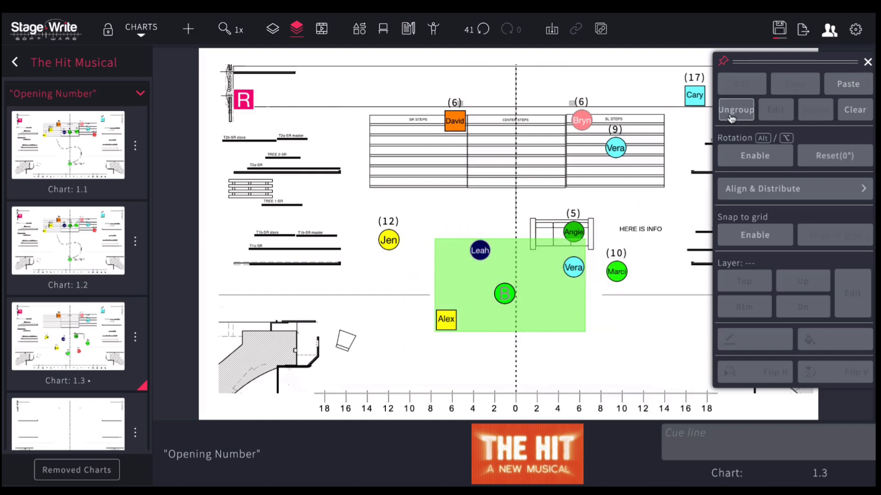
{"action": "left_click", "coordinate": [754, 156]}
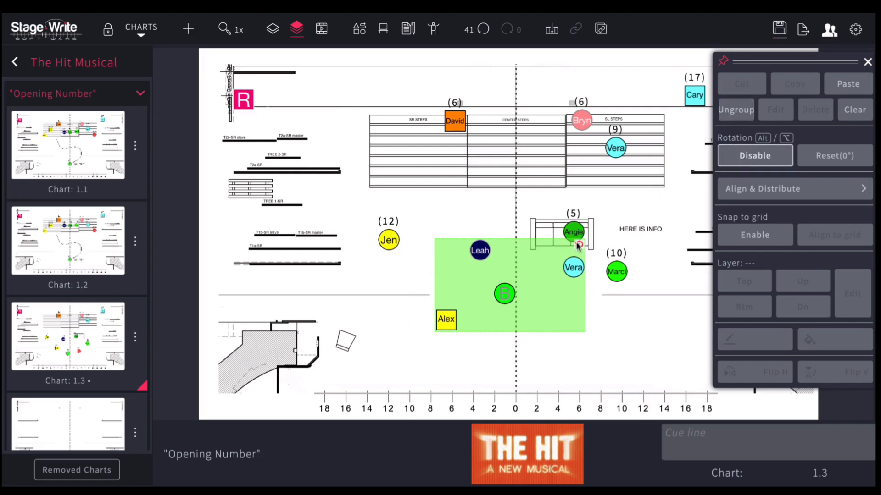
{"action": "left_click_drag", "start_coordinate": [579, 244], "coordinate": [531, 206]}
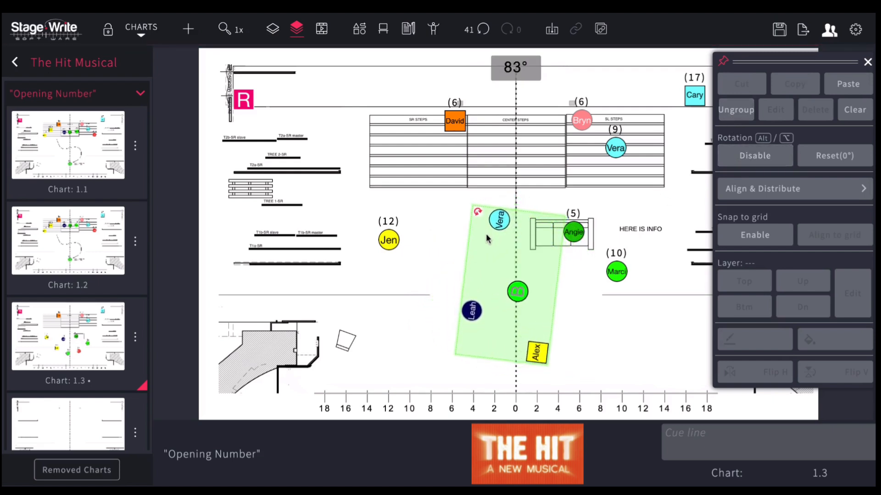
{"action": "left_click", "coordinate": [834, 156]}
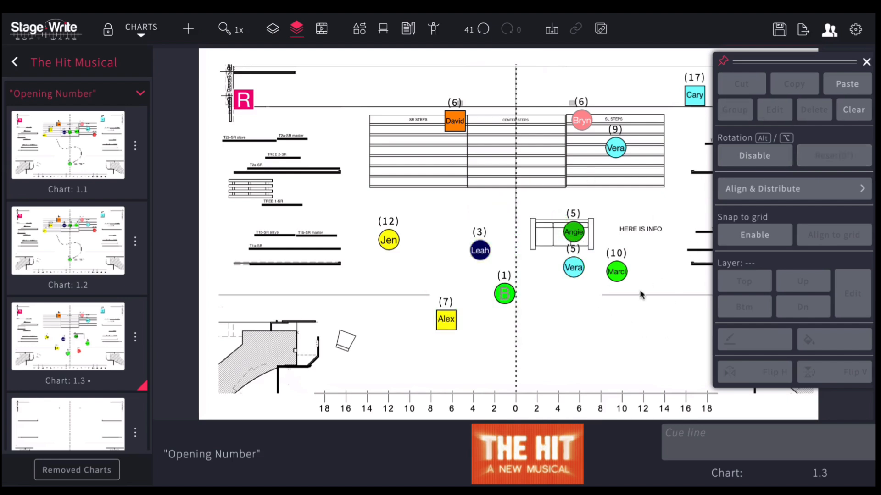
{"action": "mouse_move", "coordinate": [560, 256]}
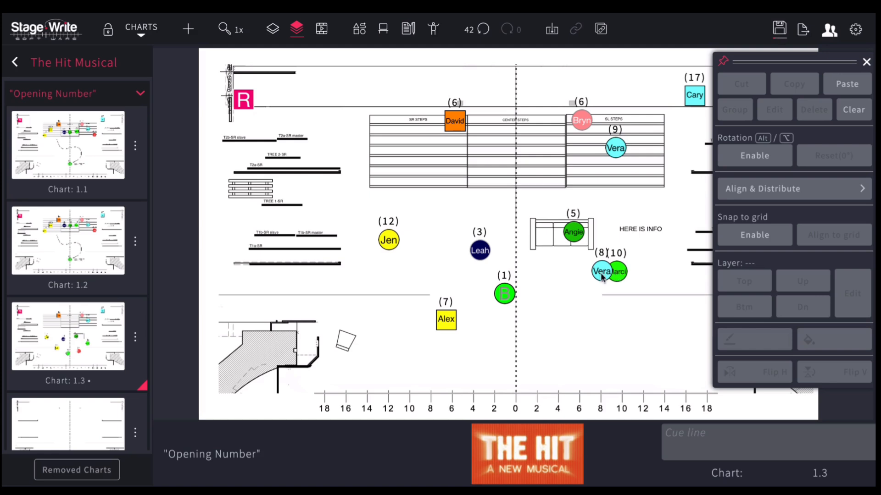
- Place Vera beside Marci stage left and layer Vera behind Marci's marker
{"action": "left_click", "coordinate": [617, 271]}
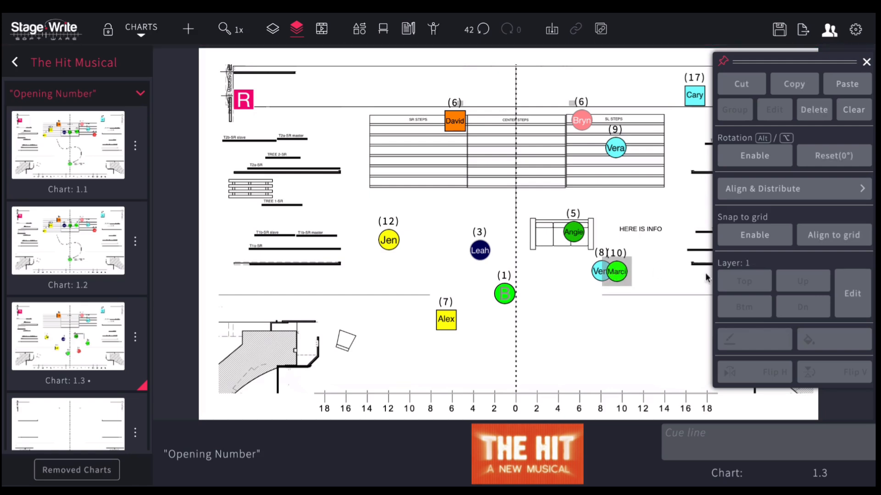
{"action": "mouse_move", "coordinate": [741, 272]}
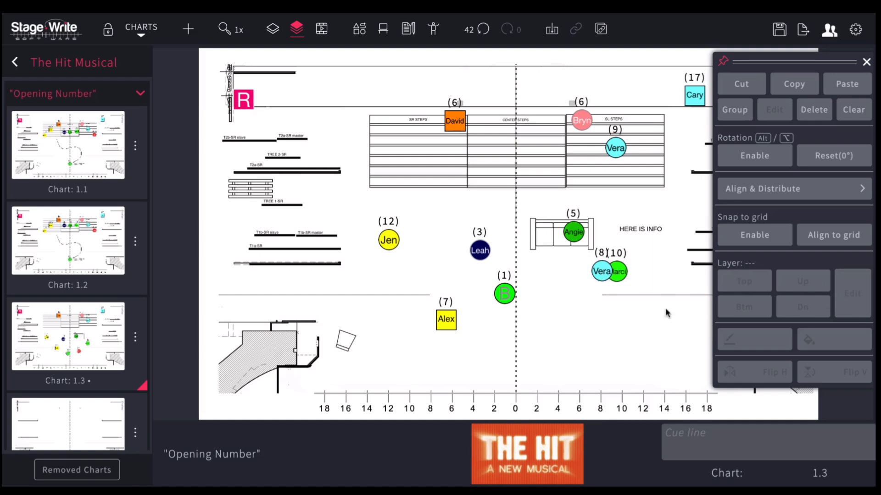
{"action": "left_click", "coordinate": [602, 272]}
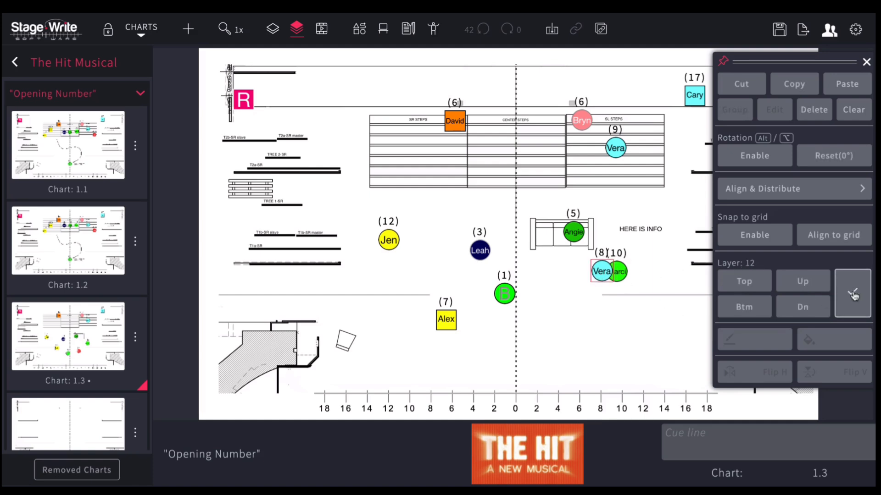
{"action": "left_click", "coordinate": [744, 306]}
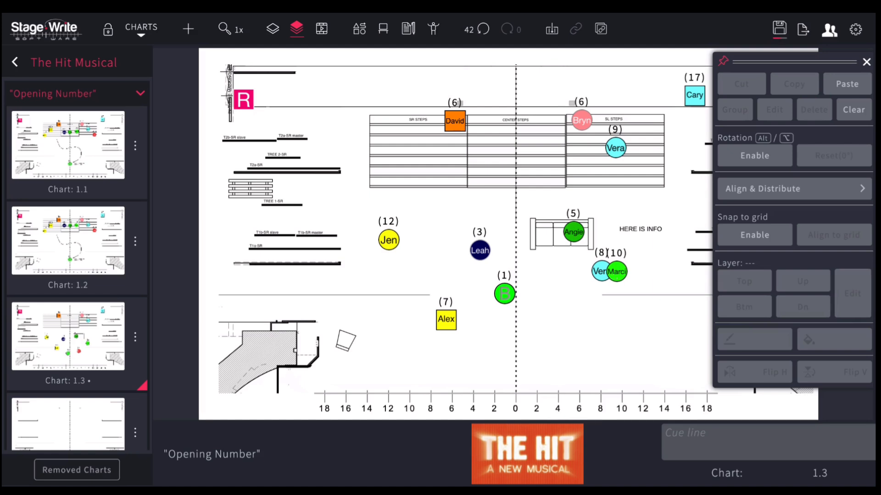
{"action": "mouse_move", "coordinate": [626, 309]}
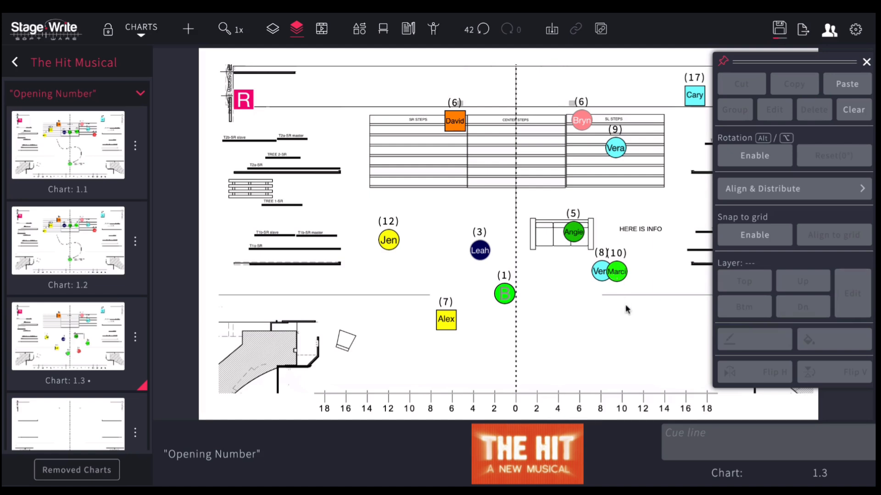
{"action": "mouse_move", "coordinate": [618, 279]}
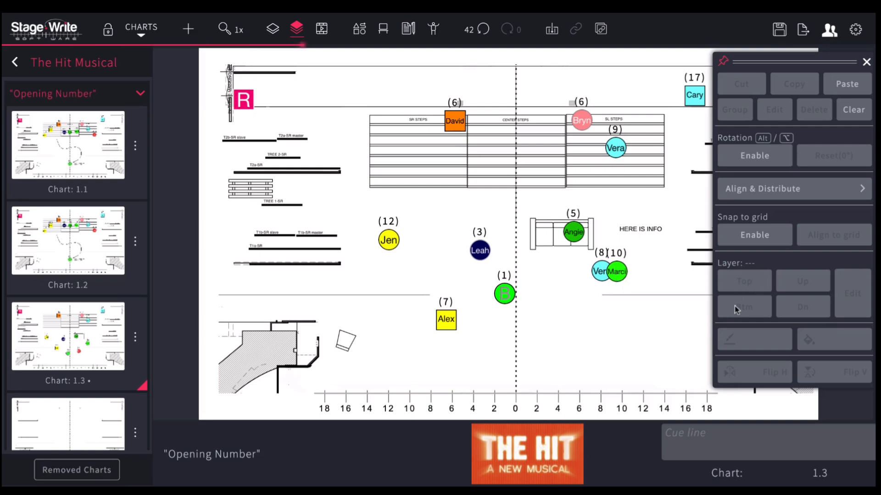
{"action": "mouse_move", "coordinate": [657, 360]}
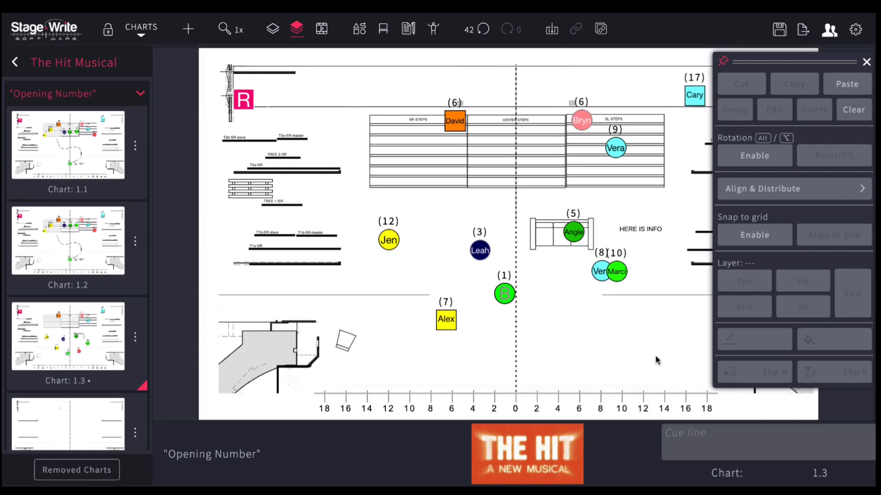
{"action": "mouse_move", "coordinate": [387, 356]}
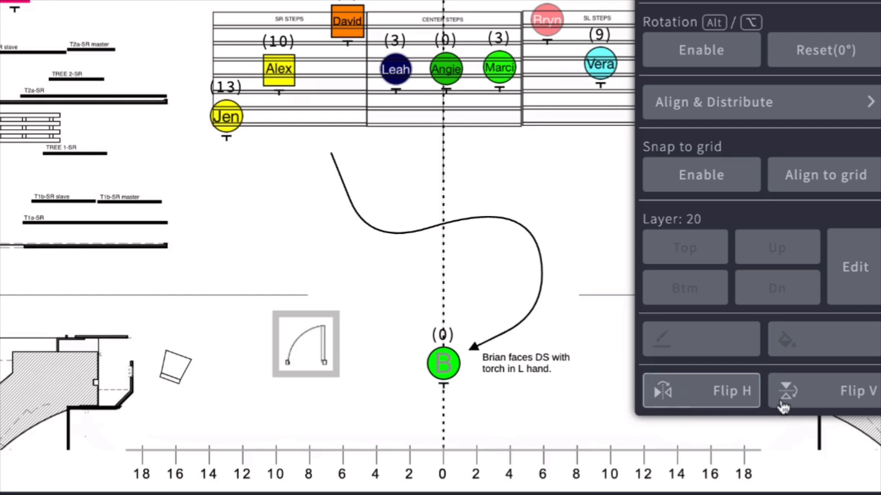
- Flip the door vertically and horizontally, angle the couch, and close the editing tools
{"action": "left_click", "coordinate": [700, 391]}
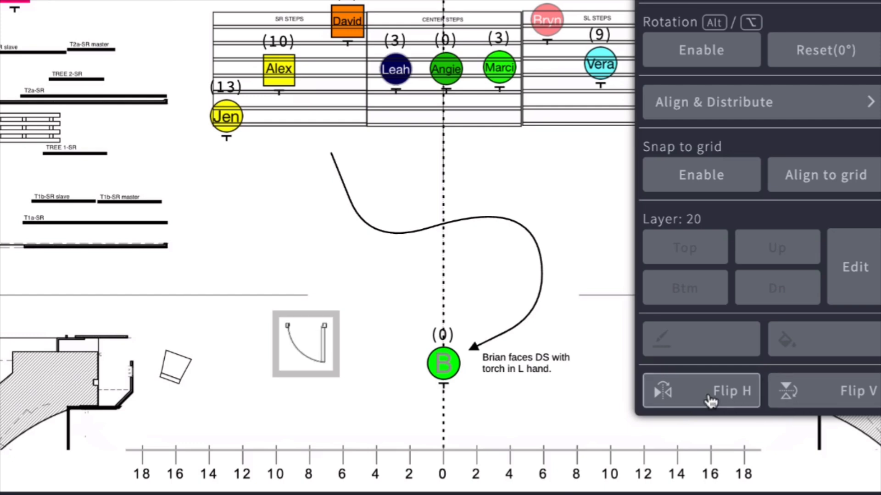
{"action": "left_click", "coordinate": [700, 391]}
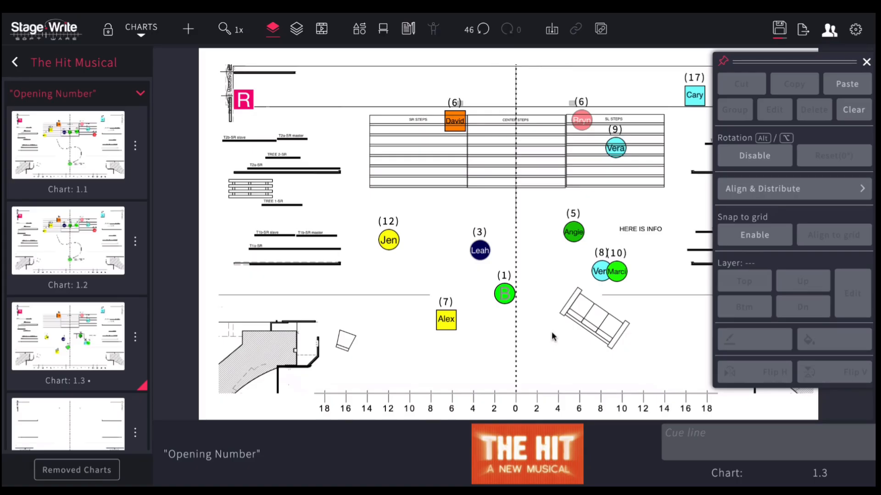
{"action": "left_click", "coordinate": [865, 61]}
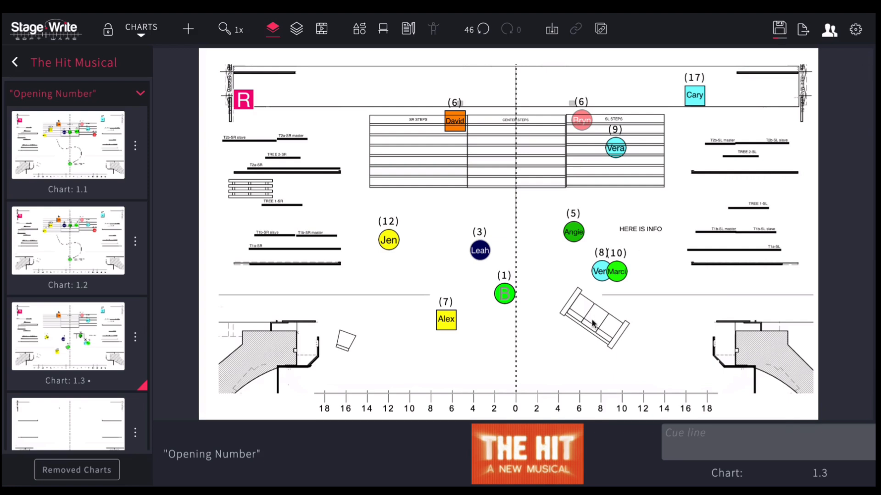
{"action": "mouse_move", "coordinate": [674, 323]}
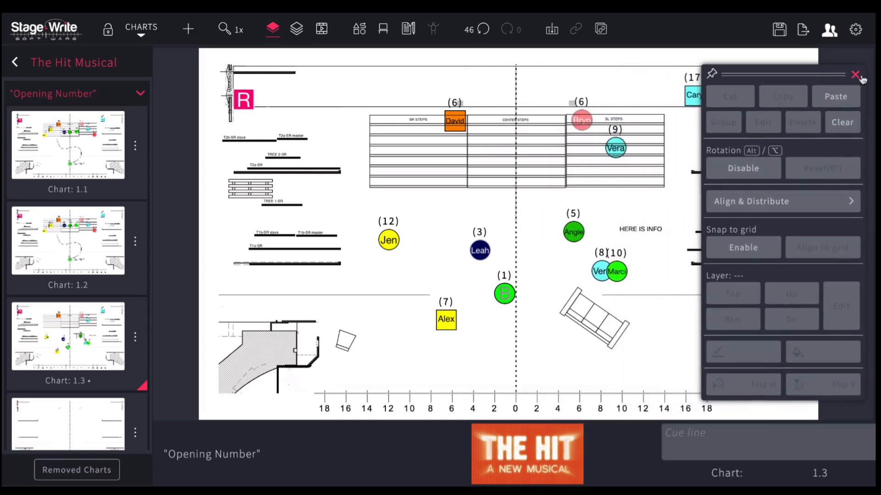
{"action": "left_click", "coordinate": [854, 74]}
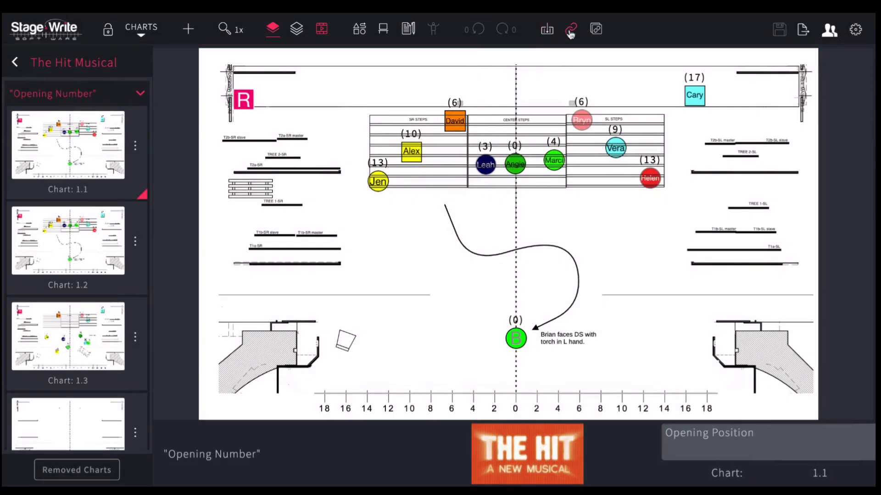
{"action": "left_click", "coordinate": [570, 29]}
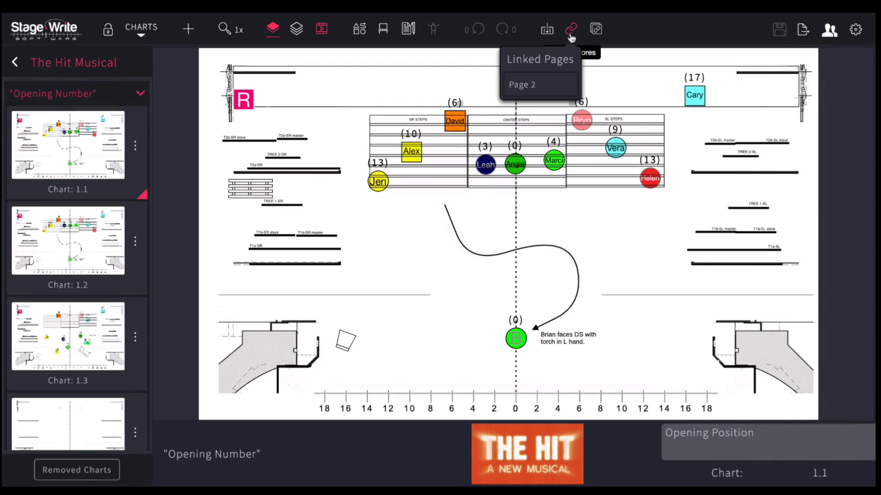
{"action": "left_click", "coordinate": [522, 85]}
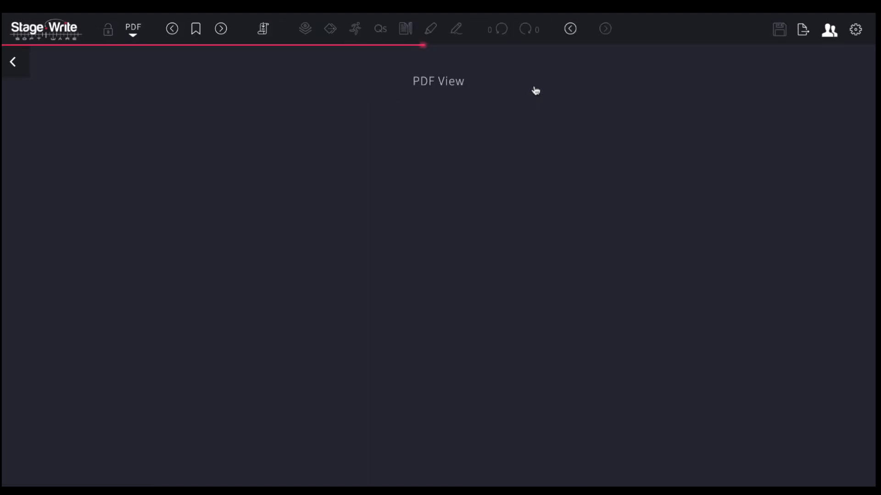
{"action": "left_click", "coordinate": [304, 29]}
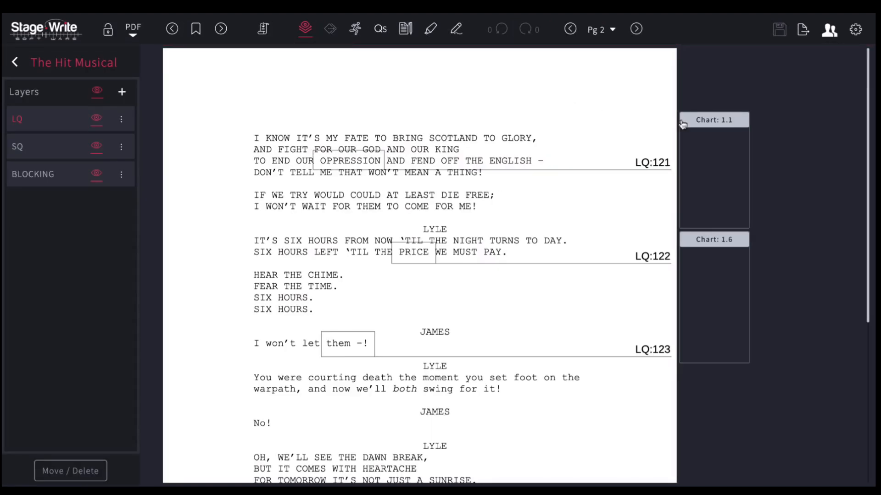
{"action": "left_click", "coordinate": [296, 29]}
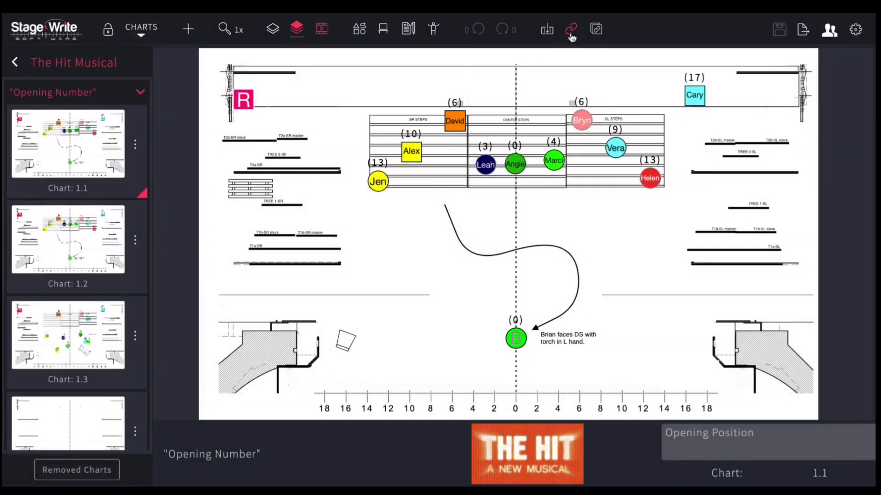
{"action": "mouse_move", "coordinate": [597, 30]}
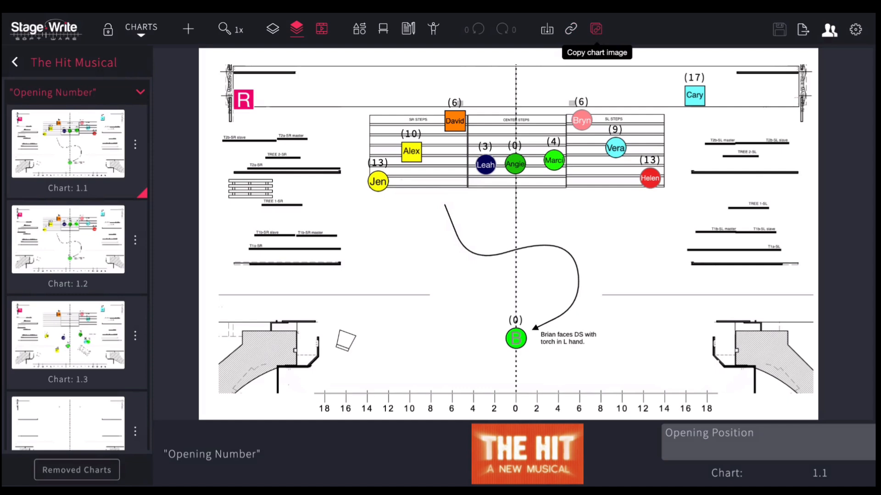
- Copy chart 1.1 of Opening Number to the clipboard as an image
{"action": "left_click", "coordinate": [596, 29]}
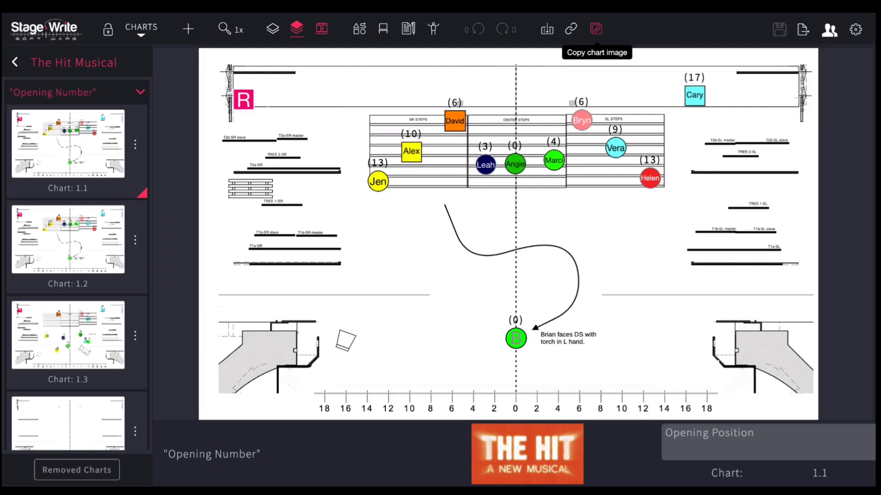
{"action": "mouse_move", "coordinate": [698, 109]}
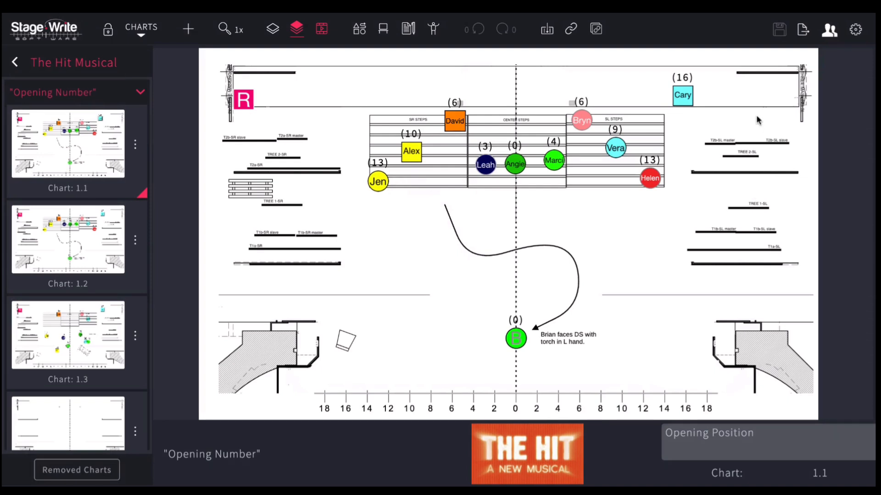
{"action": "mouse_move", "coordinate": [803, 29]}
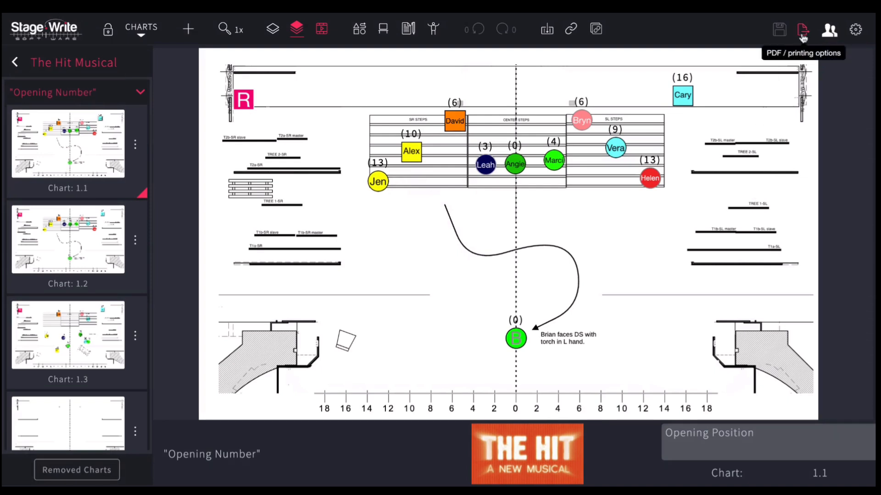
- Print Current Scene - Charts to PDF with Print chart notes set to YES
{"action": "left_click", "coordinate": [802, 30]}
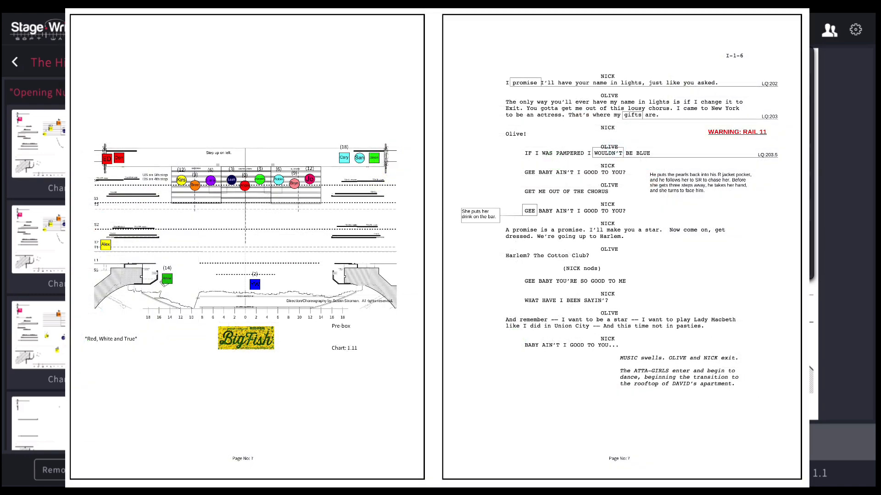
{"action": "left_click", "coordinate": [802, 30]}
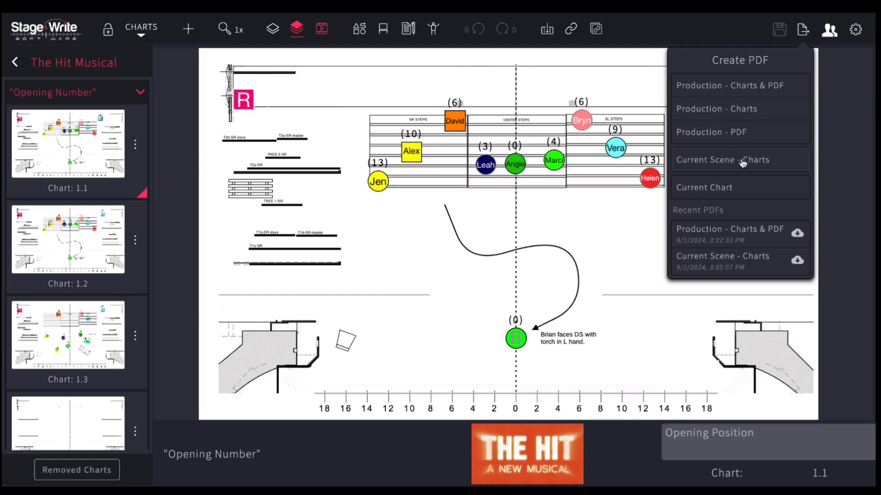
{"action": "mouse_move", "coordinate": [742, 163]}
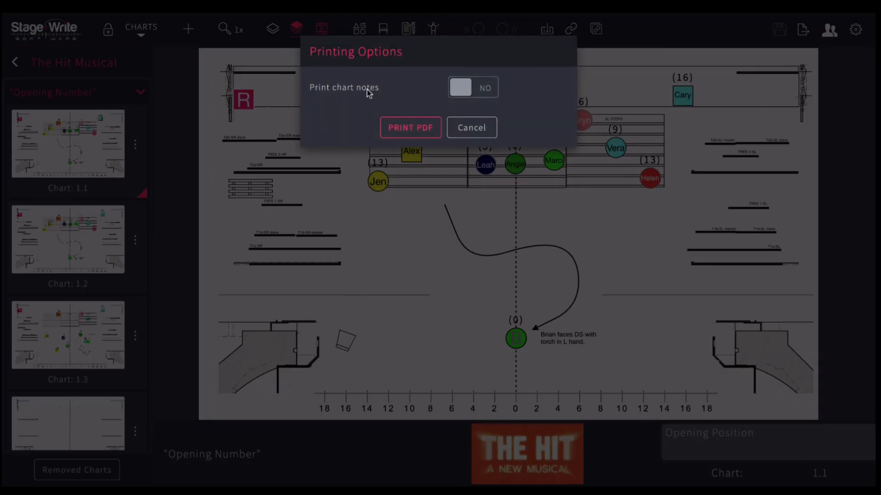
{"action": "left_click", "coordinate": [473, 87]}
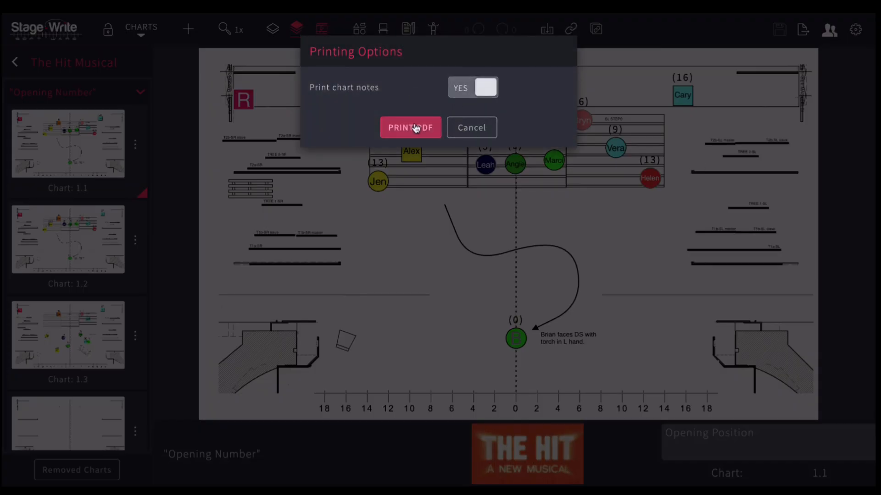
{"action": "left_click", "coordinate": [411, 127]}
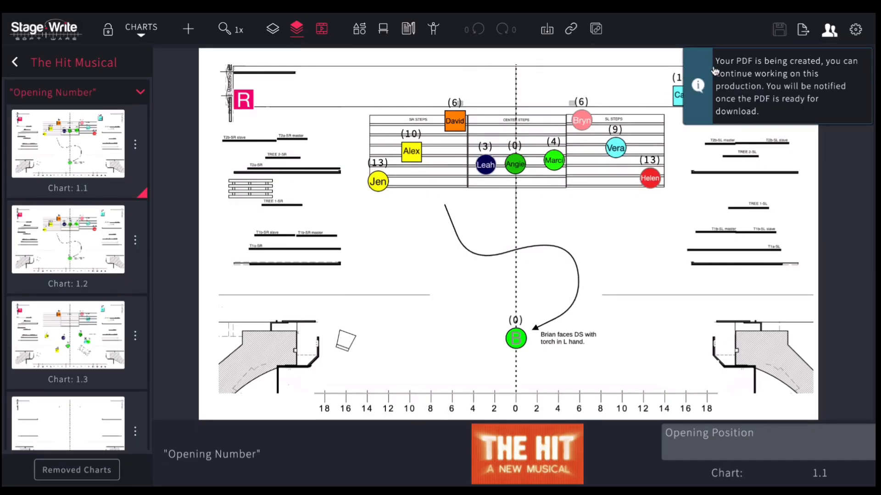
- Dismiss the creation notice and check the new scene PDF's progress in recent PDFs
{"action": "left_click", "coordinate": [803, 30]}
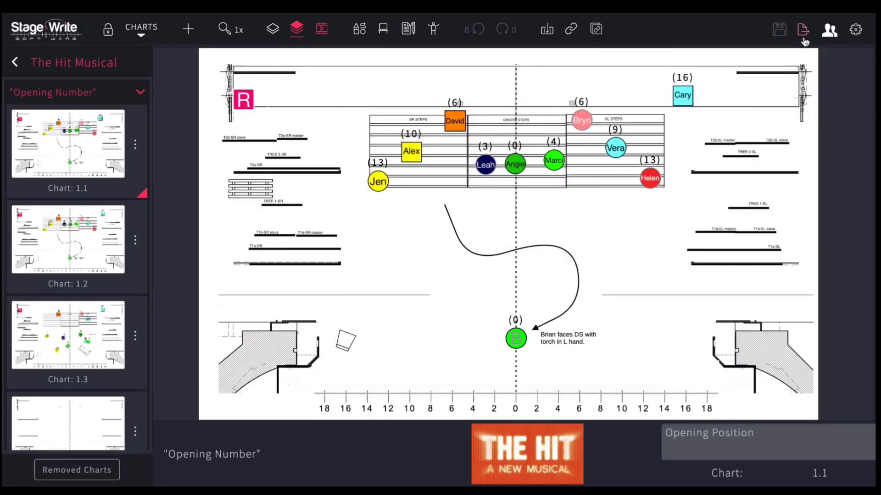
{"action": "left_click", "coordinate": [802, 29]}
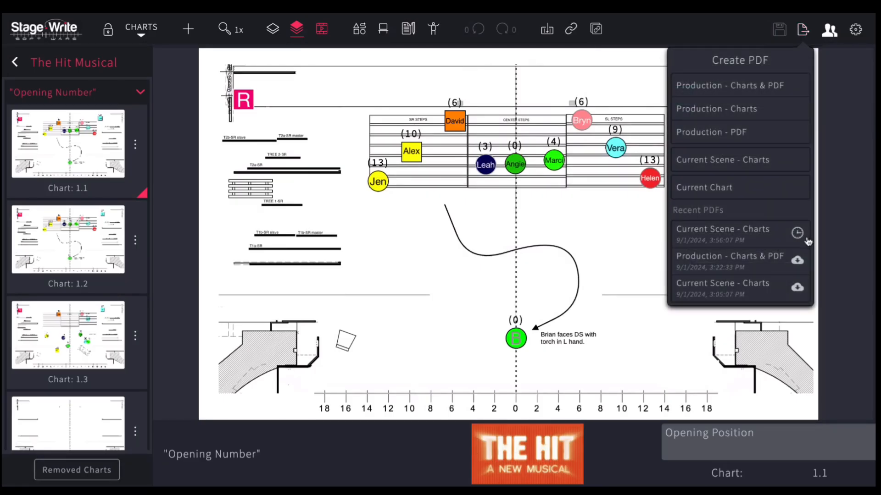
{"action": "left_click", "coordinate": [797, 232]}
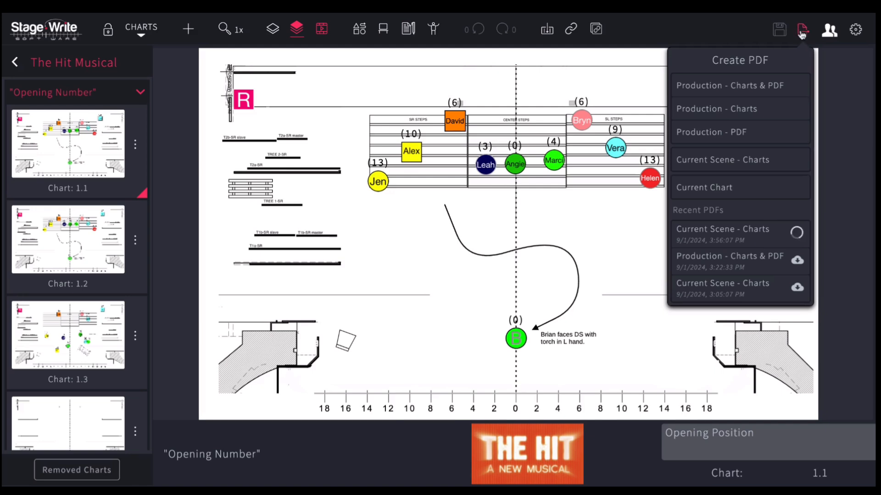
{"action": "mouse_move", "coordinate": [802, 31]}
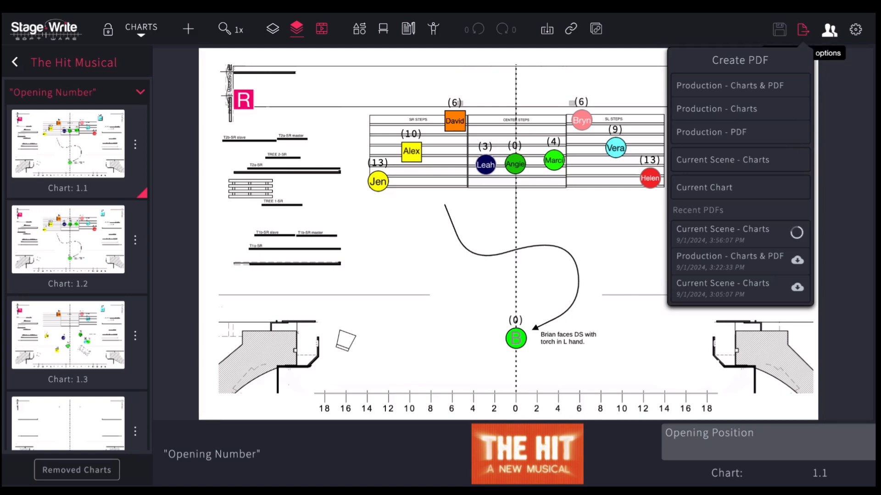
- Close the PDF menu and briefly view the Collaborators list
{"action": "left_click", "coordinate": [829, 29]}
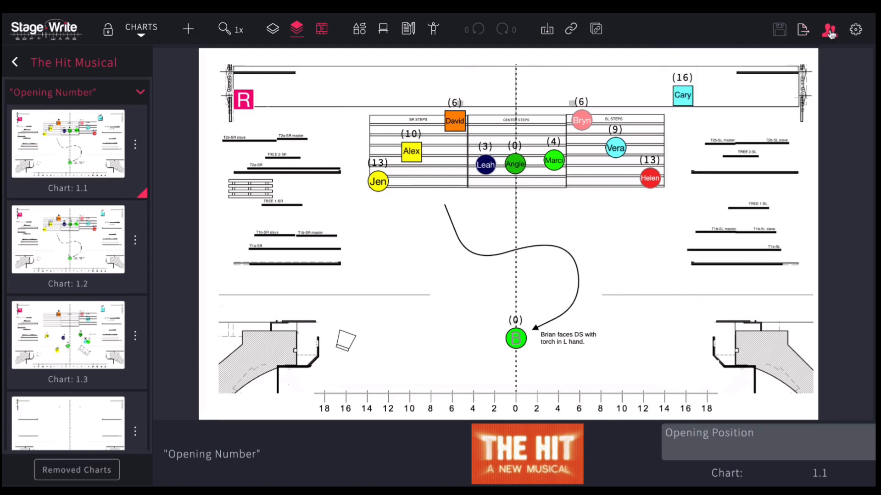
{"action": "left_click", "coordinate": [830, 29]}
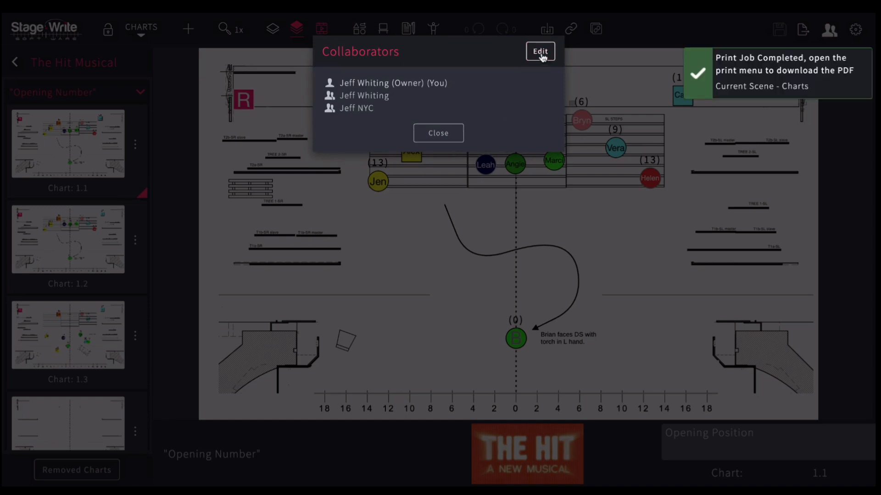
{"action": "left_click", "coordinate": [439, 133]}
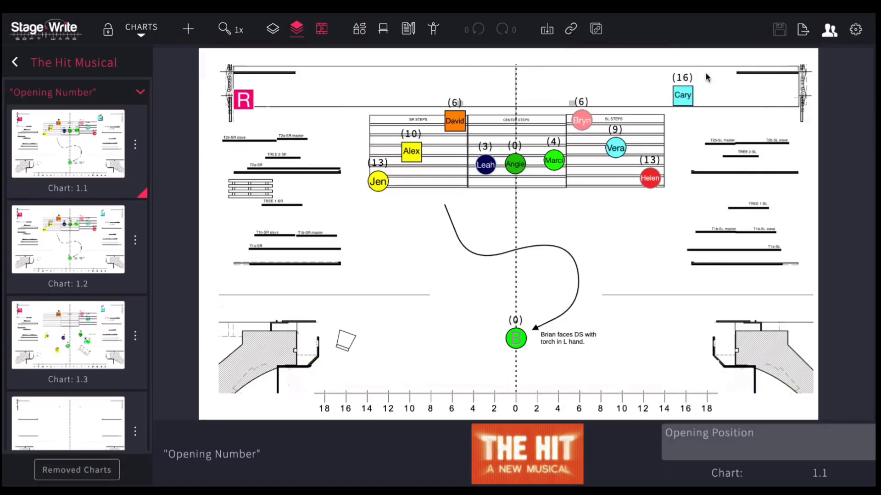
- Download the completed Current Scene - Charts PDF from recent PDFs
{"action": "left_click", "coordinate": [803, 29]}
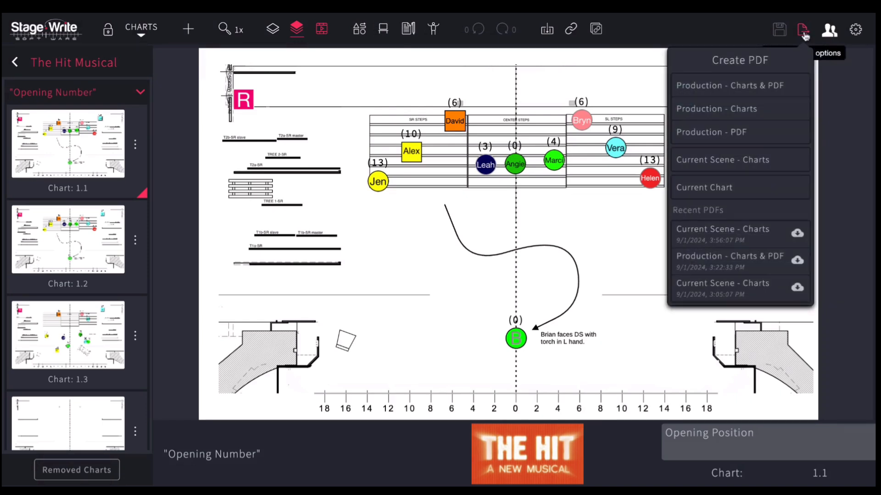
{"action": "mouse_move", "coordinate": [799, 243]}
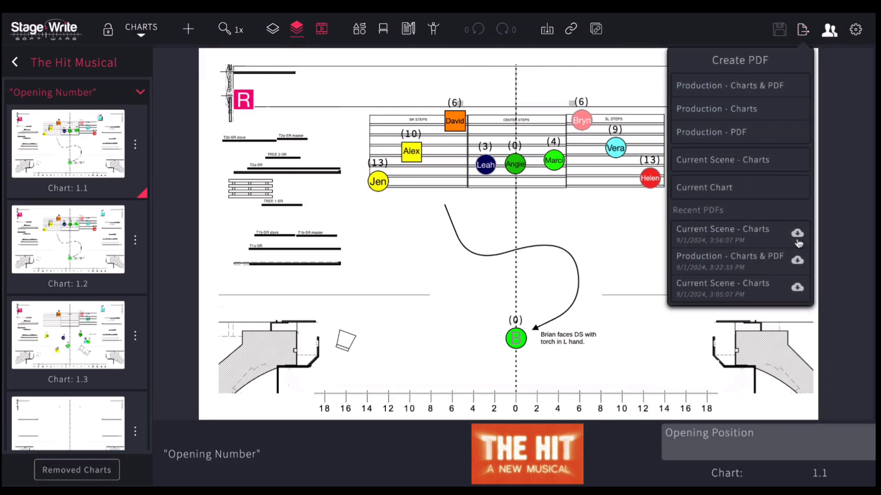
{"action": "left_click", "coordinate": [797, 233]}
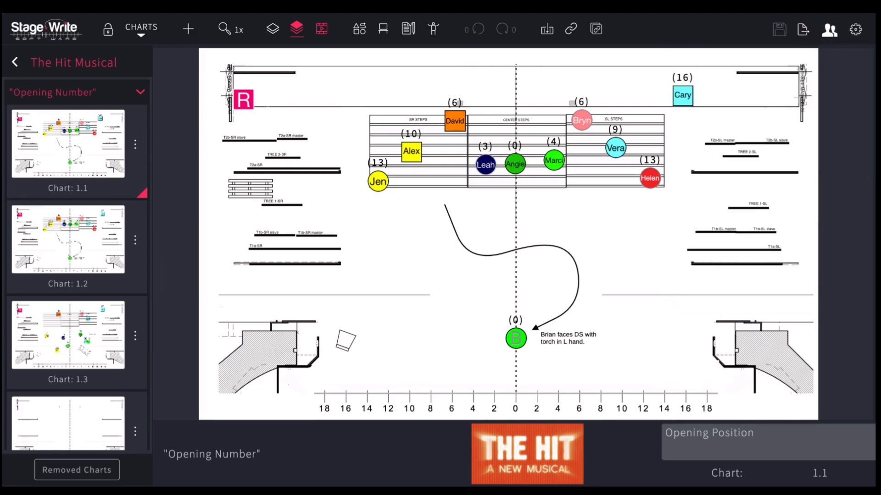
{"action": "mouse_move", "coordinate": [789, 44]}
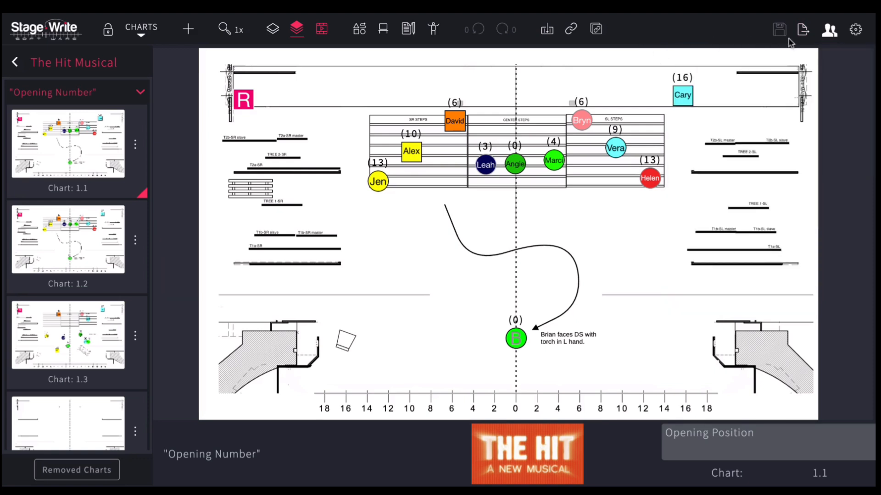
{"action": "mouse_move", "coordinate": [855, 29]}
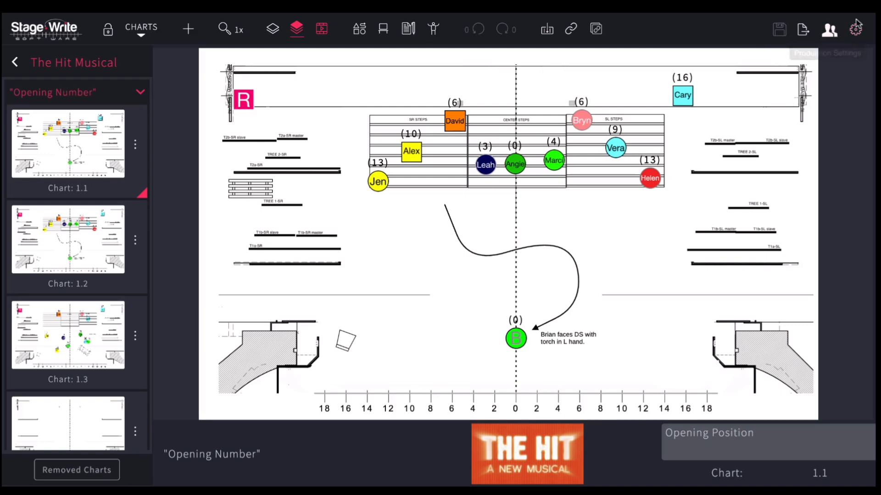
{"action": "mouse_move", "coordinate": [854, 29]}
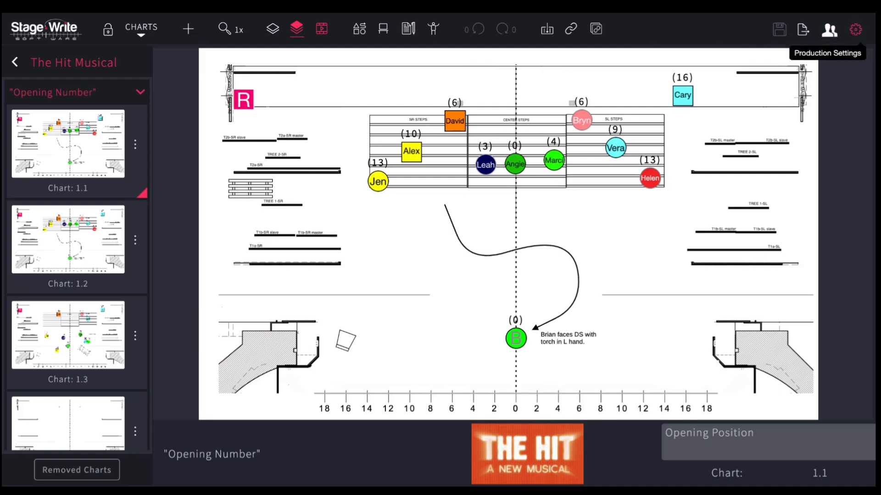
{"action": "mouse_move", "coordinate": [139, 396]}
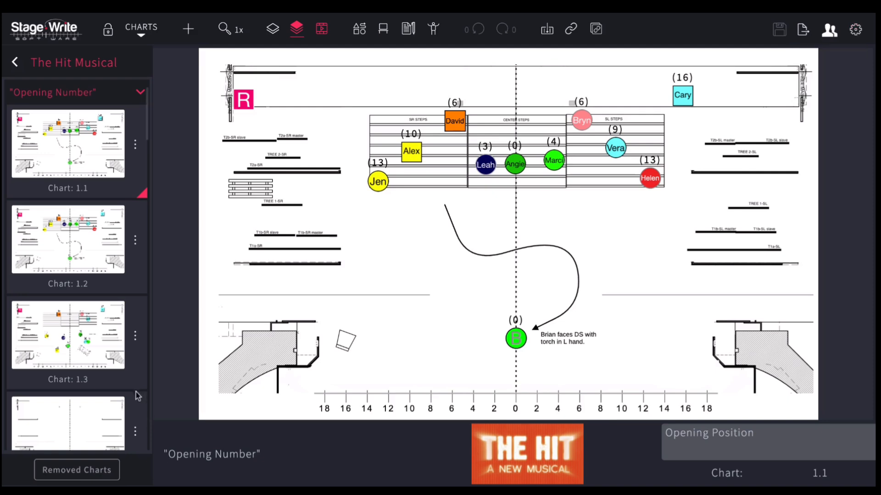
{"action": "mouse_move", "coordinate": [82, 247]}
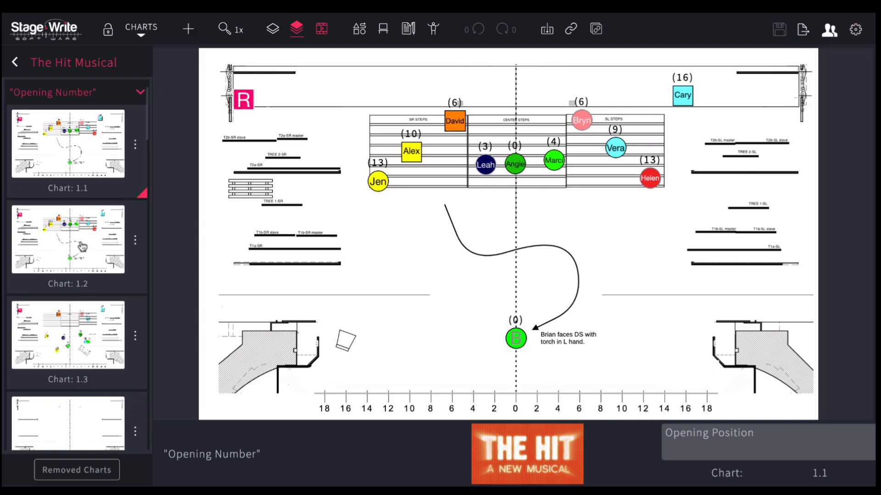
{"action": "mouse_move", "coordinate": [82, 247]}
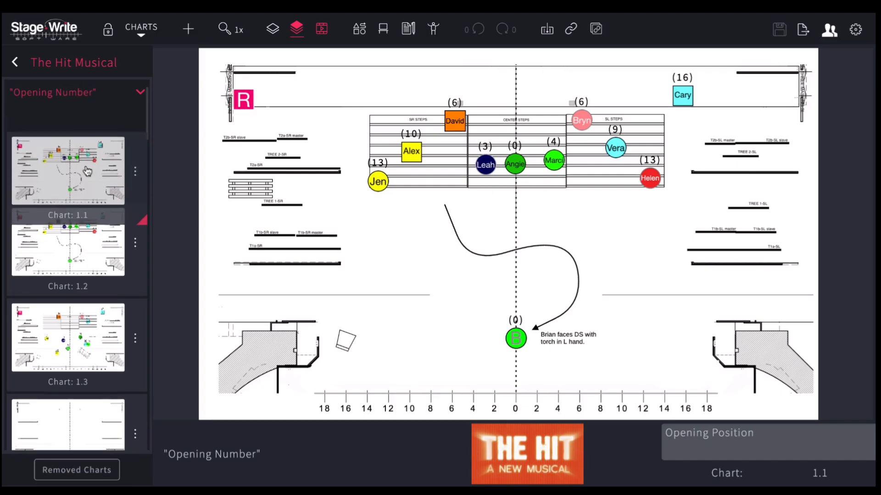
- Display chart 1.2 (Opening Position) of the Opening Number scene
{"action": "left_click", "coordinate": [67, 242]}
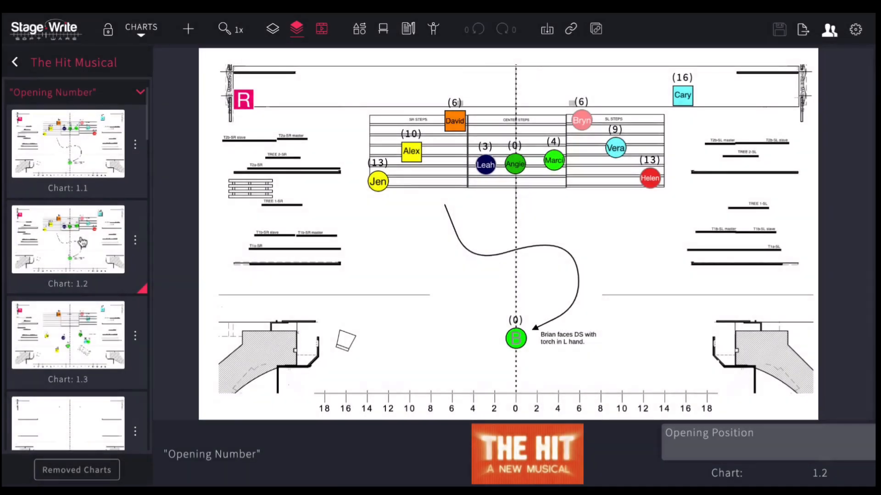
{"action": "mouse_move", "coordinate": [88, 292]}
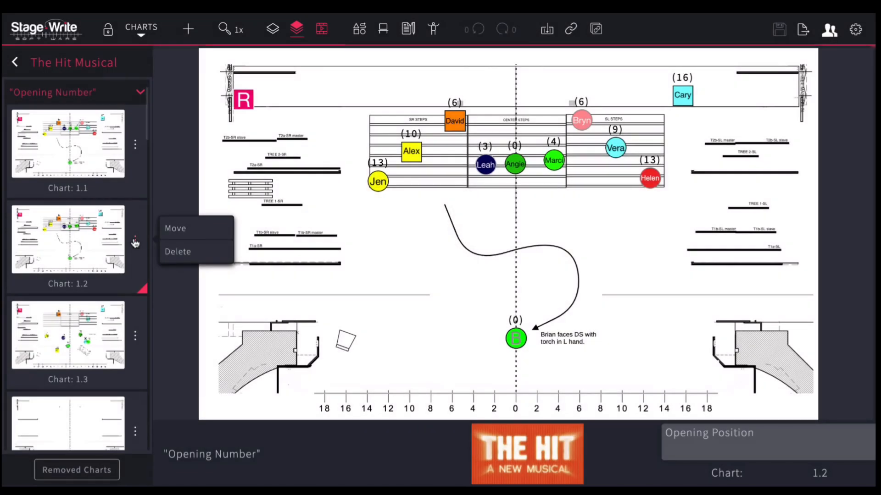
{"action": "mouse_move", "coordinate": [177, 233]}
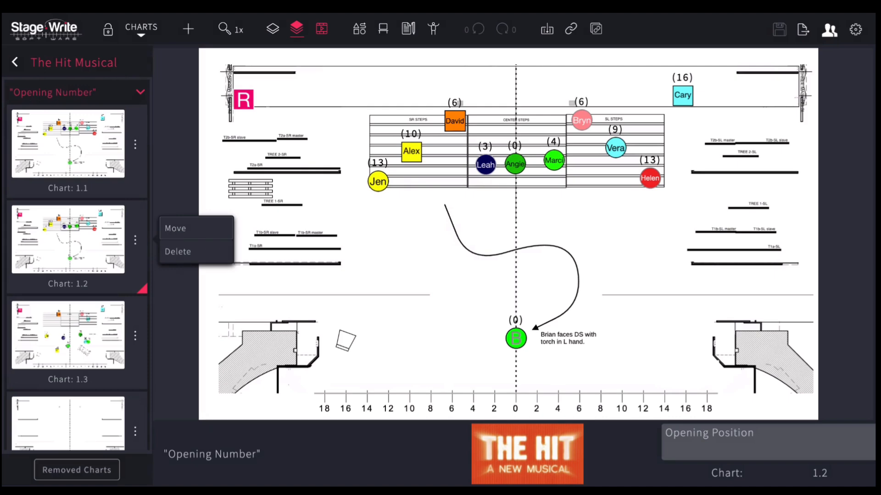
- Move chart 1.2 from Opening Number into another scene via its options menu
{"action": "left_click", "coordinate": [175, 228]}
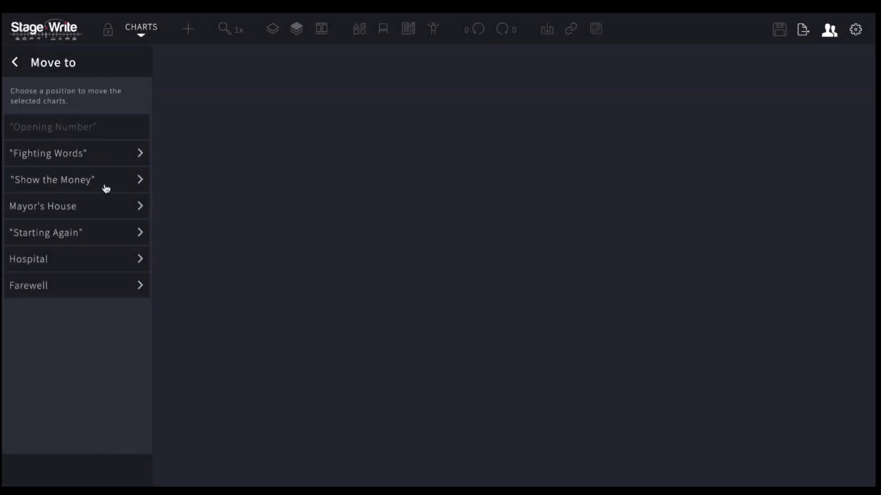
{"action": "left_click", "coordinate": [54, 180]}
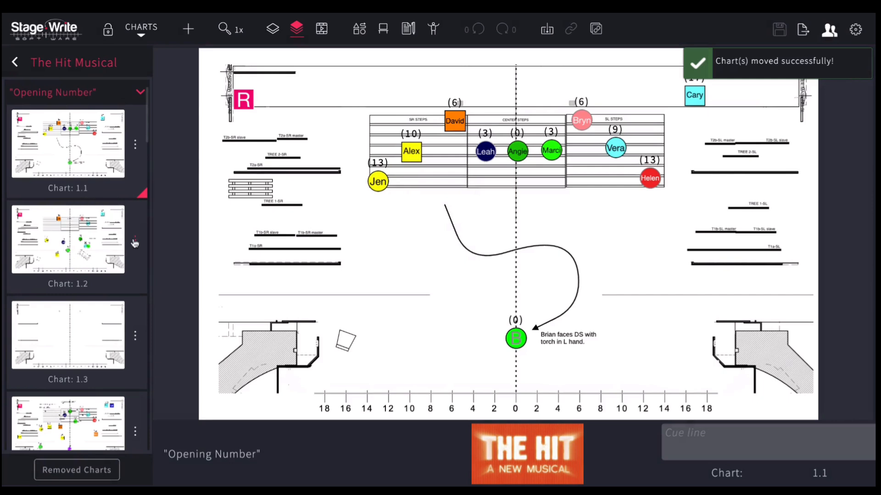
- Delete chart 1.2 of Opening Number and confirm
{"action": "left_click", "coordinate": [135, 239]}
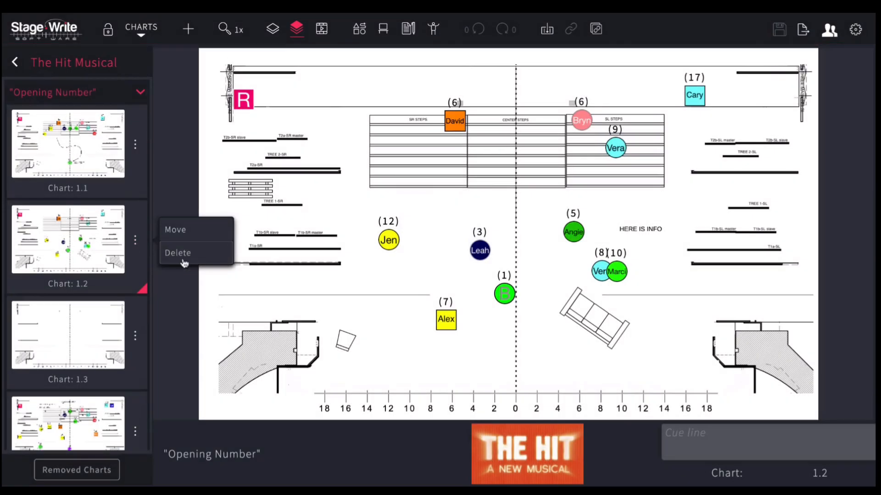
{"action": "left_click", "coordinate": [178, 253]}
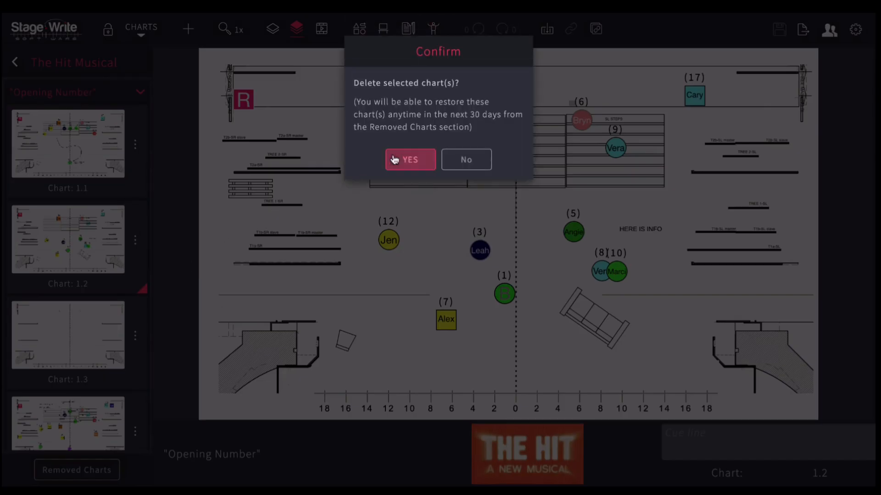
{"action": "left_click", "coordinate": [409, 160]}
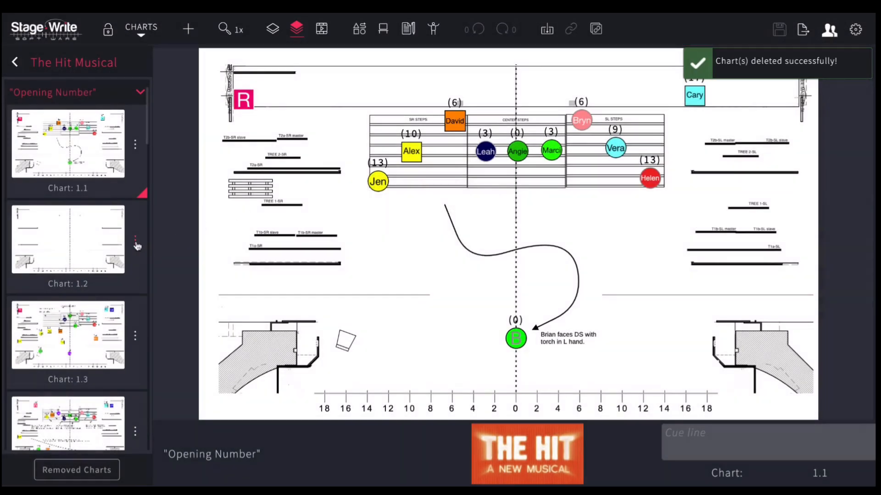
- Multi-select charts 1.2 and 1.3 and delete them together, confirming
{"action": "left_click", "coordinate": [136, 242]}
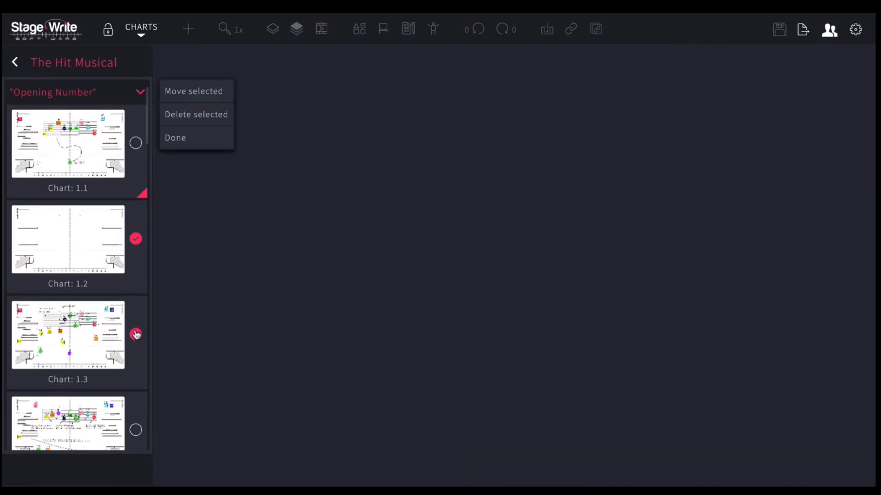
{"action": "left_click", "coordinate": [135, 334]}
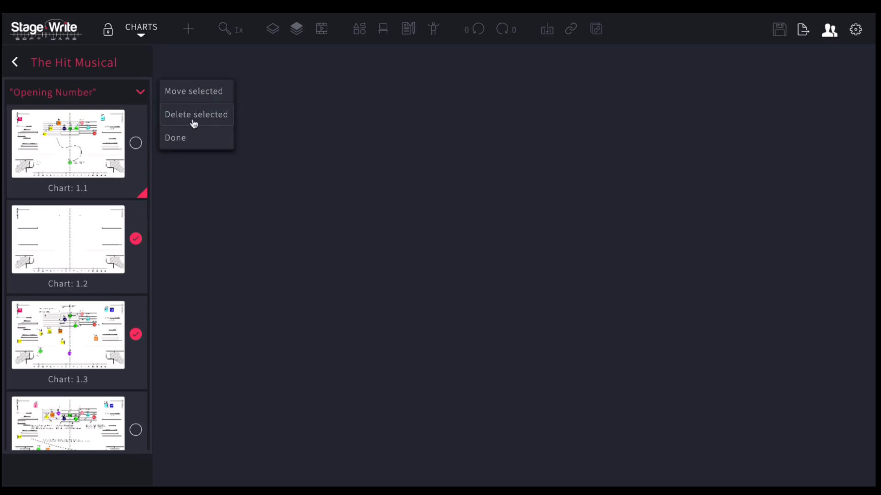
{"action": "left_click", "coordinate": [196, 115]}
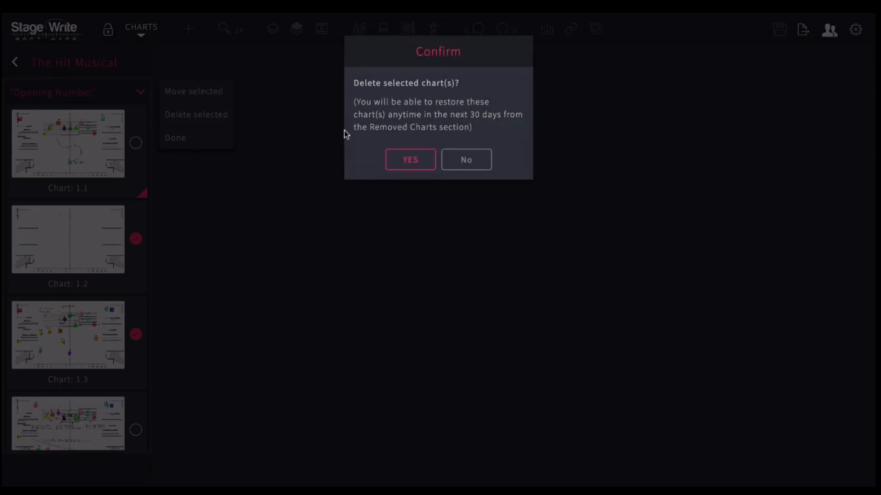
{"action": "left_click", "coordinate": [409, 160]}
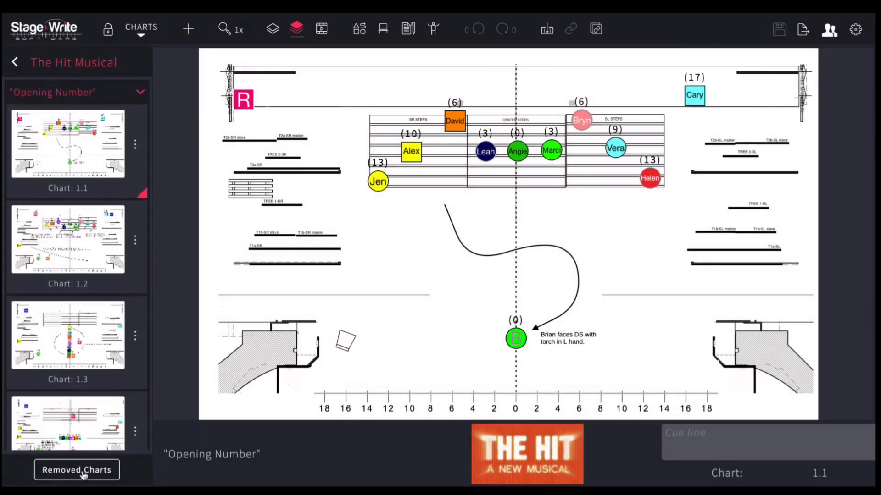
- Browse the Removed Charts, start restoring one, then return to The Hit Musical's scene list
{"action": "left_click", "coordinate": [76, 470]}
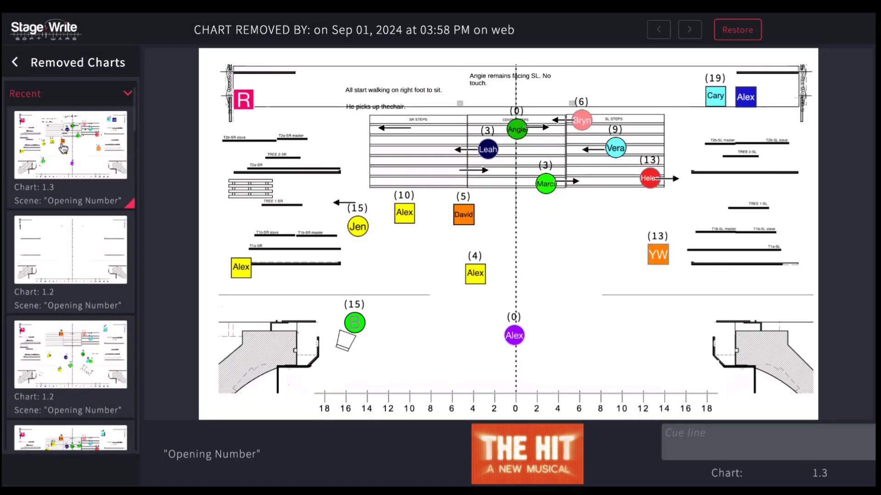
{"action": "left_click", "coordinate": [69, 249]}
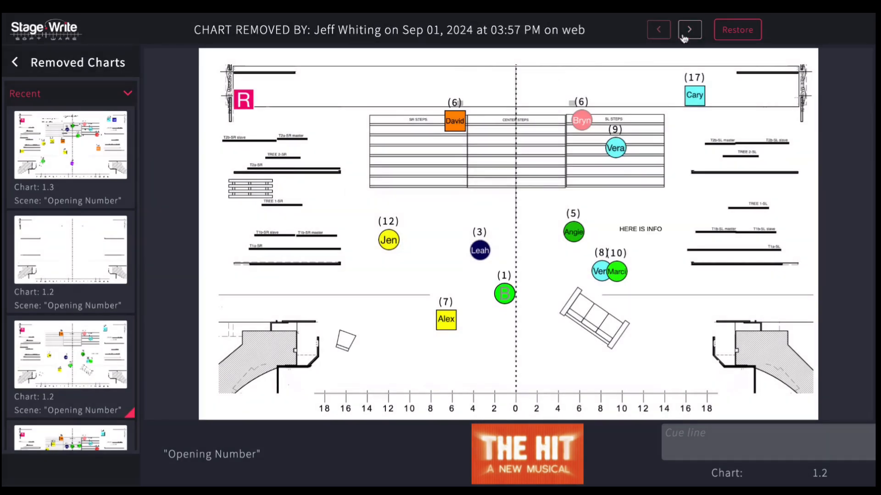
{"action": "left_click", "coordinate": [737, 29]}
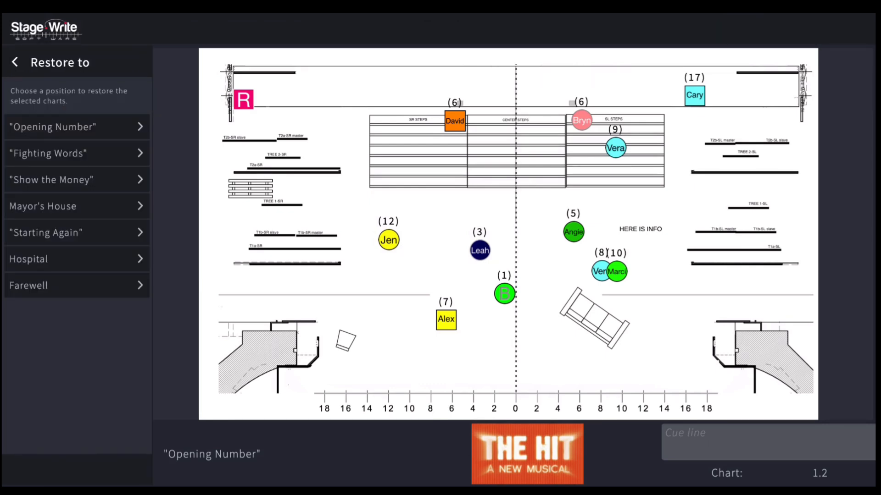
{"action": "mouse_move", "coordinate": [58, 79]}
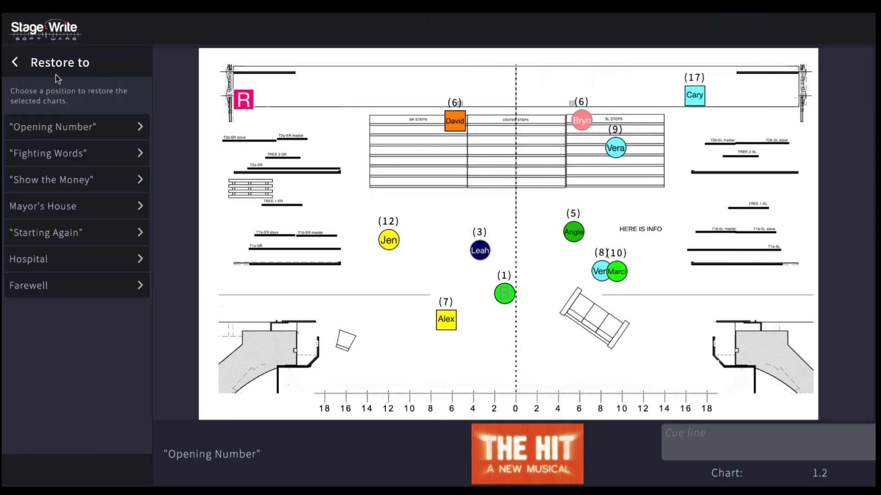
{"action": "left_click", "coordinate": [15, 62]}
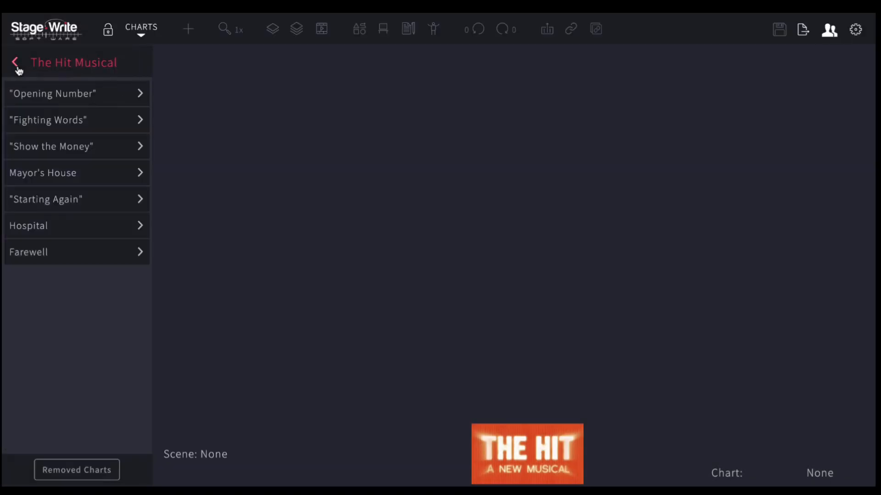
{"action": "mouse_move", "coordinate": [245, 159]}
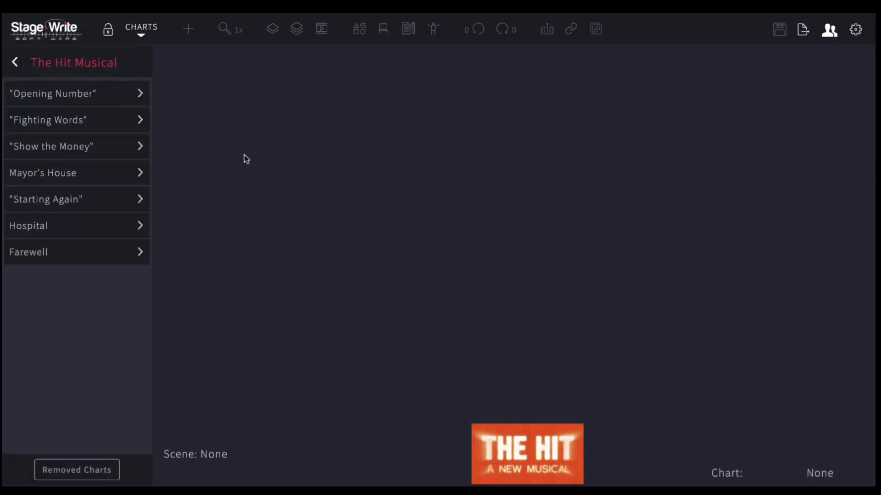
{"action": "mouse_move", "coordinate": [116, 74]}
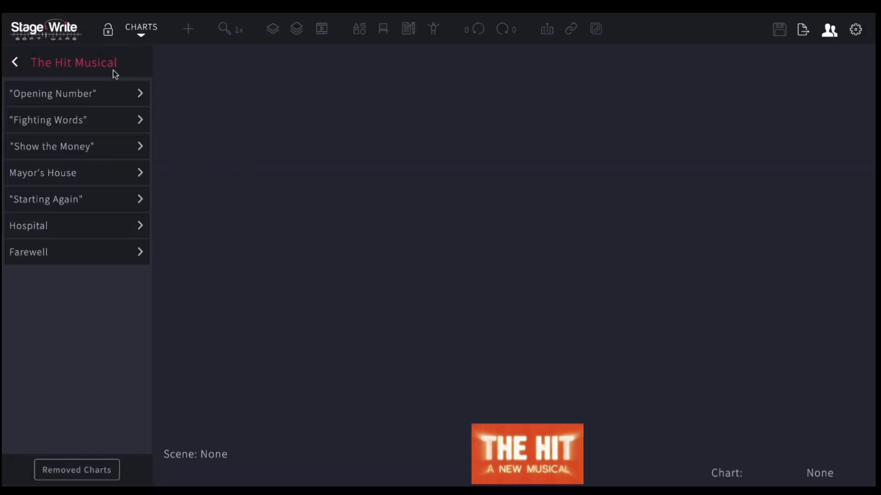
- Switch the view to Charts and PDF so the script shows beside the charts
{"action": "left_click", "coordinate": [142, 27]}
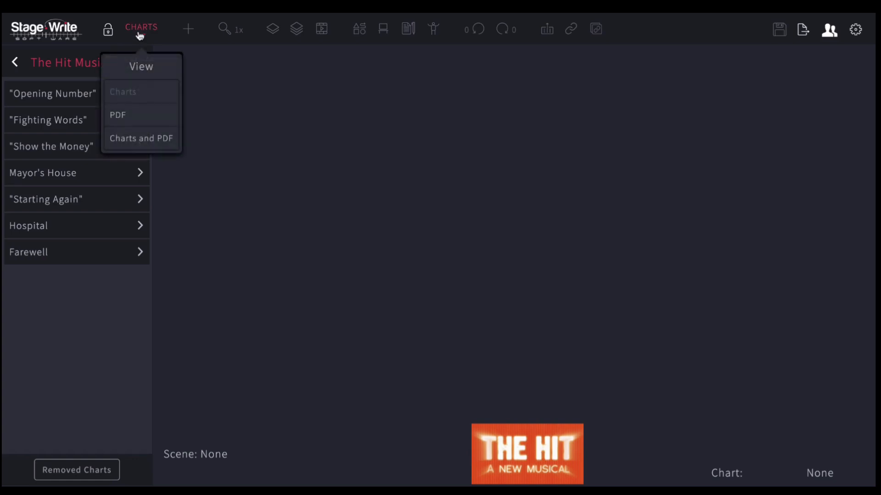
{"action": "mouse_move", "coordinate": [135, 59]}
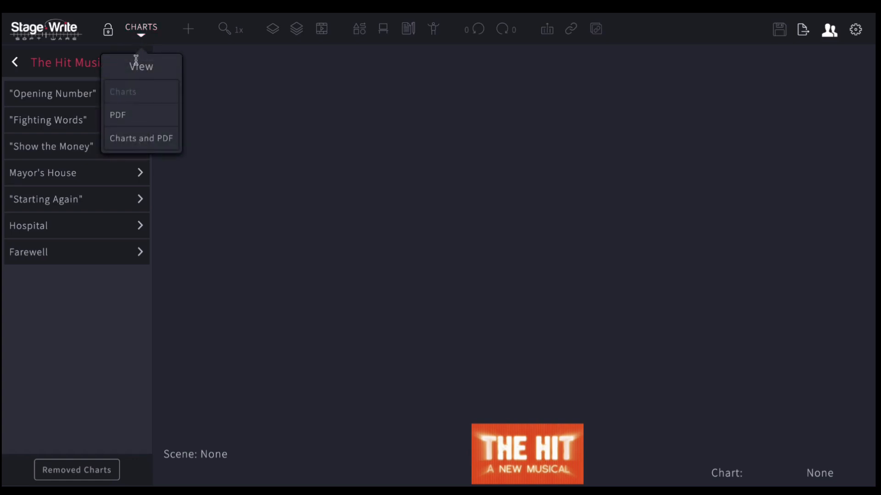
{"action": "left_click", "coordinate": [141, 139]}
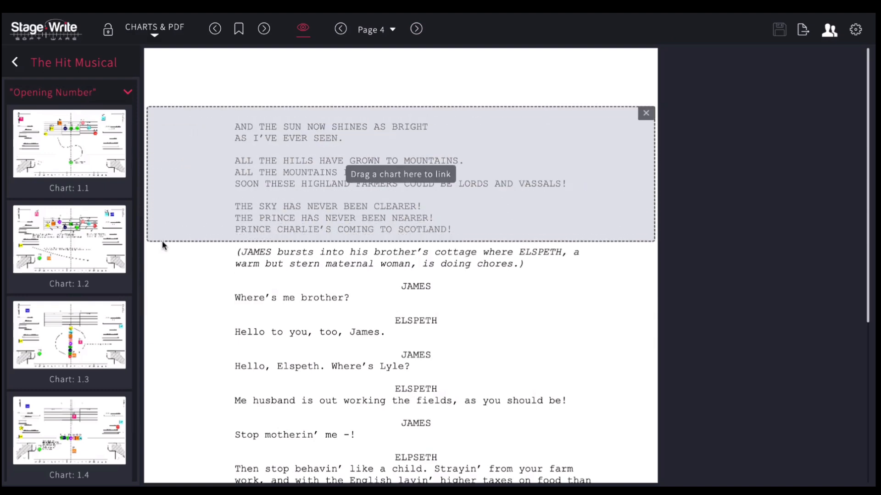
- Link chart 1.1 to the song lyrics passage on script page 4 by dragging its thumbnail
{"action": "left_click_drag", "start_coordinate": [69, 143], "coordinate": [214, 157]}
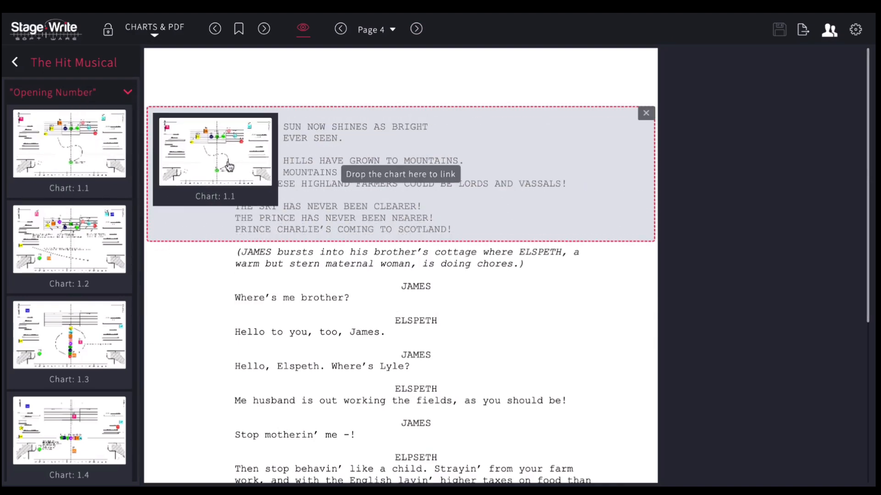
{"action": "left_click_drag", "start_coordinate": [214, 151], "coordinate": [401, 174]}
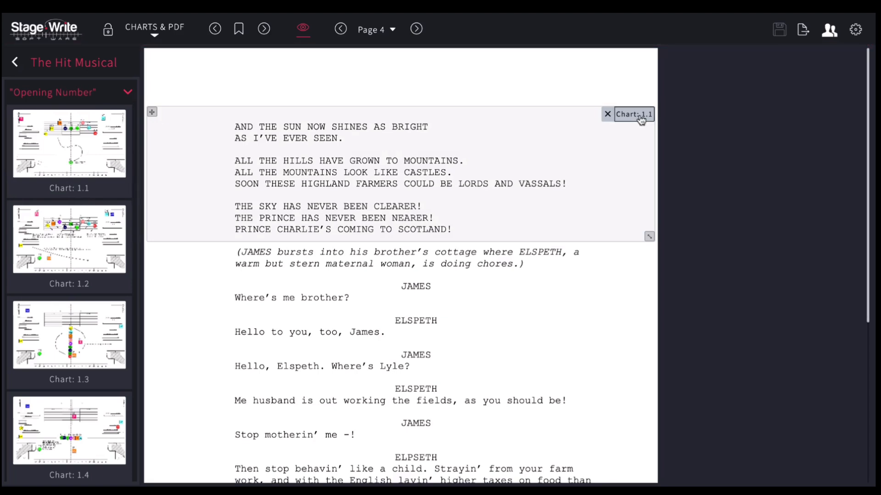
{"action": "mouse_move", "coordinate": [607, 129]}
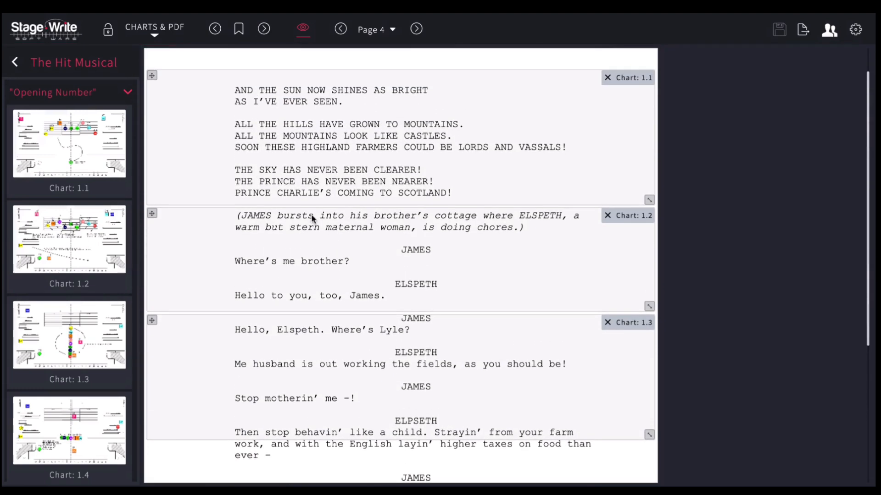
{"action": "left_click", "coordinate": [154, 27]}
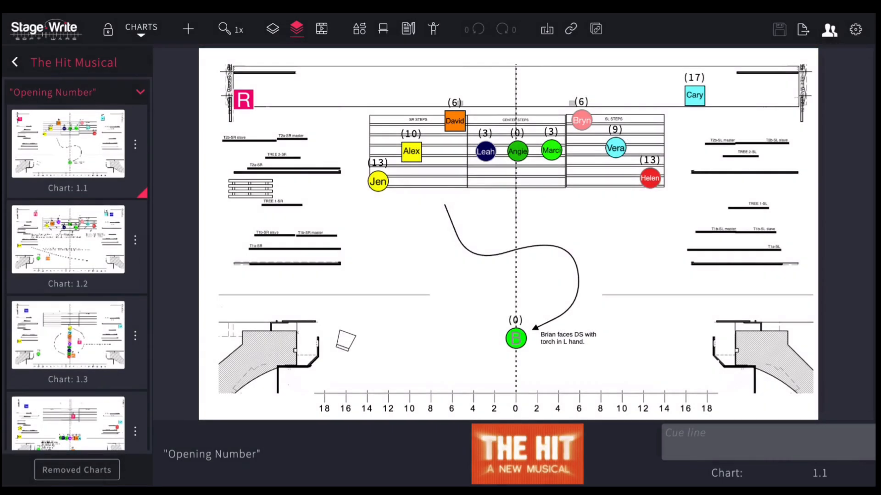
{"action": "mouse_move", "coordinate": [539, 50]}
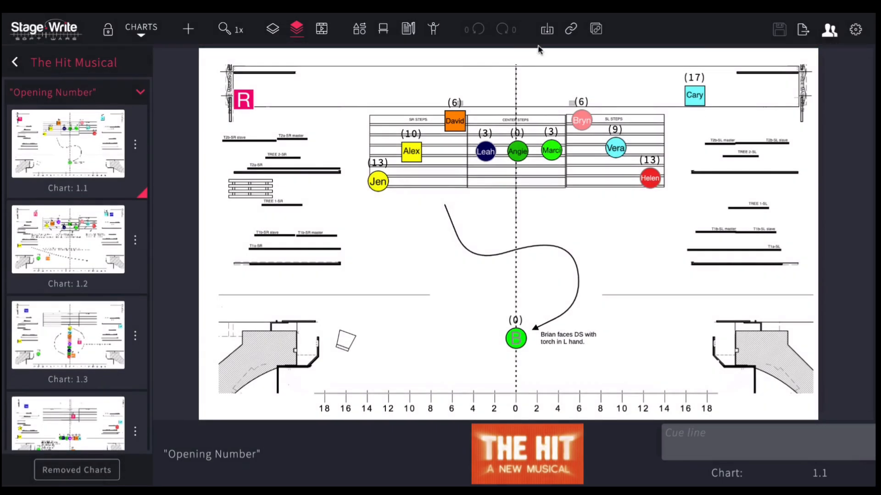
{"action": "mouse_move", "coordinate": [569, 29]}
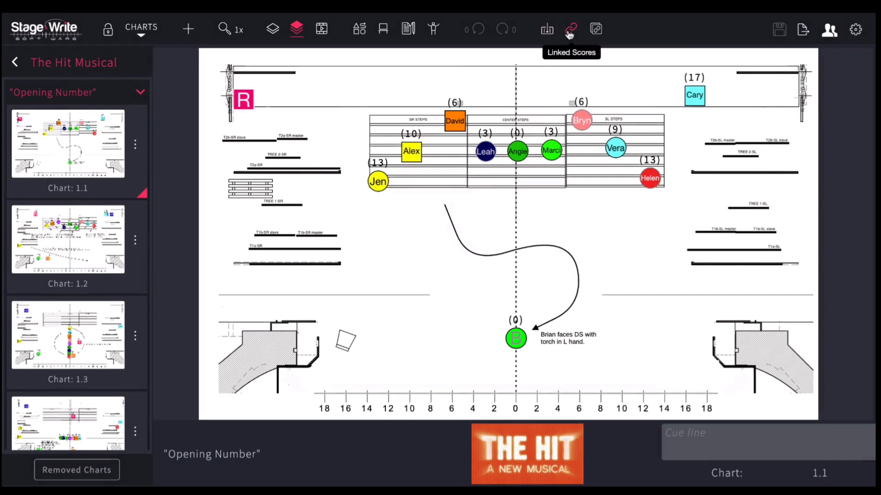